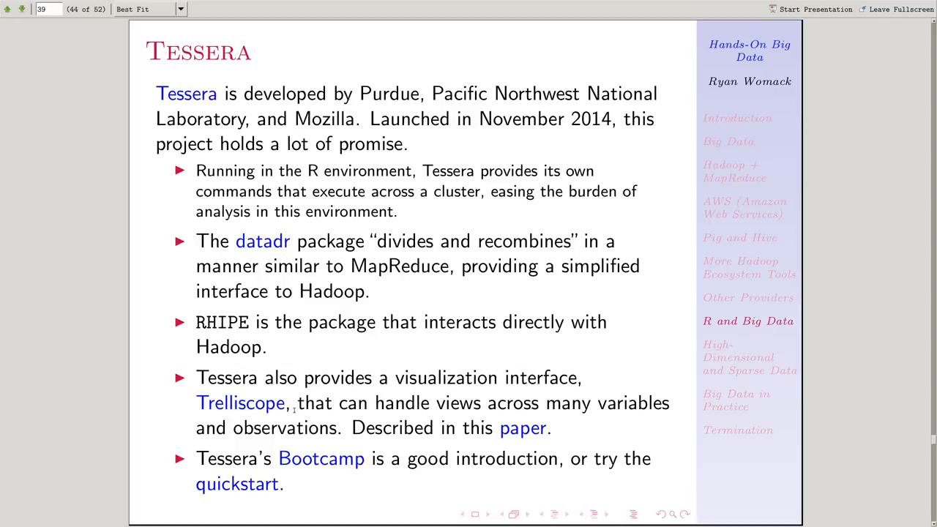
mouse_move(262, 240)
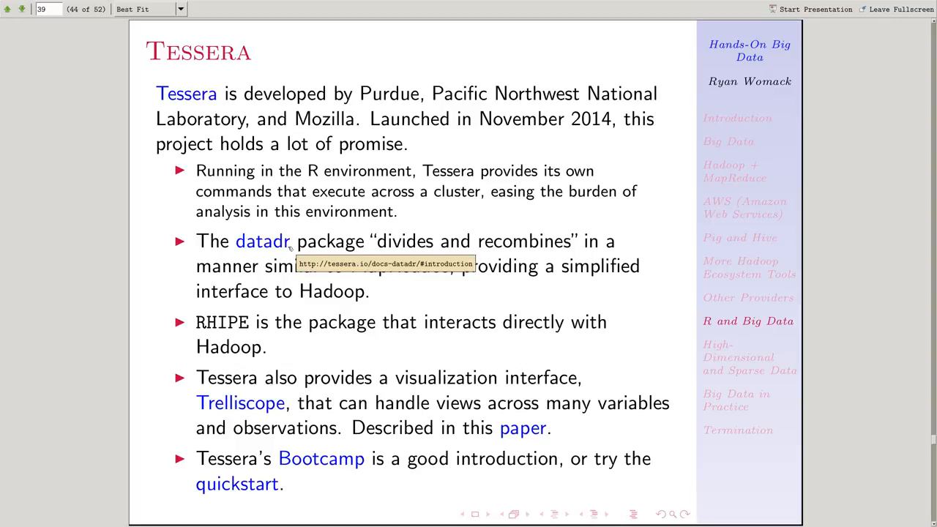
mouse_move(262, 240)
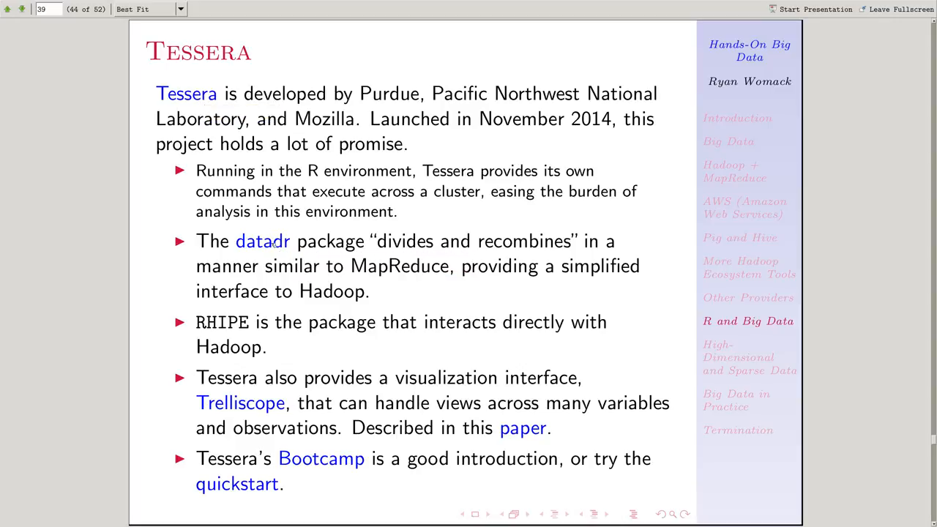
mouse_move(263, 240)
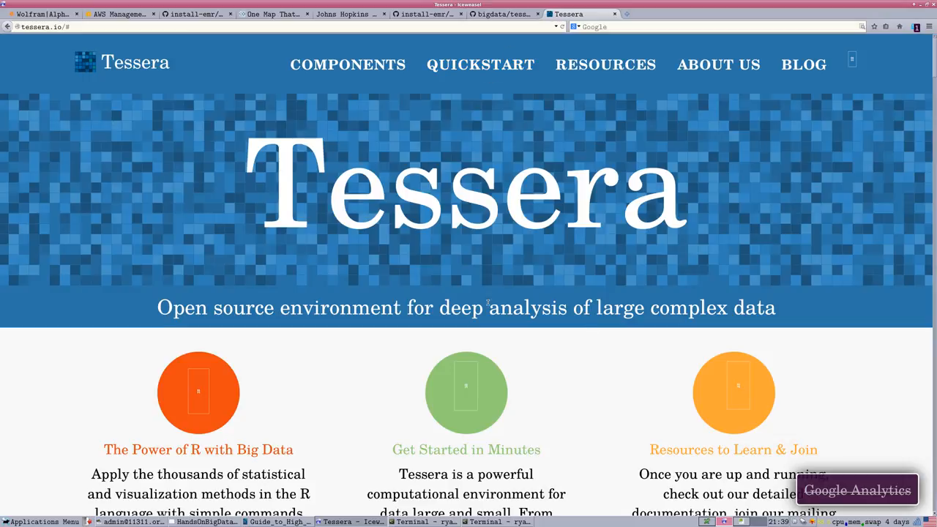
mouse_move(403, 469)
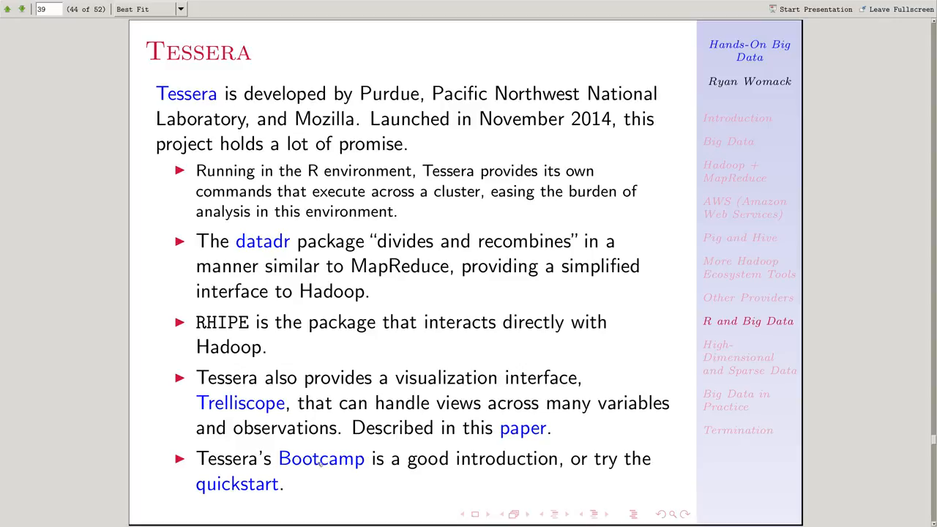
mouse_move(357, 489)
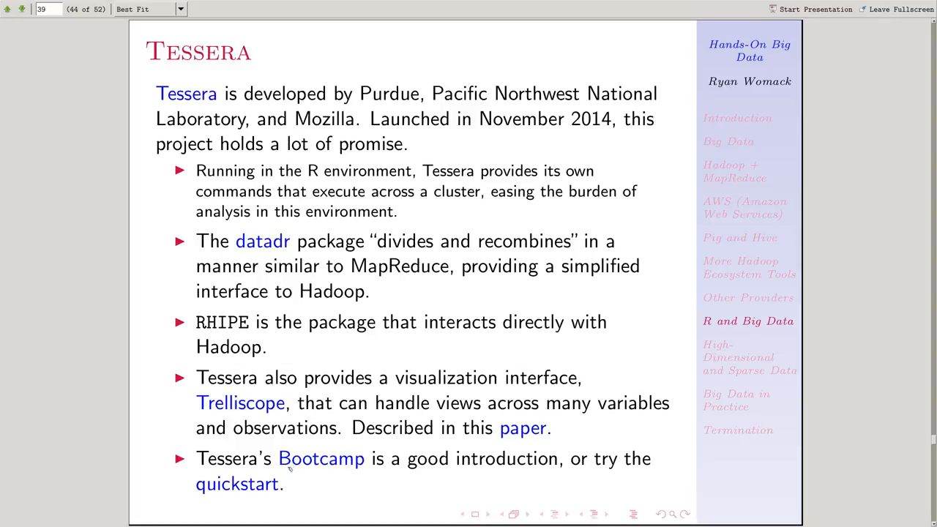
Follow the slide's Bootcamp link and read down the page's activity list, setup commands and appendix links
click(323, 459)
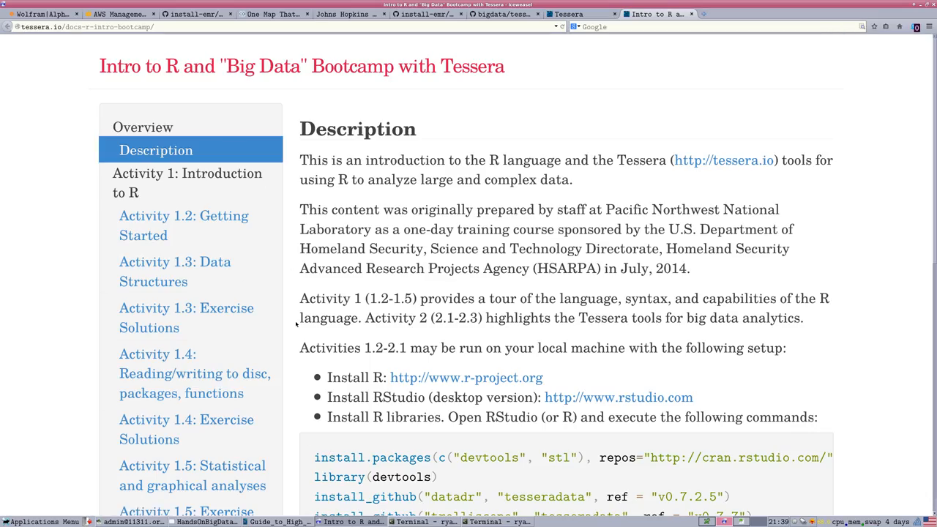
scroll(down, 3)
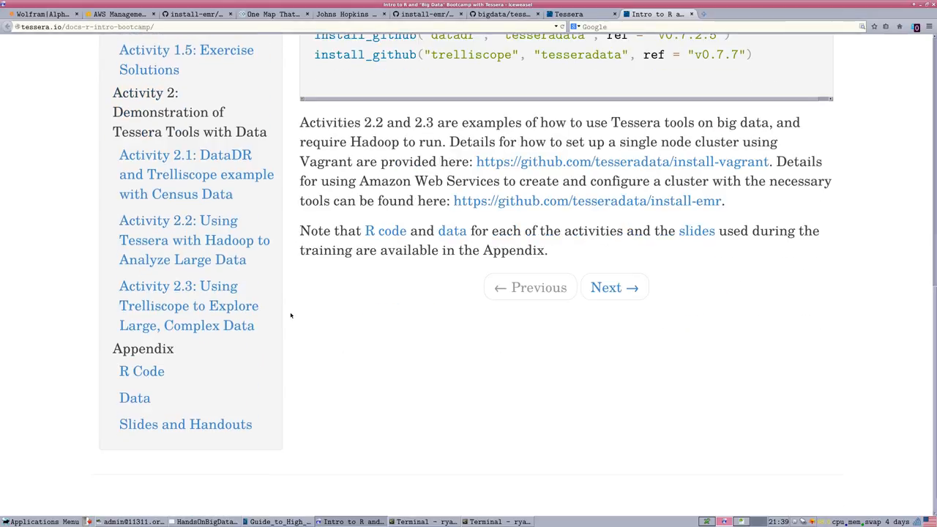
mouse_move(287, 337)
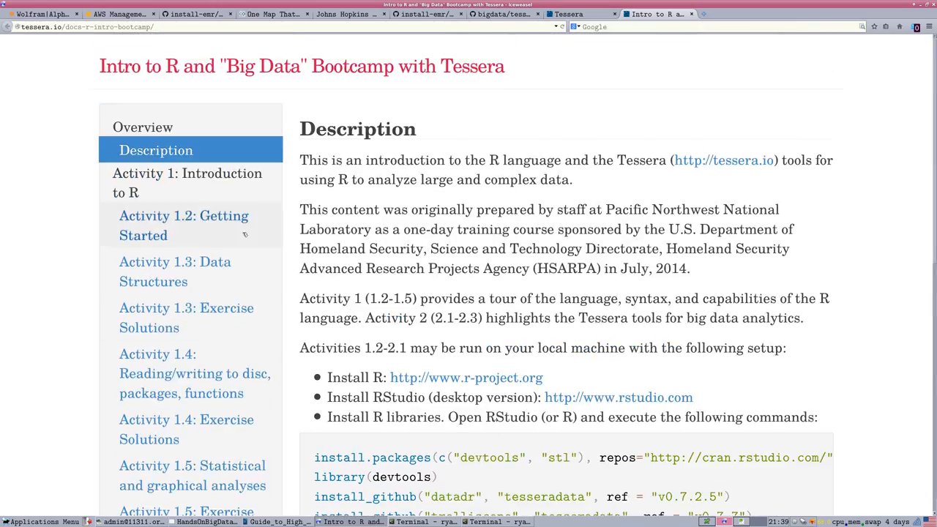
scroll(down, 3)
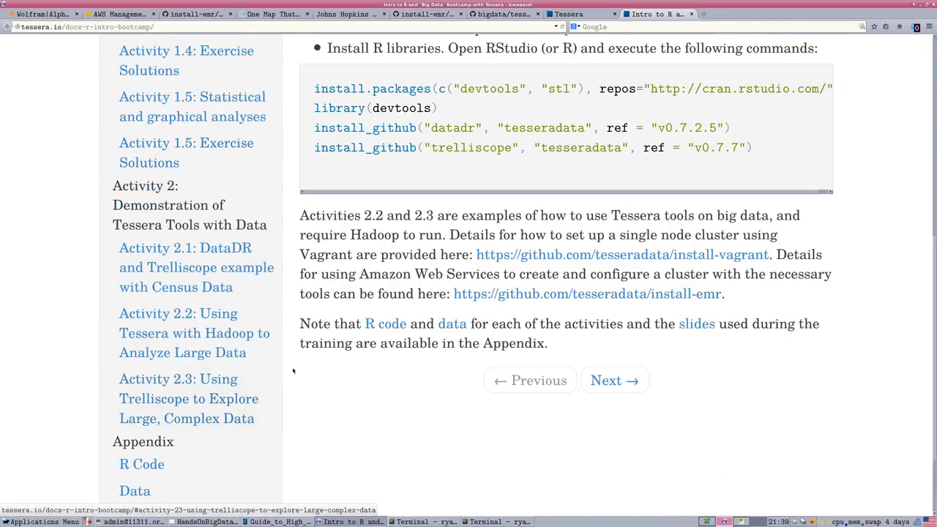
scroll(down, 3)
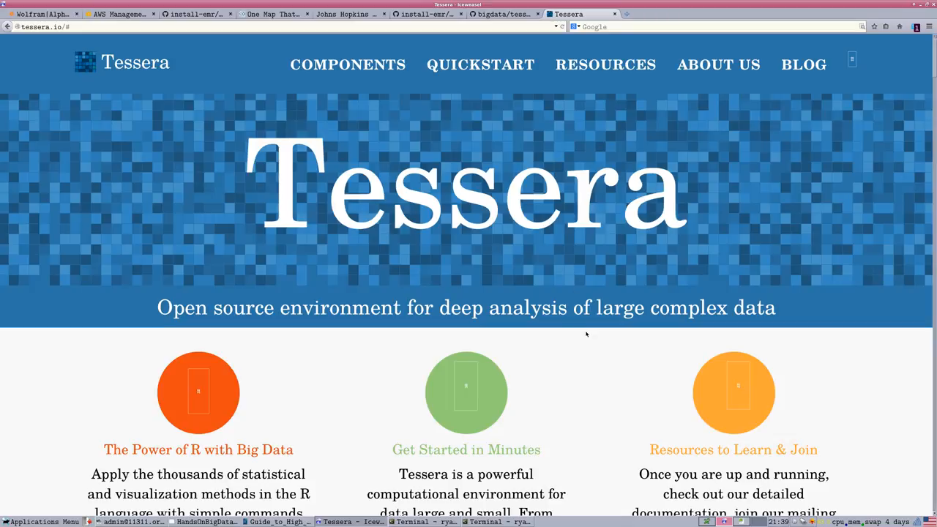
mouse_move(349, 64)
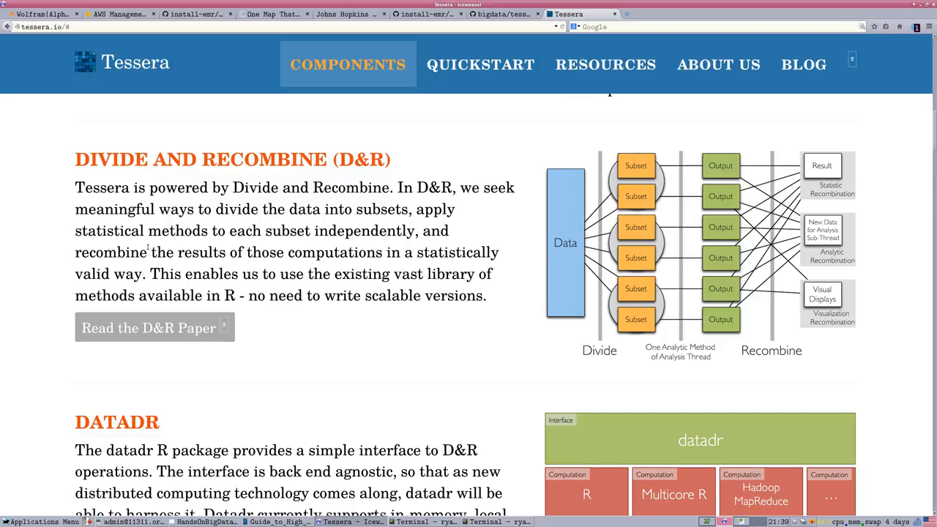
mouse_move(501, 287)
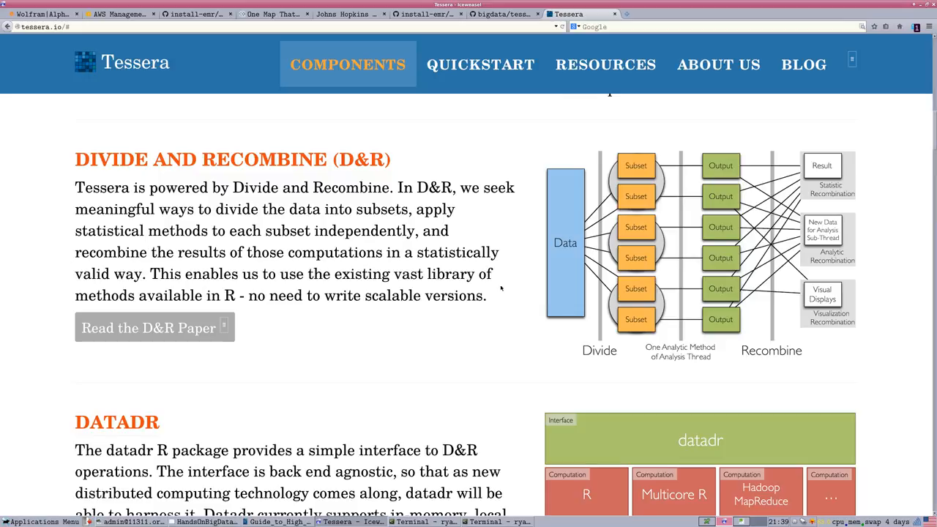
mouse_move(592, 358)
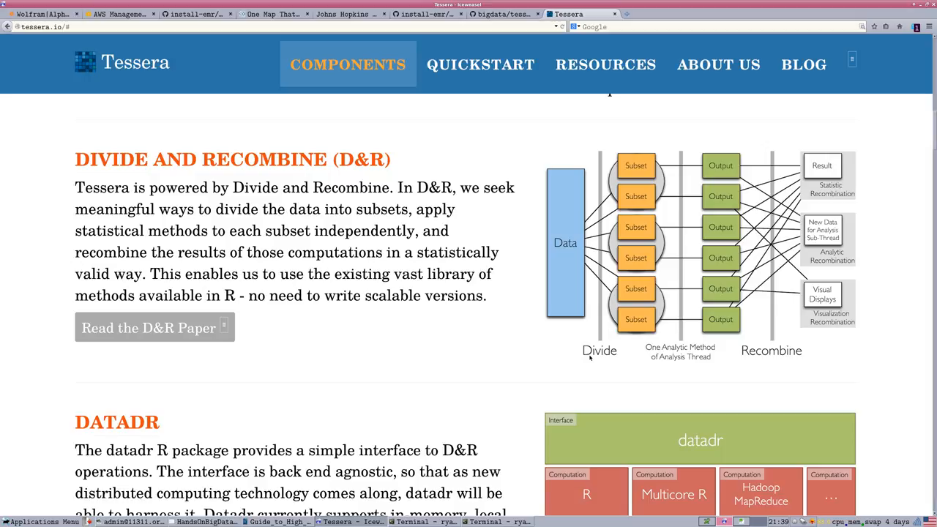
mouse_move(630, 349)
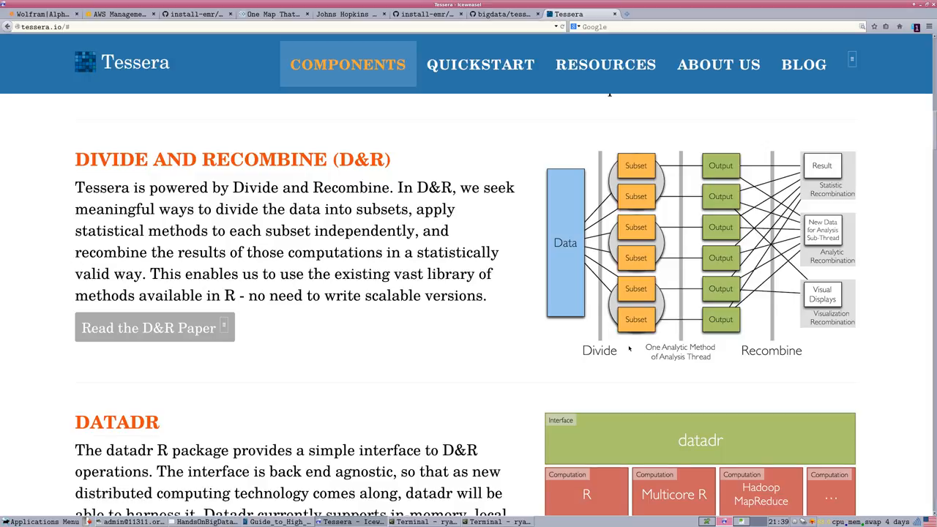
mouse_move(595, 347)
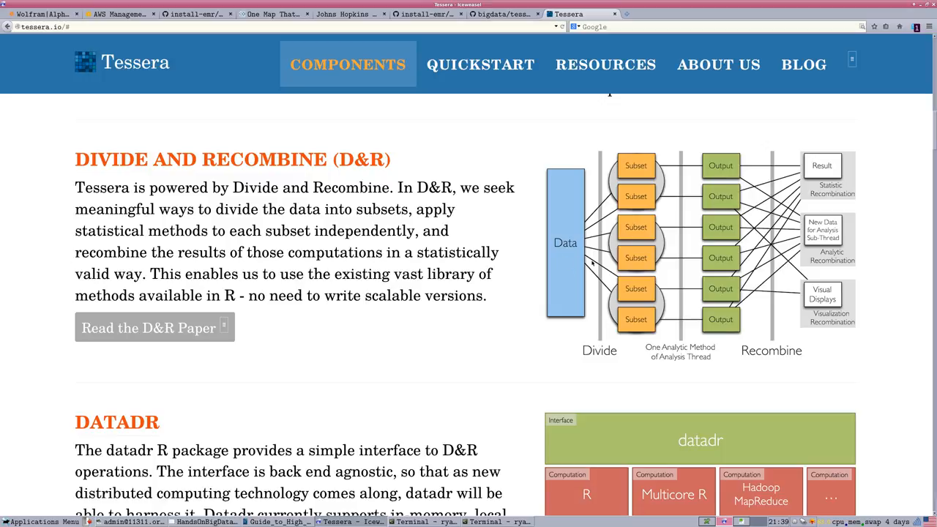
mouse_move(648, 280)
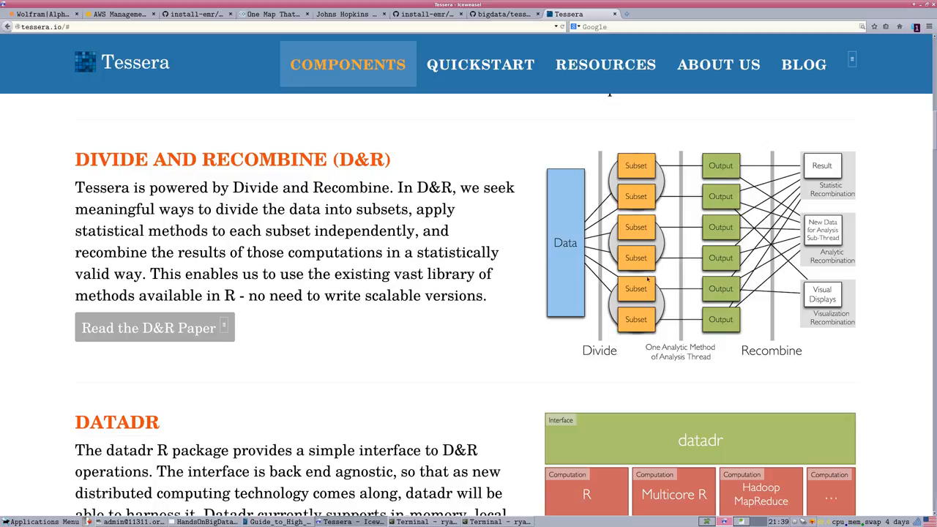
mouse_move(647, 292)
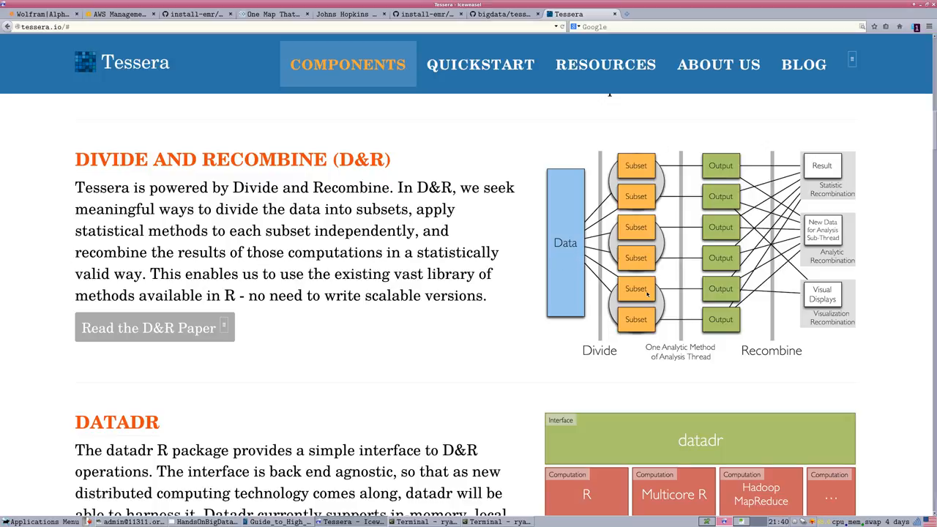
mouse_move(623, 173)
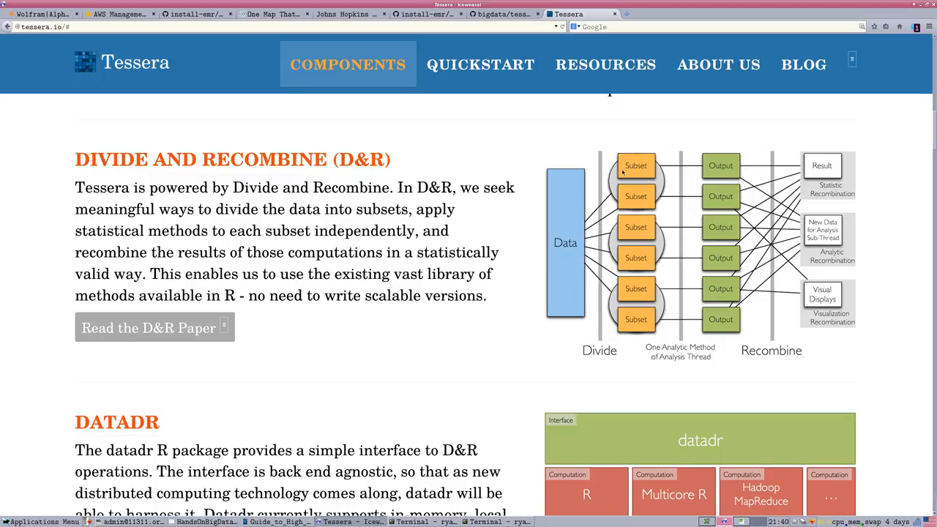
mouse_move(638, 176)
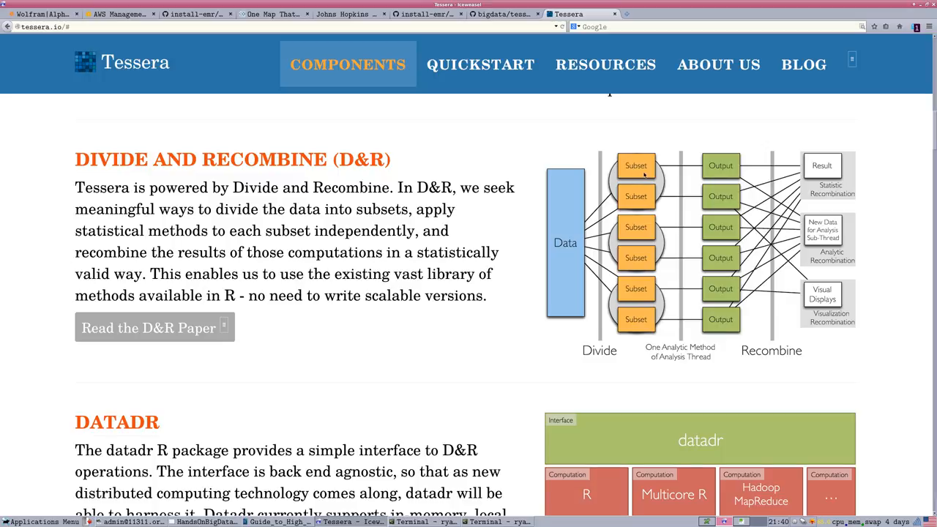
mouse_move(643, 175)
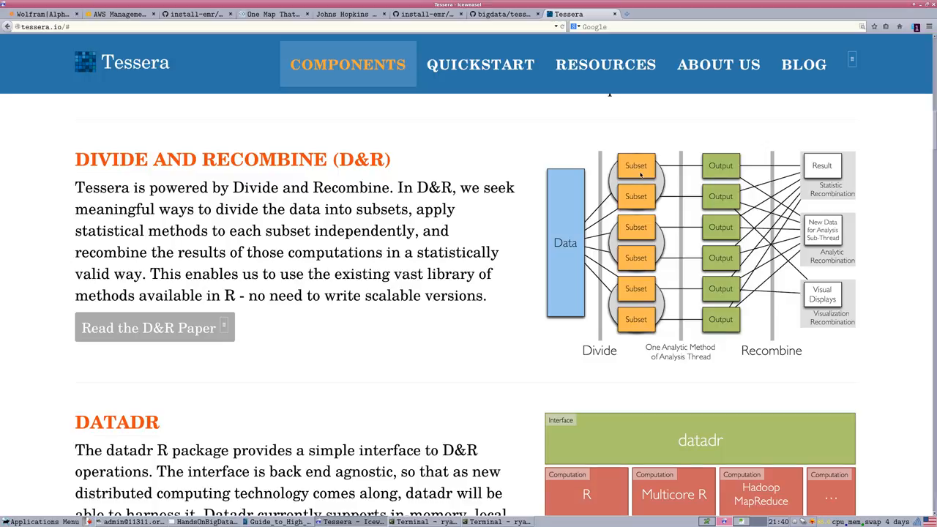
mouse_move(643, 176)
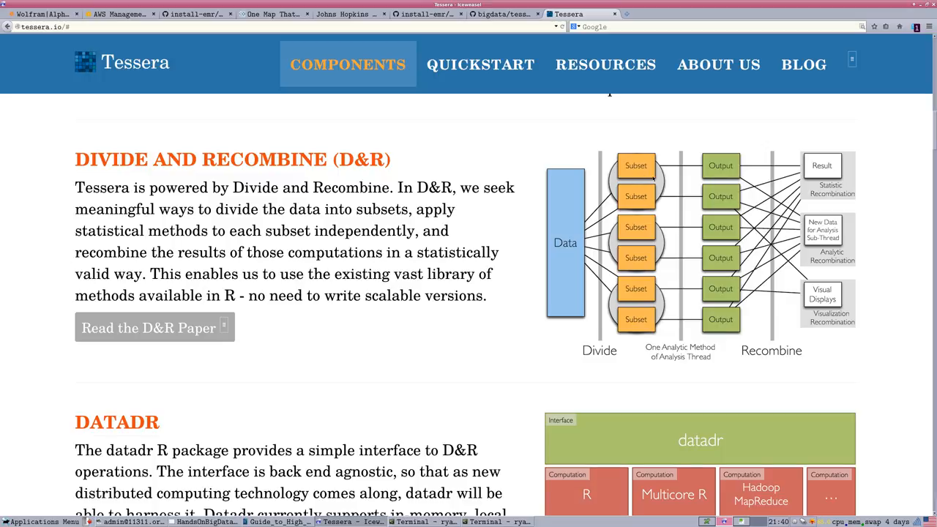
mouse_move(668, 177)
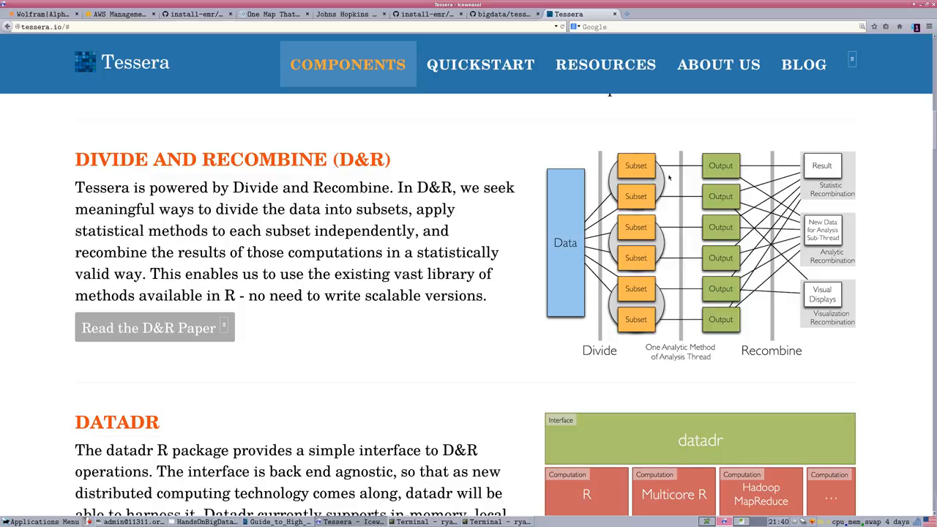
mouse_move(720, 173)
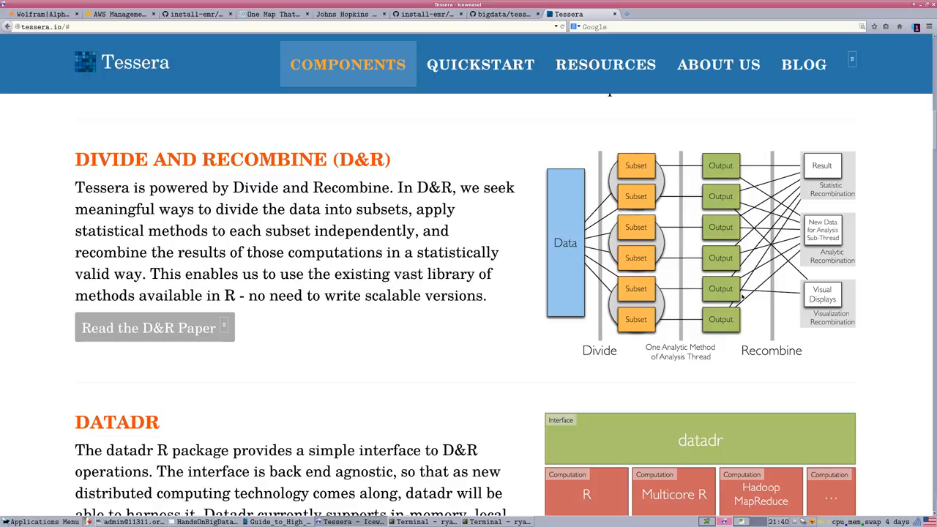
mouse_move(478, 311)
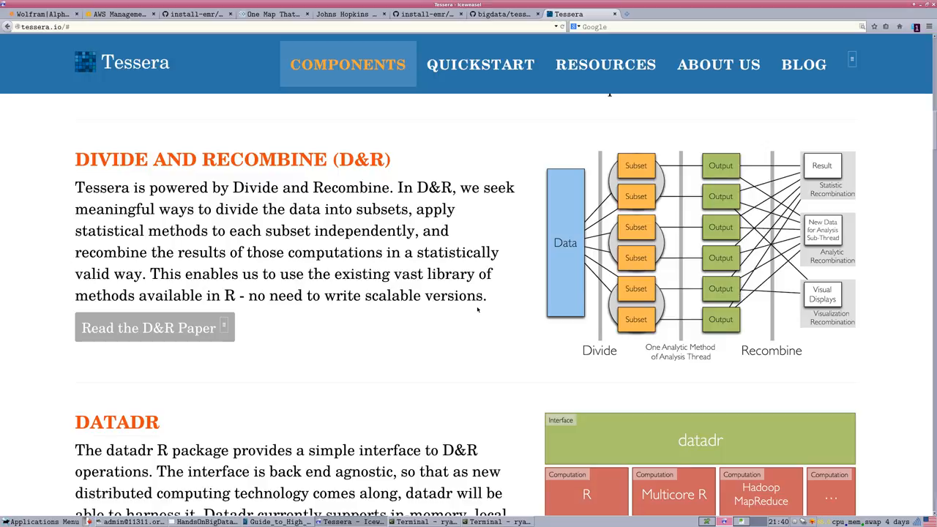
Scroll the Components page through the DATADR and TRELLISCOPE sections, ending back on datadr's back-end diagram
scroll(down, 3)
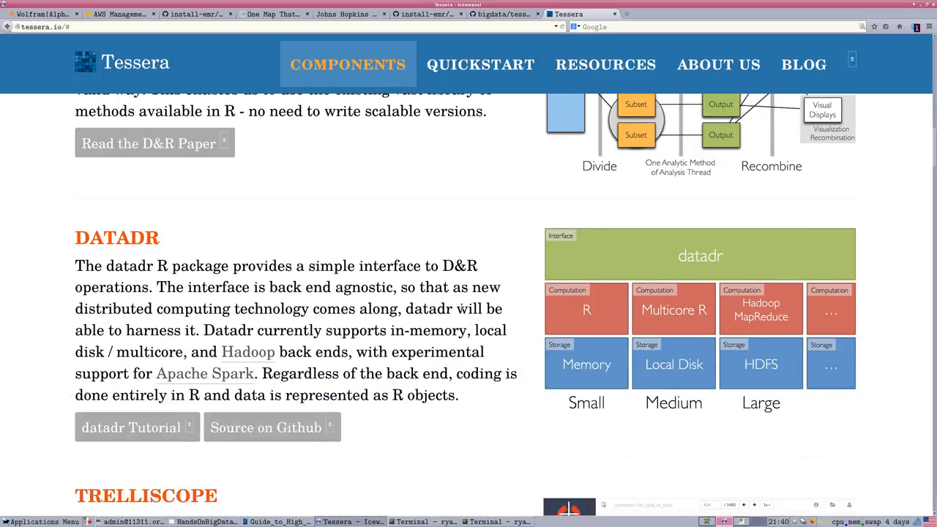
scroll(down, 3)
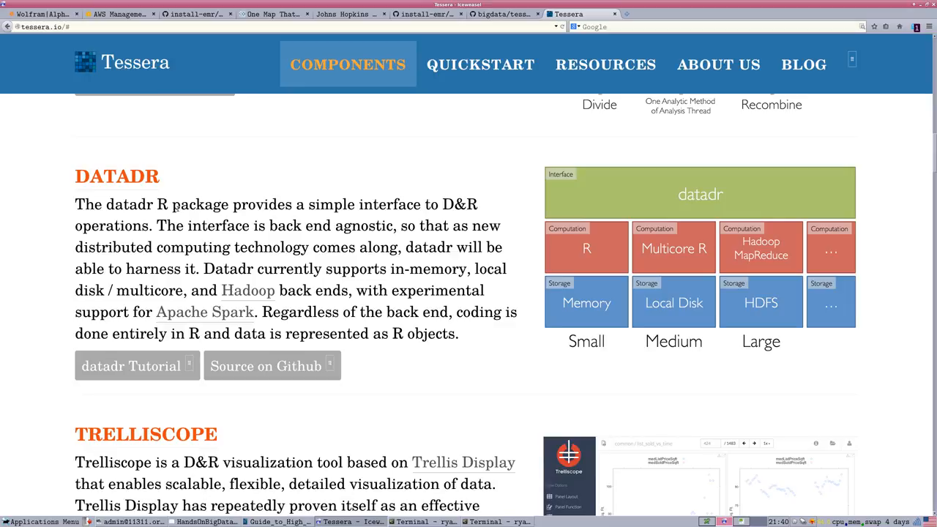
mouse_move(626, 199)
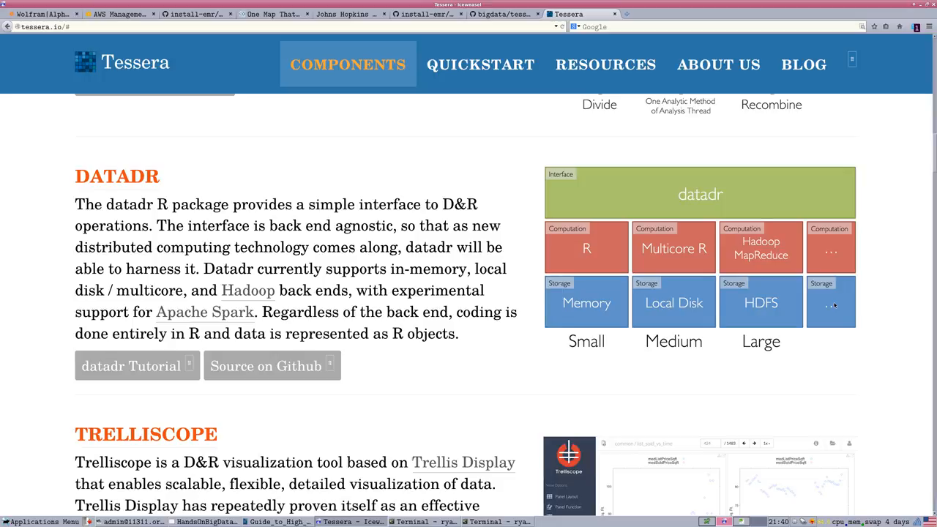
mouse_move(709, 195)
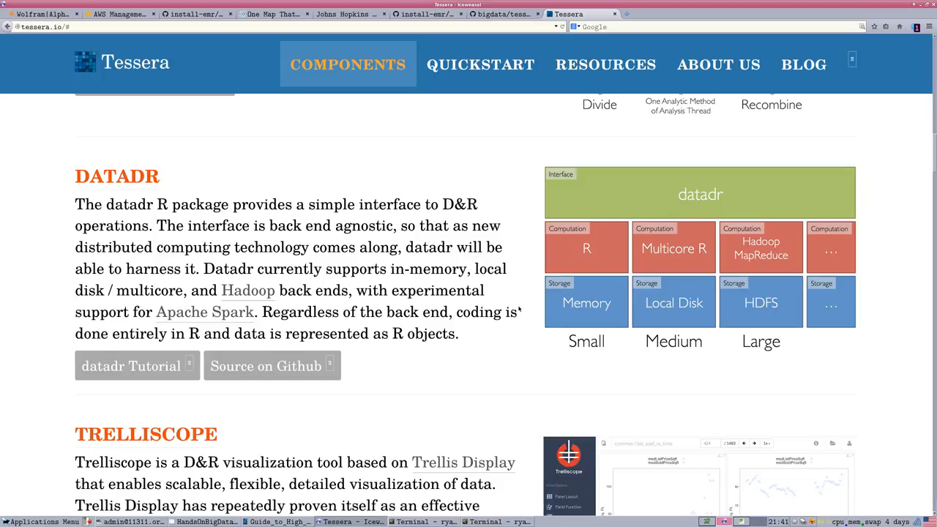
mouse_move(579, 277)
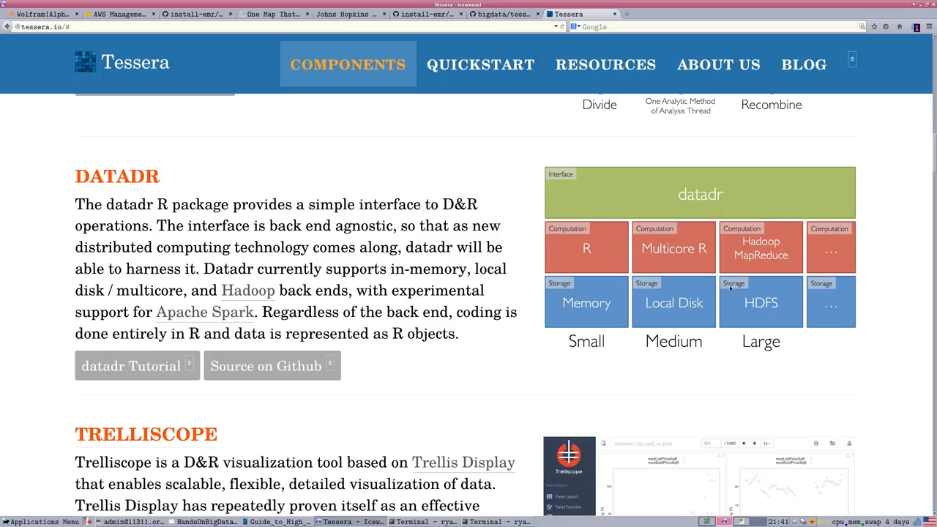
mouse_move(763, 302)
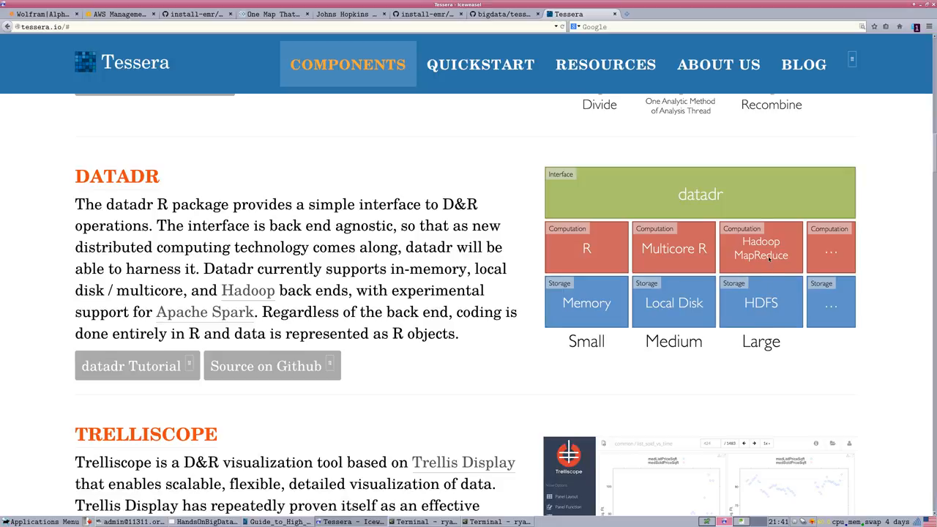
scroll(down, 3)
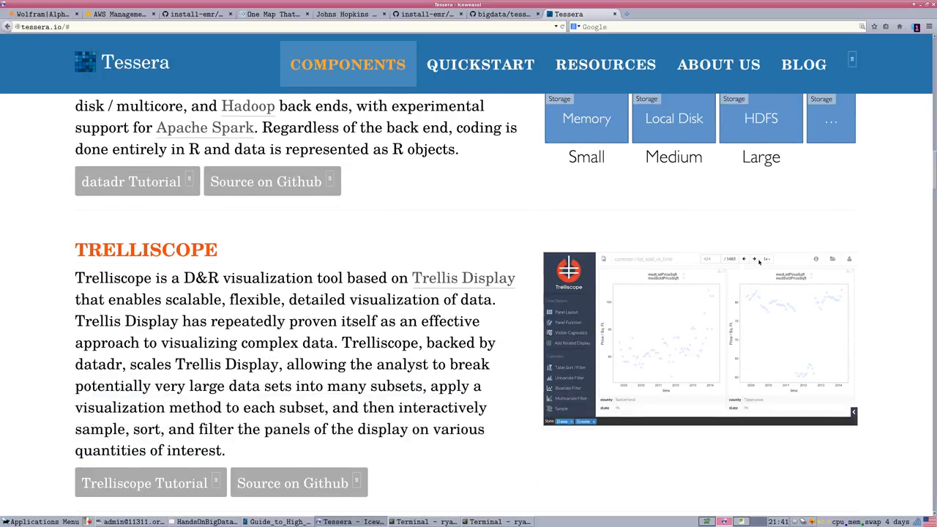
scroll(up, 3)
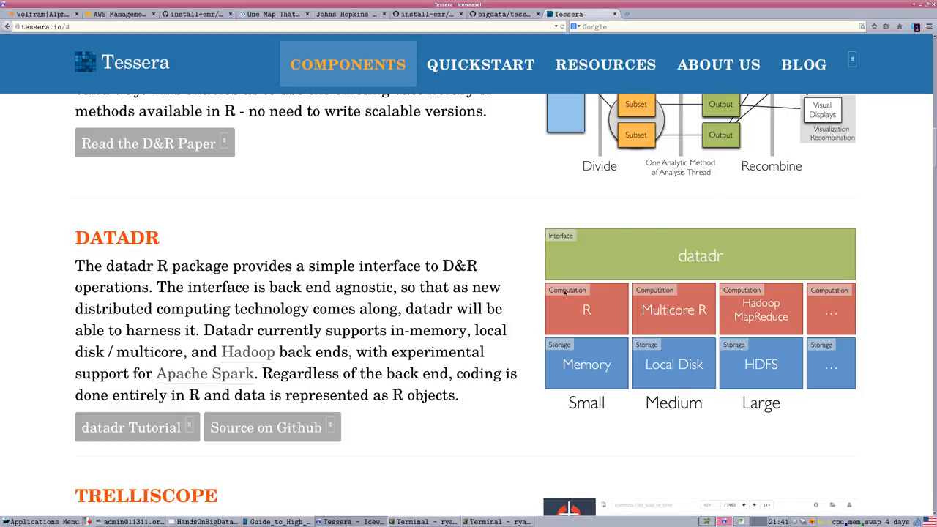
mouse_move(726, 363)
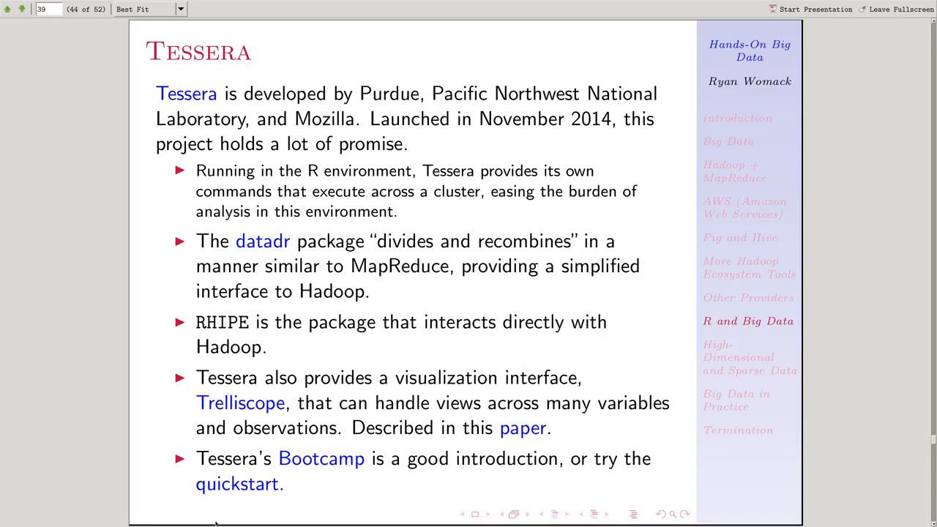
mouse_move(434, 321)
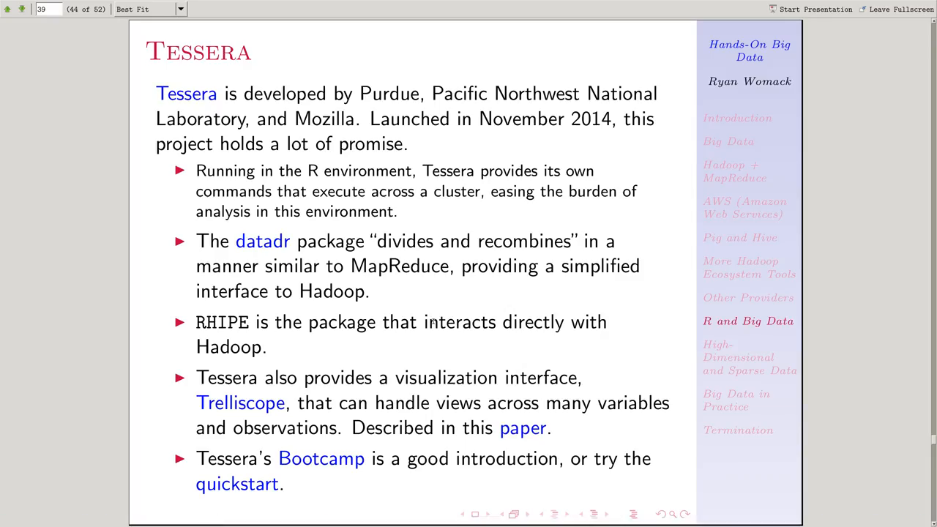
mouse_move(410, 331)
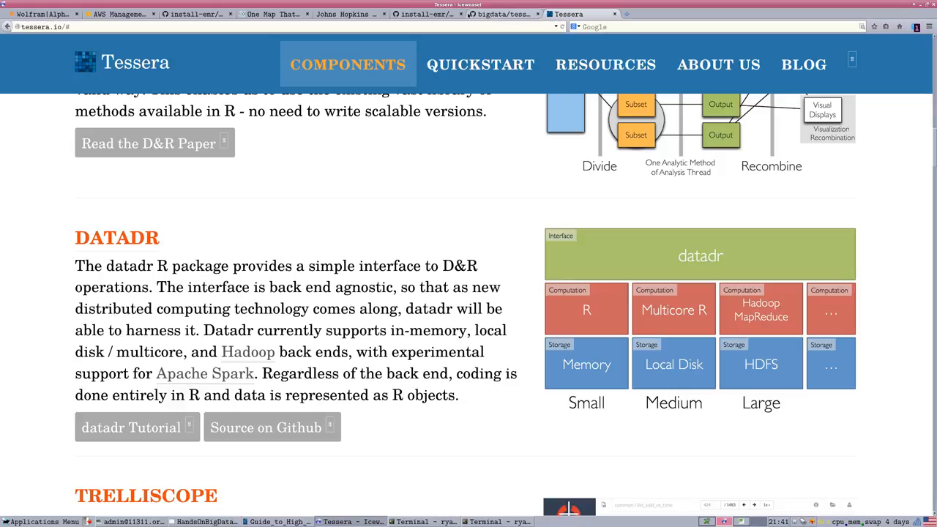
Navigate from the owner's profile into the bigdata repository and open its tessera instructions file
click(501, 14)
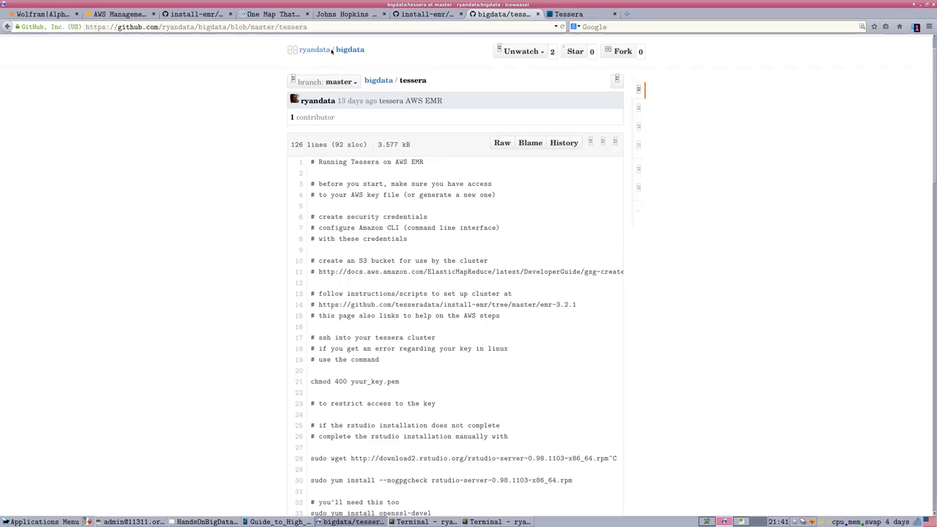
click(314, 50)
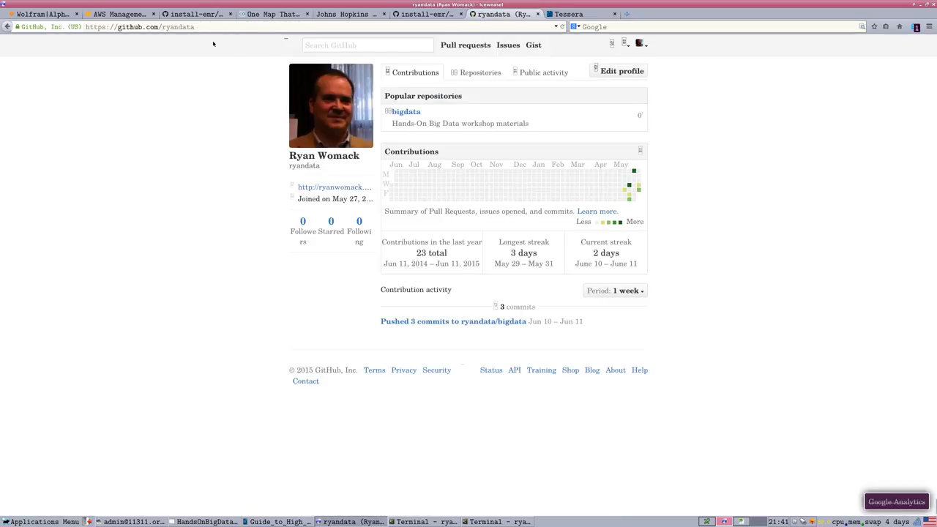
click(406, 111)
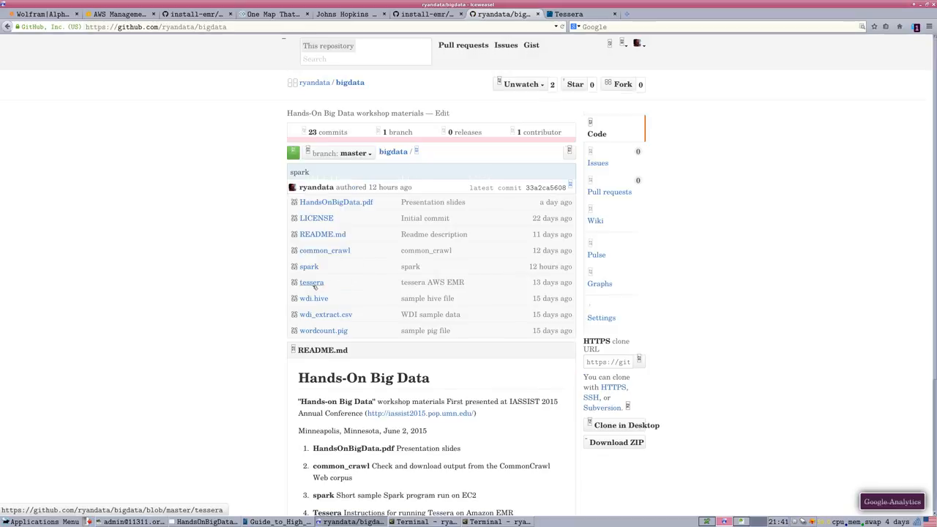
click(311, 281)
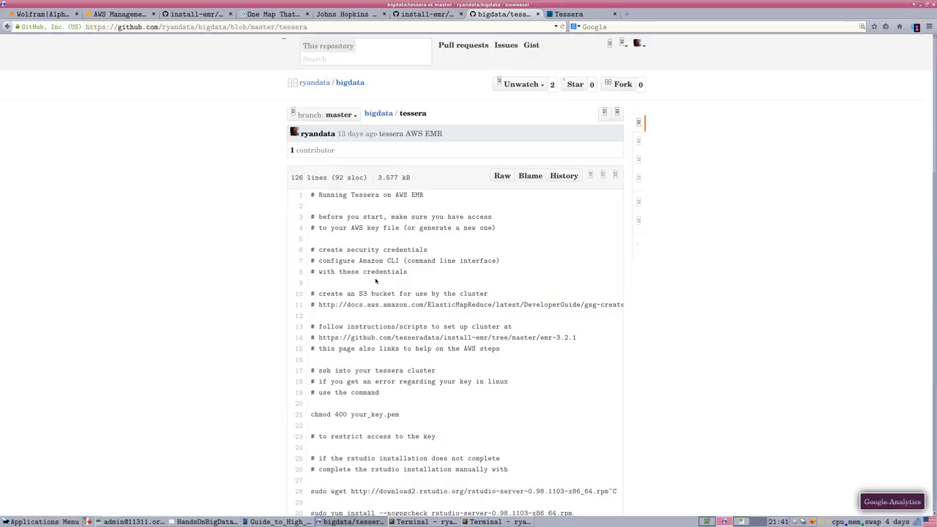
Read down the Tessera setup notes and bring up copy options for the install-emr link on line 14
scroll(down, 3)
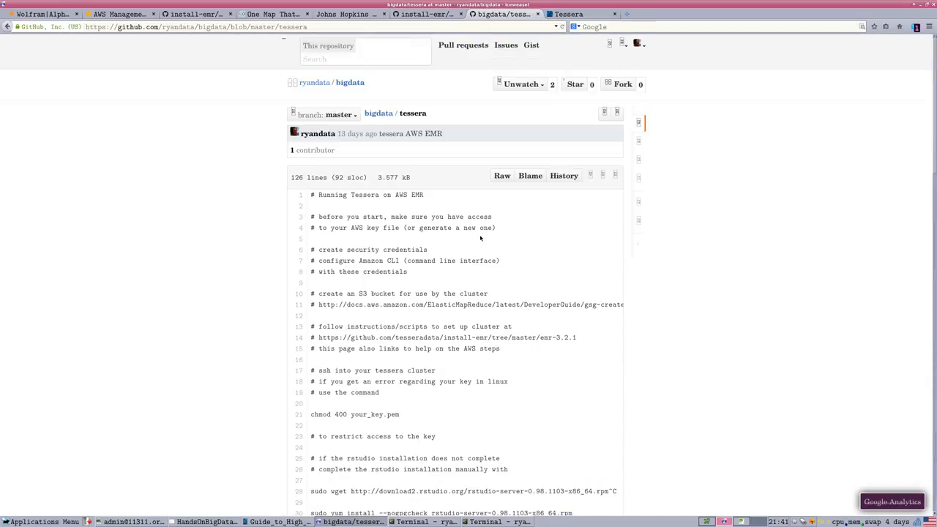
scroll(down, 3)
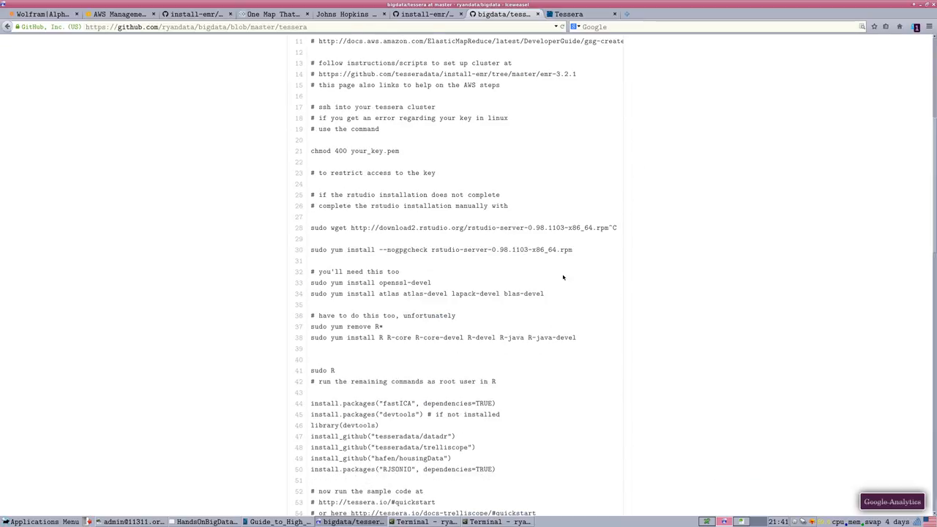
scroll(down, 3)
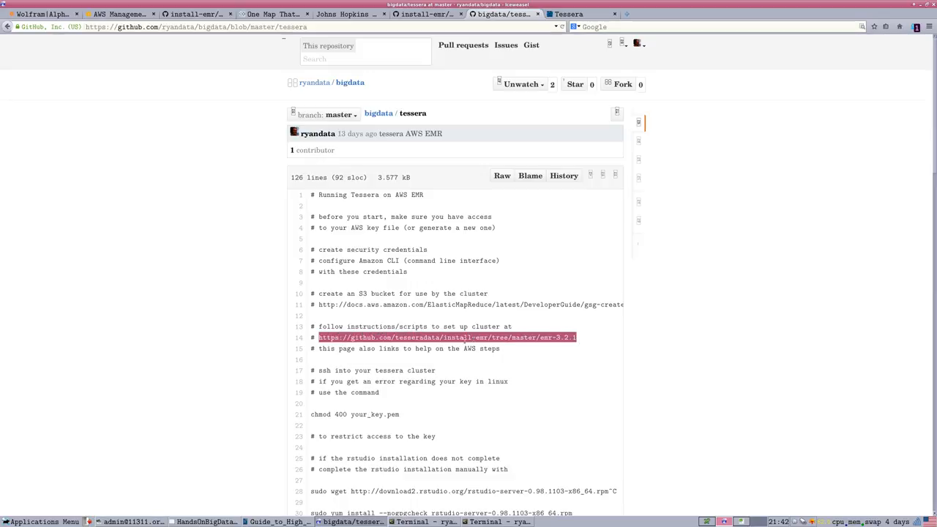
right_click(447, 336)
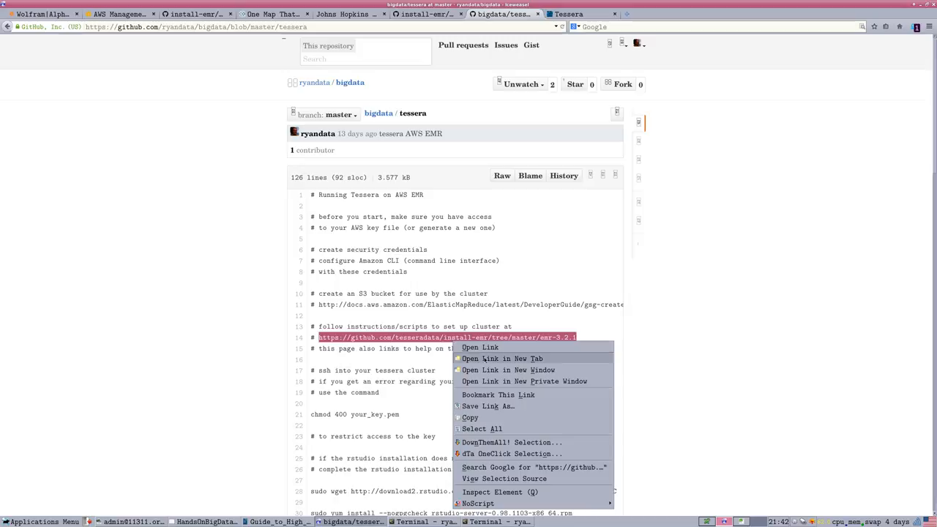
mouse_move(480, 418)
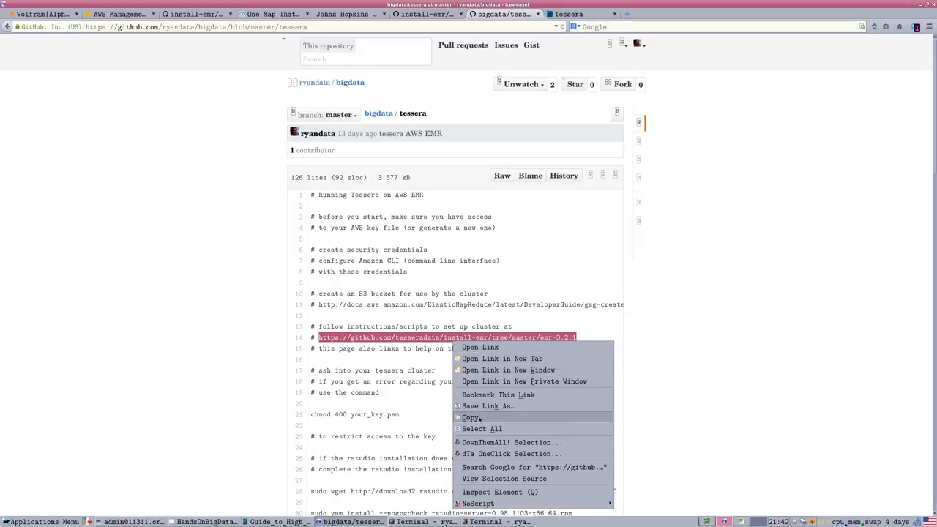
mouse_move(486, 407)
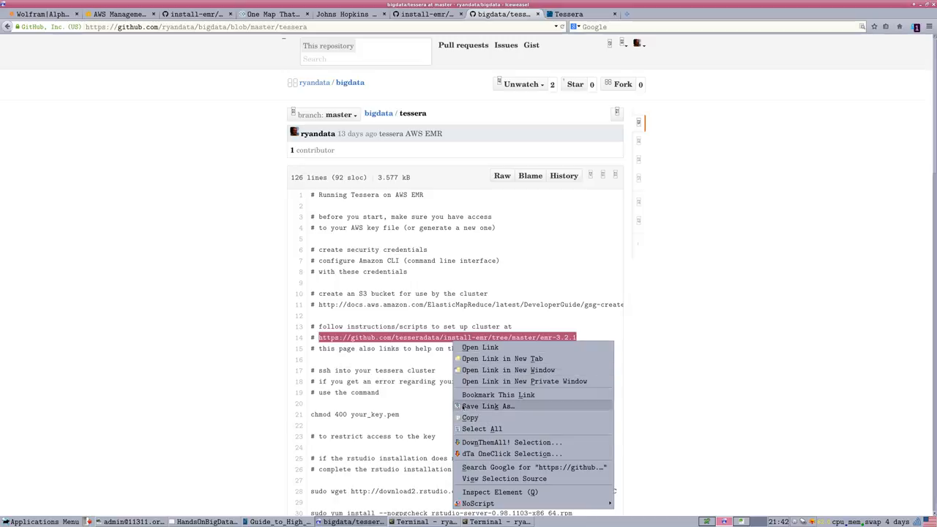
mouse_move(469, 417)
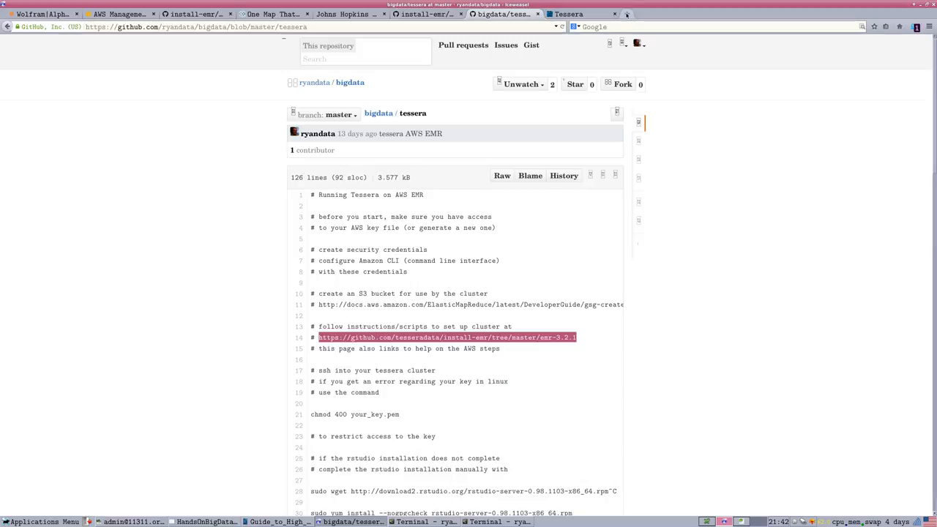
click(627, 13)
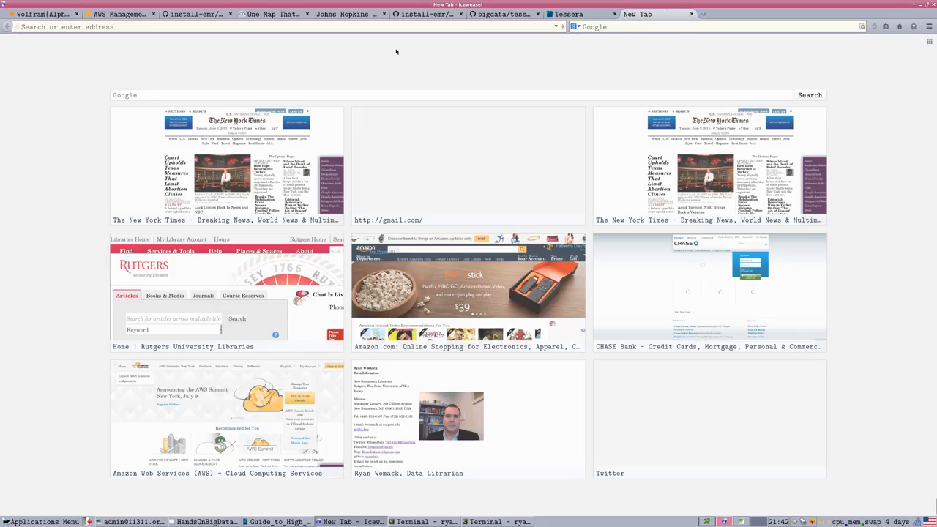
text(https://github.com/tesseradata/install-emr/tree/master/emr-3.2.1)
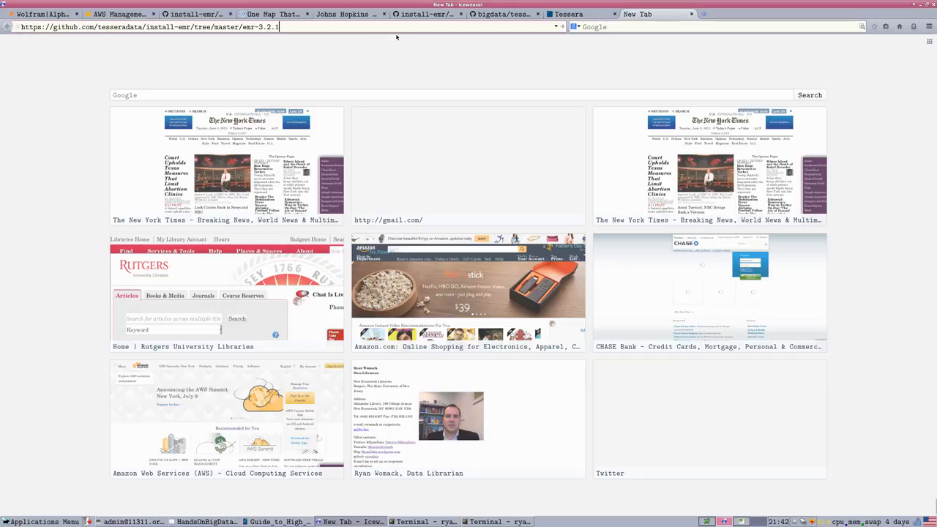
key(BackSpace)
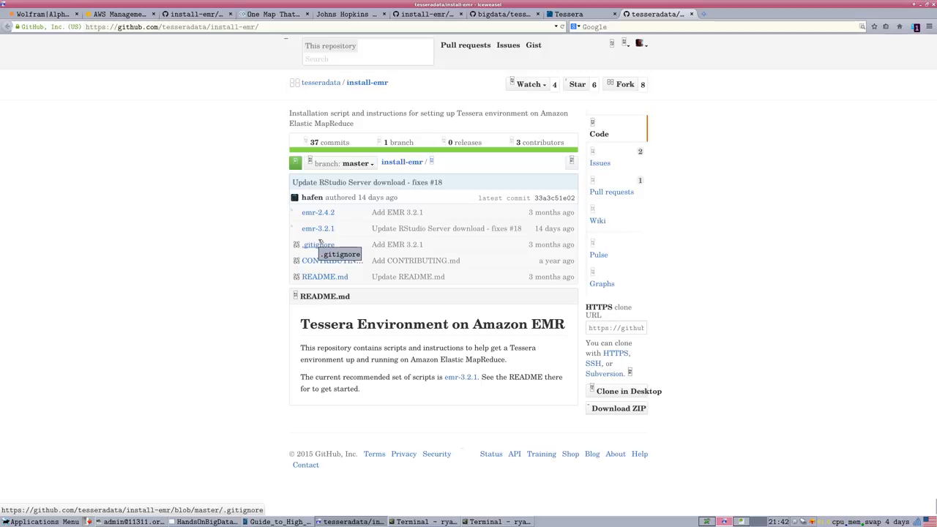
mouse_move(320, 242)
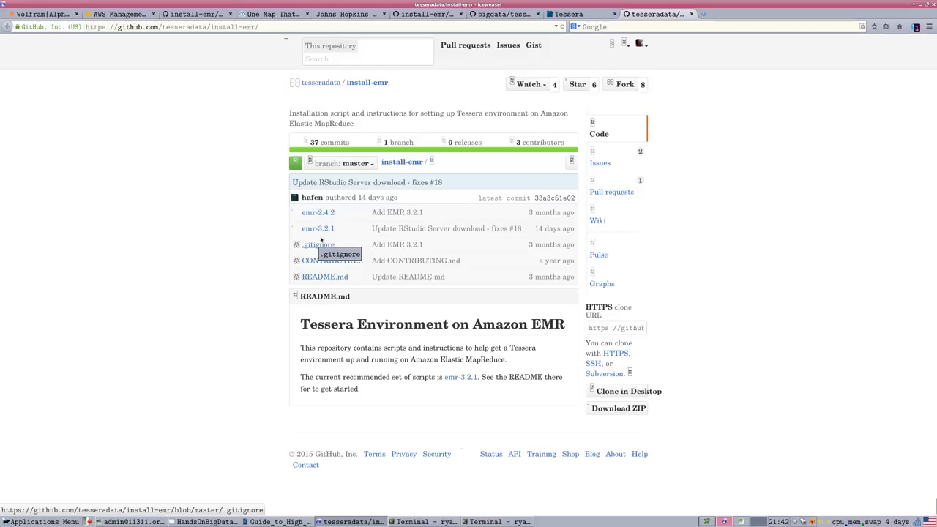
mouse_move(343, 229)
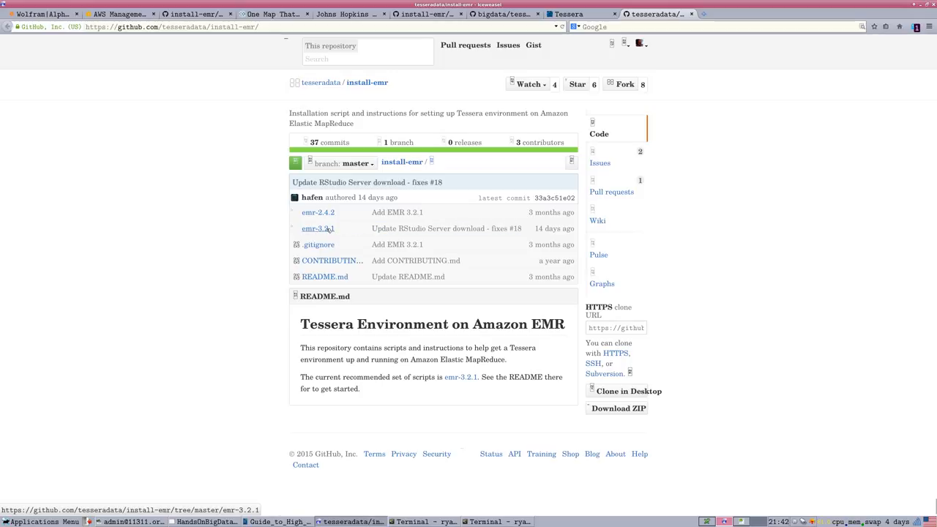
Enter the emr-3.2.1 folder and read its readme's prerequisites, installation and usage sections
click(319, 228)
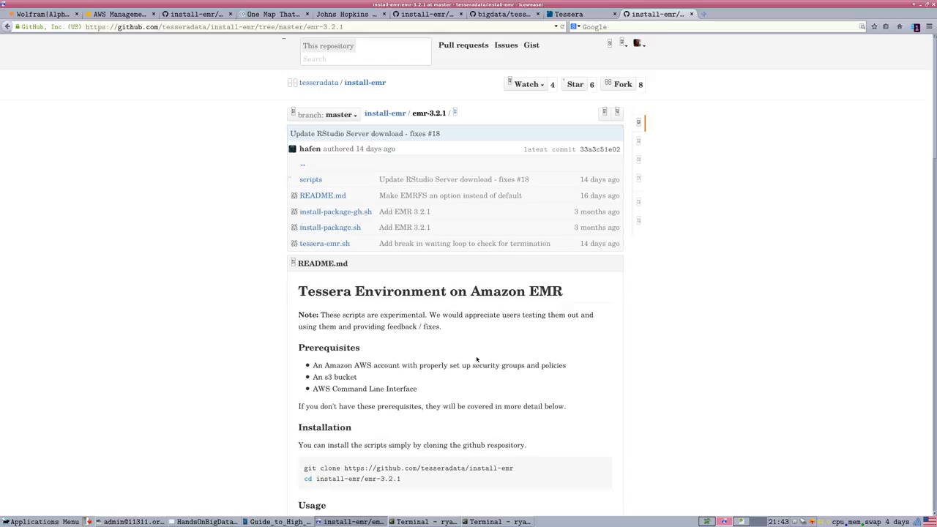
scroll(down, 3)
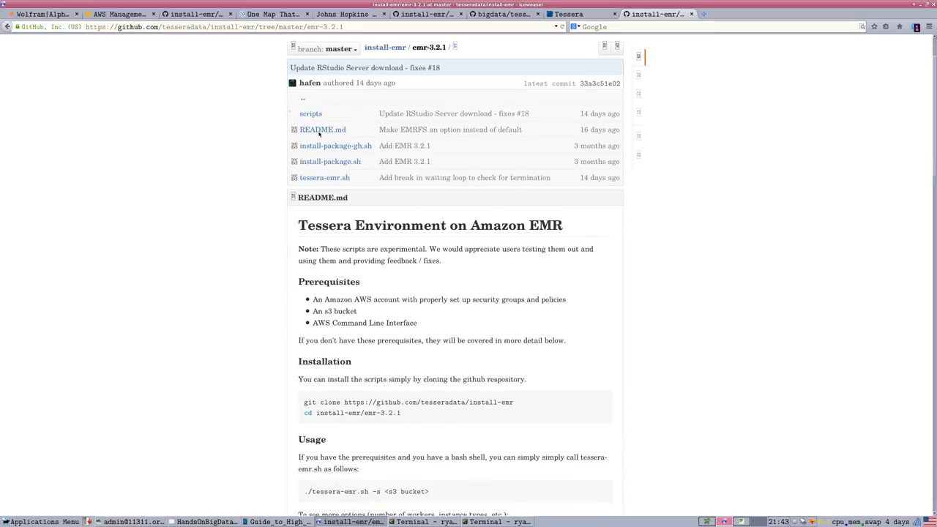
scroll(down, 3)
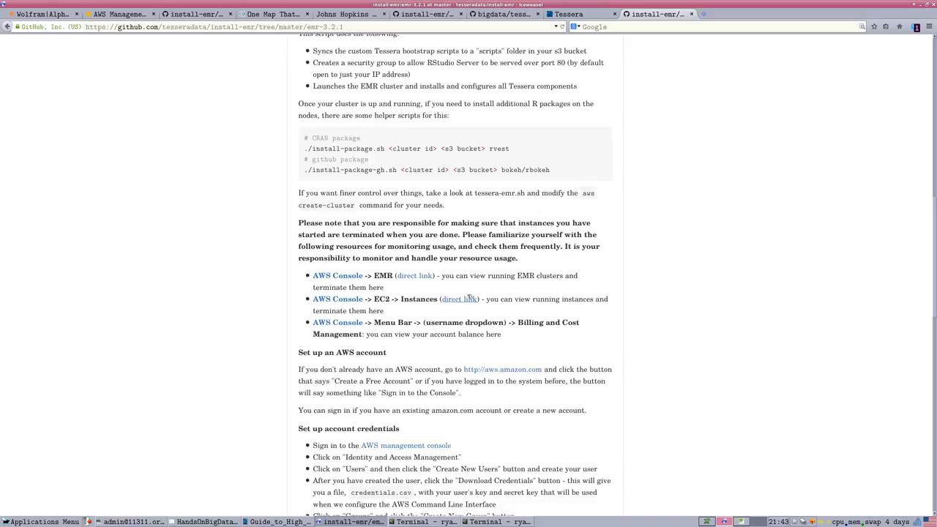
scroll(up, 3)
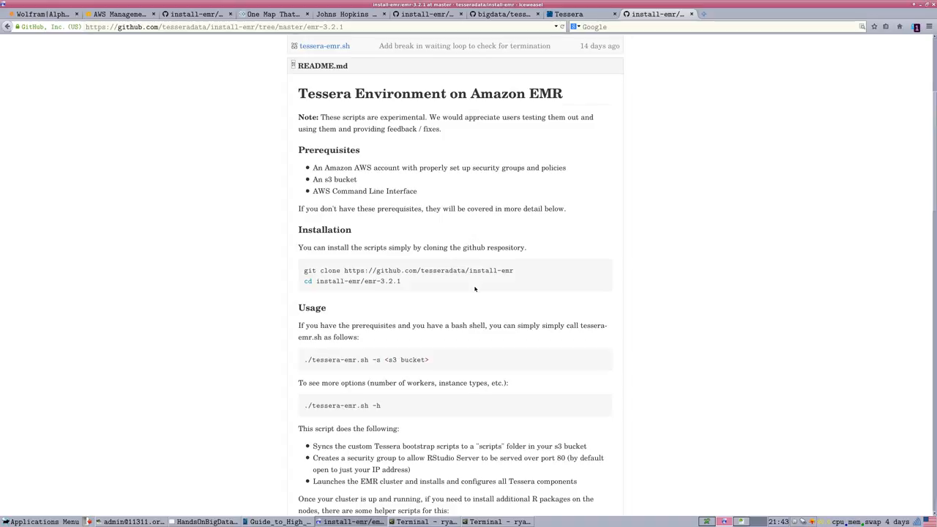
mouse_move(466, 284)
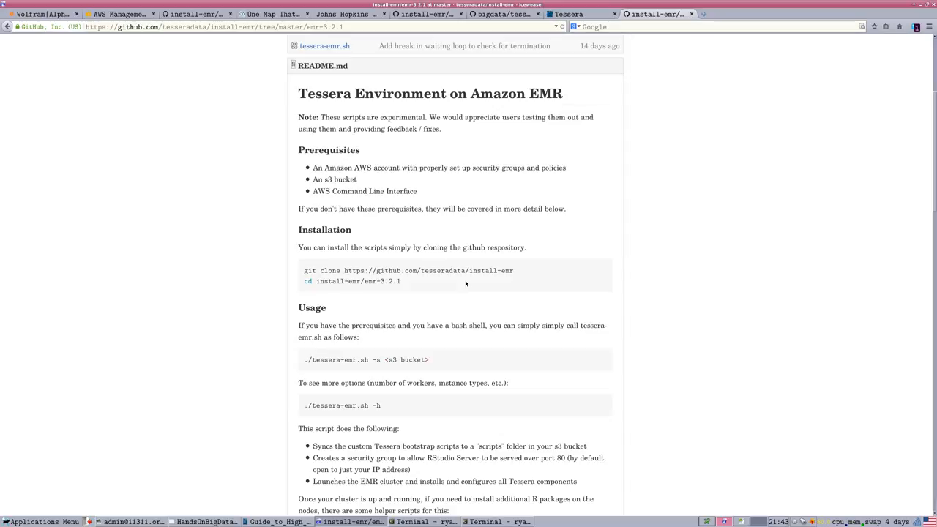
mouse_move(336, 179)
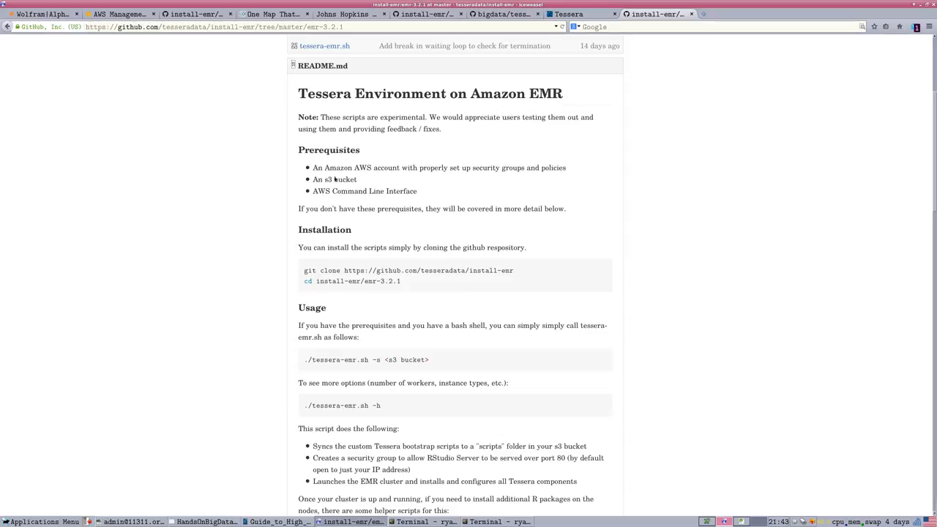
Check the S3 service's three existing buckets in the AWS console, then return to the emr-3.2.1 readme
click(120, 15)
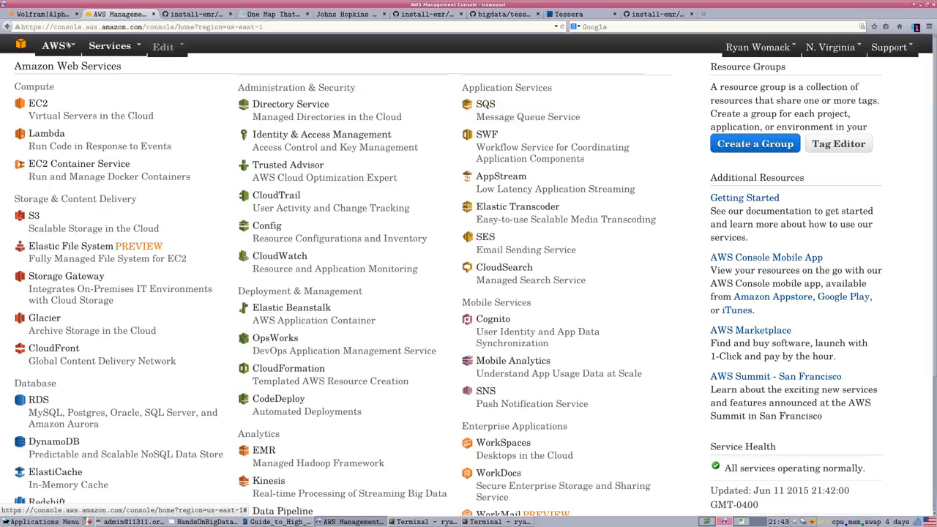
click(34, 216)
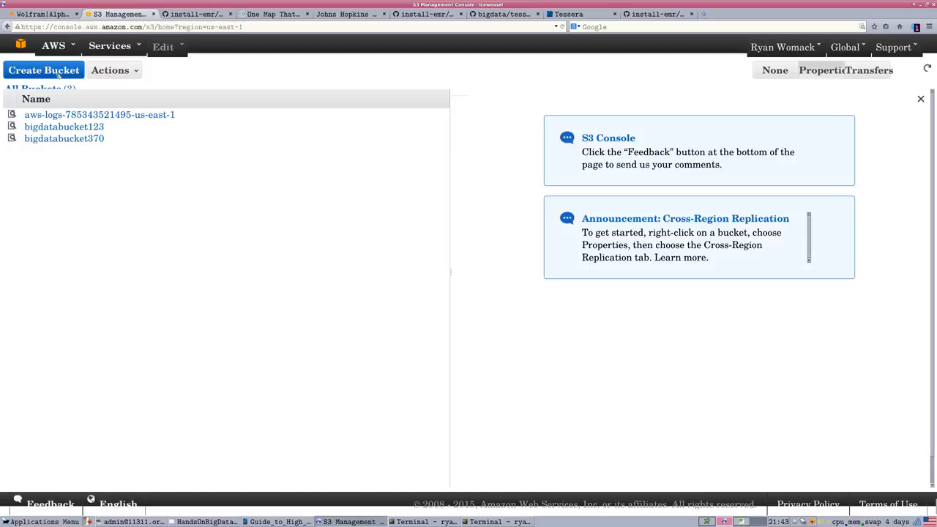
click(44, 70)
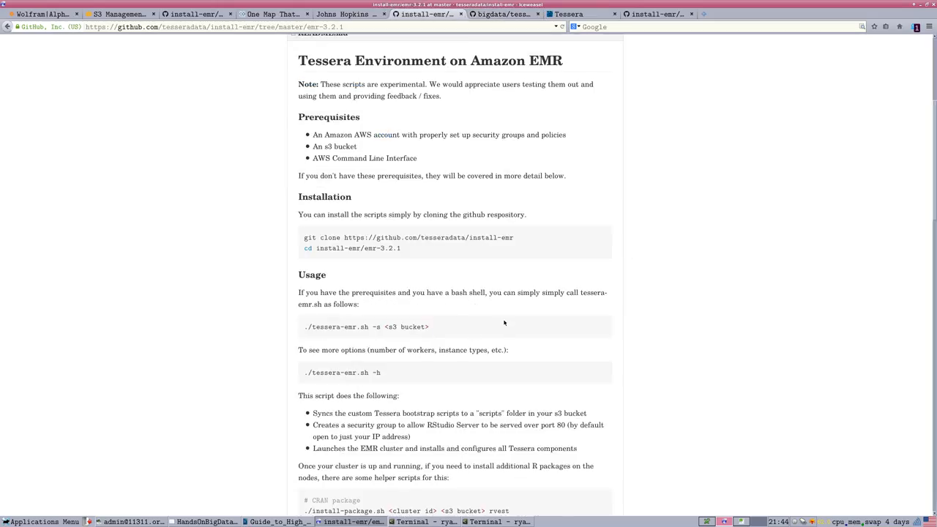
mouse_move(539, 224)
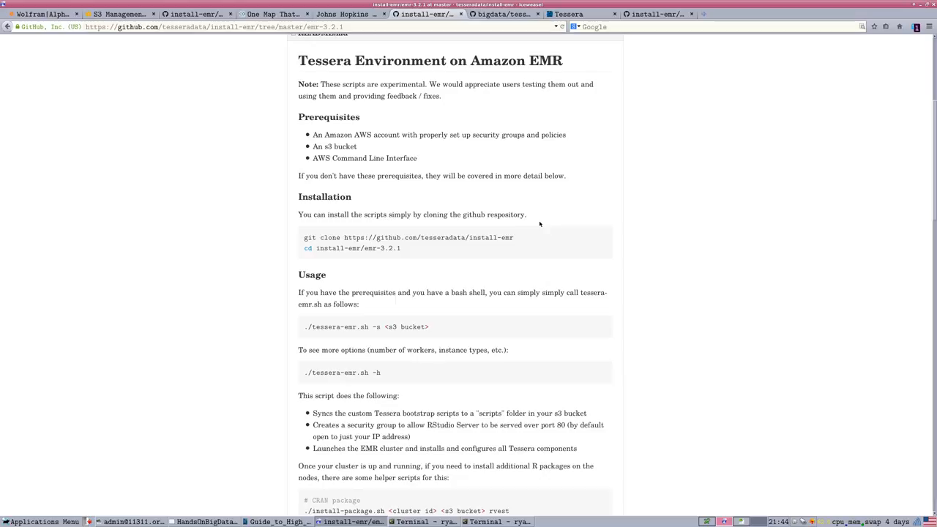
mouse_move(686, 313)
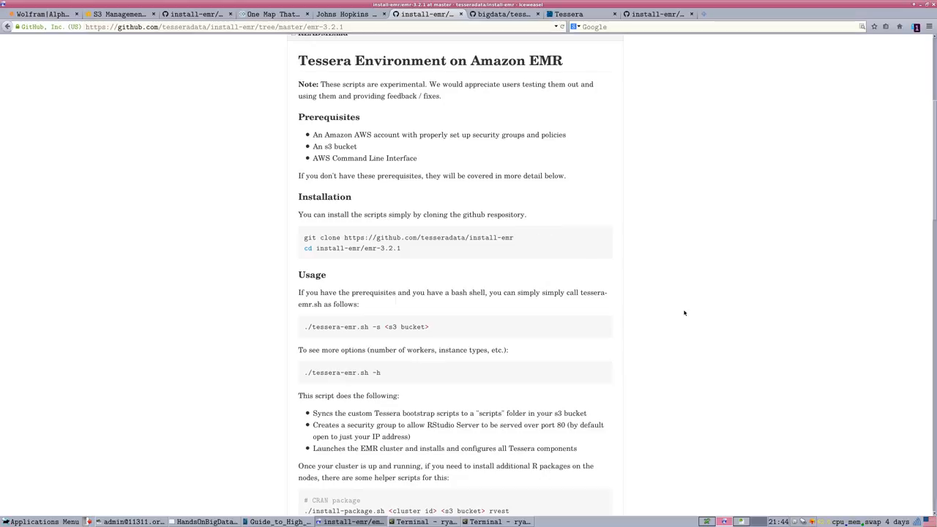
mouse_move(682, 315)
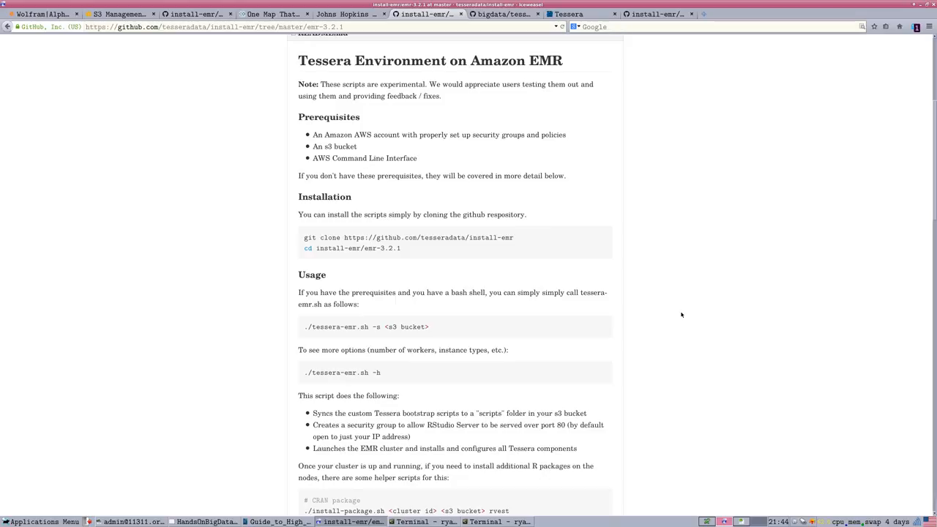
Scroll the readme down to its 'Set up account credentials' and 'Get an EC2 key pair' steps
scroll(down, 3)
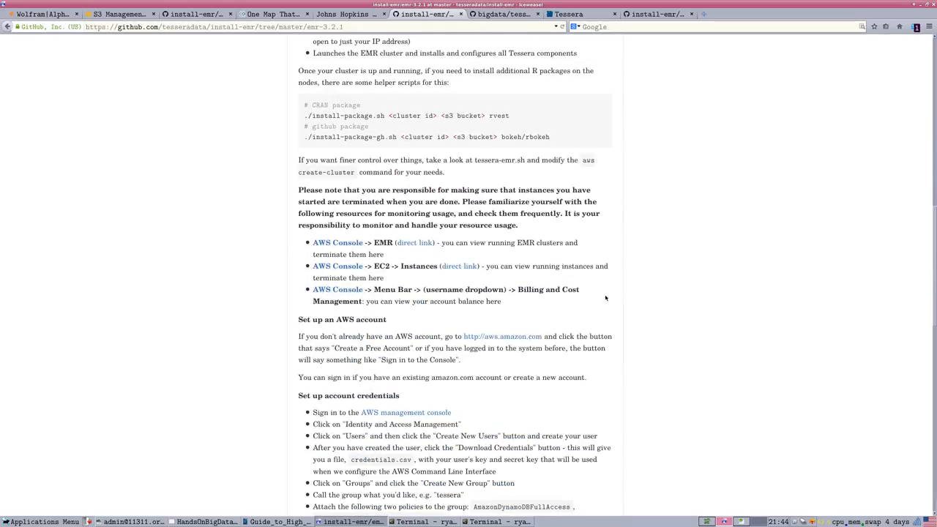
scroll(down, 3)
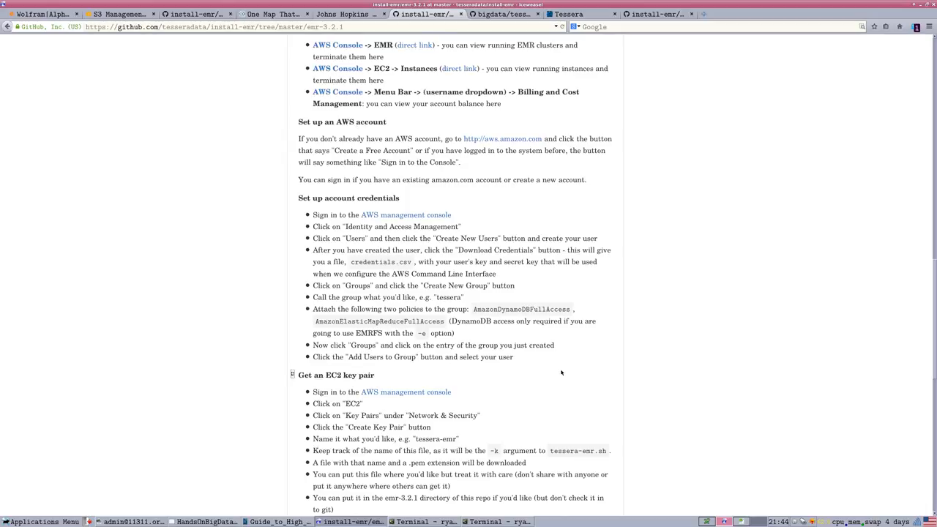
mouse_move(550, 372)
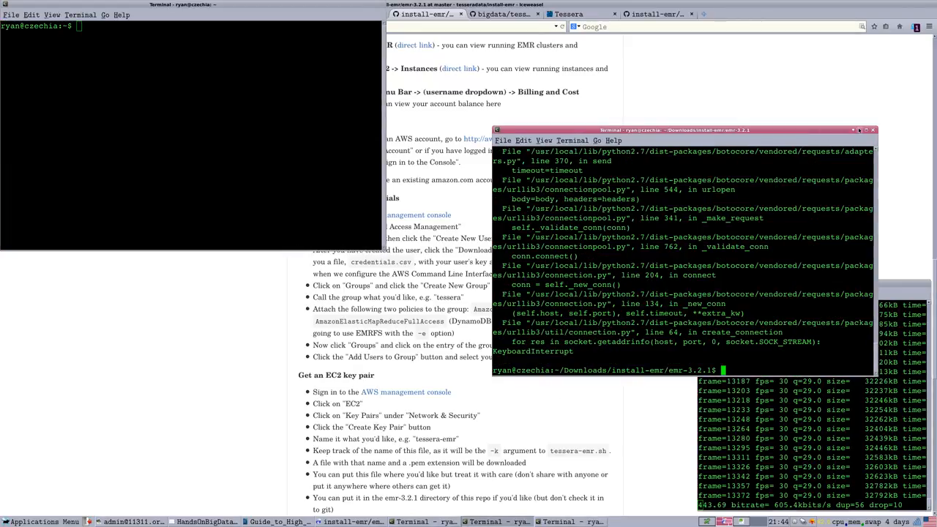
Enter the 'aws configure' command at the terminal prompt
text(aws)
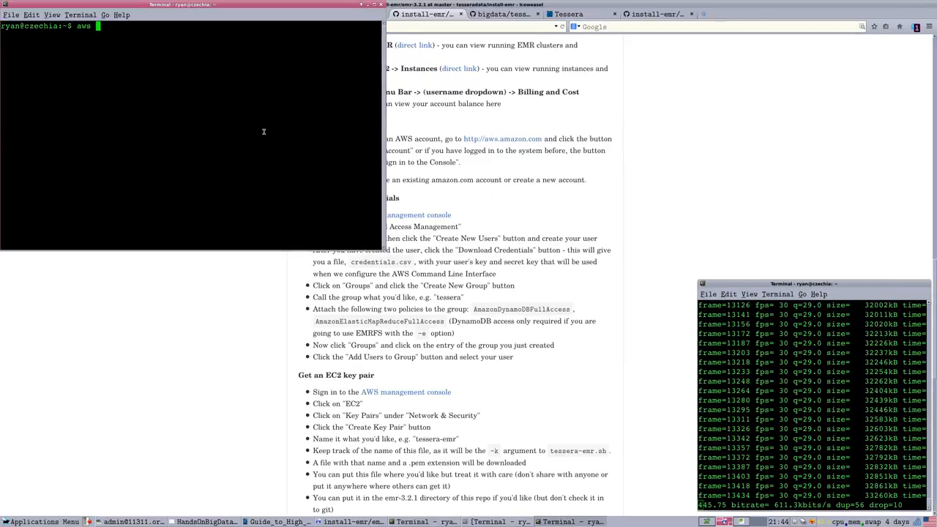
text(c)
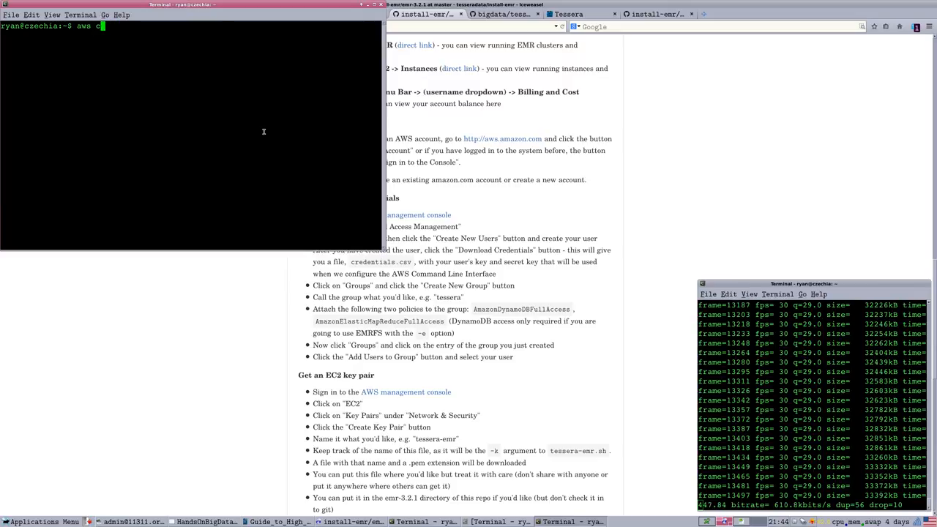
text(onfigure)
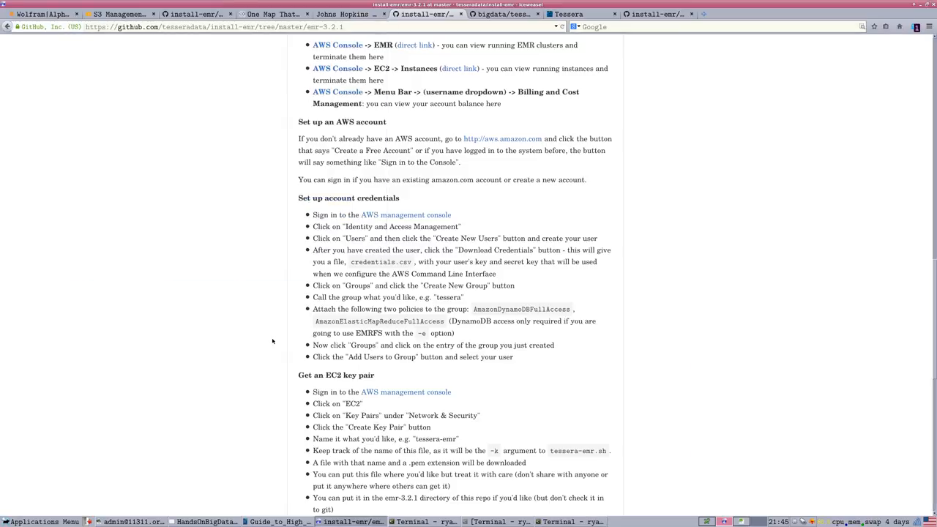
mouse_move(126, 166)
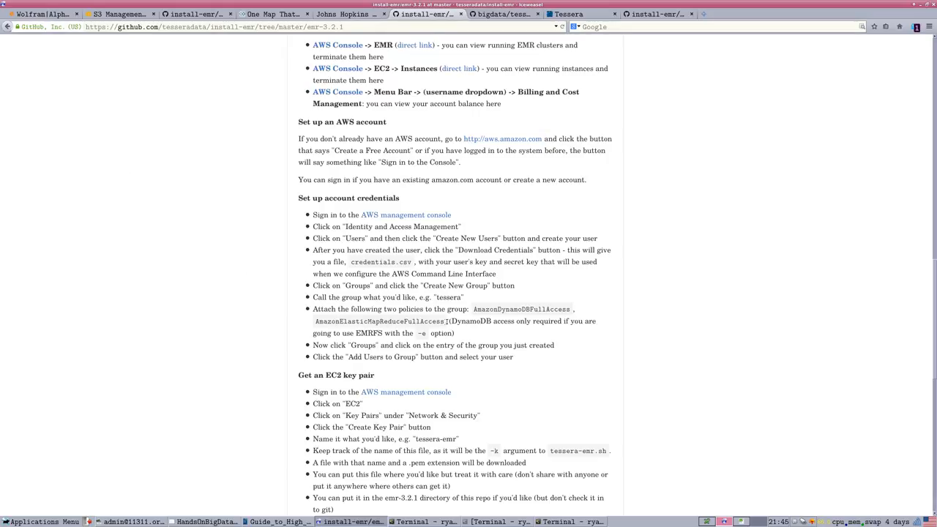
Highlight the AmazonElasticMapReduceFullAccess policy name in the readme and switch to the AWS console
double_click(381, 321)
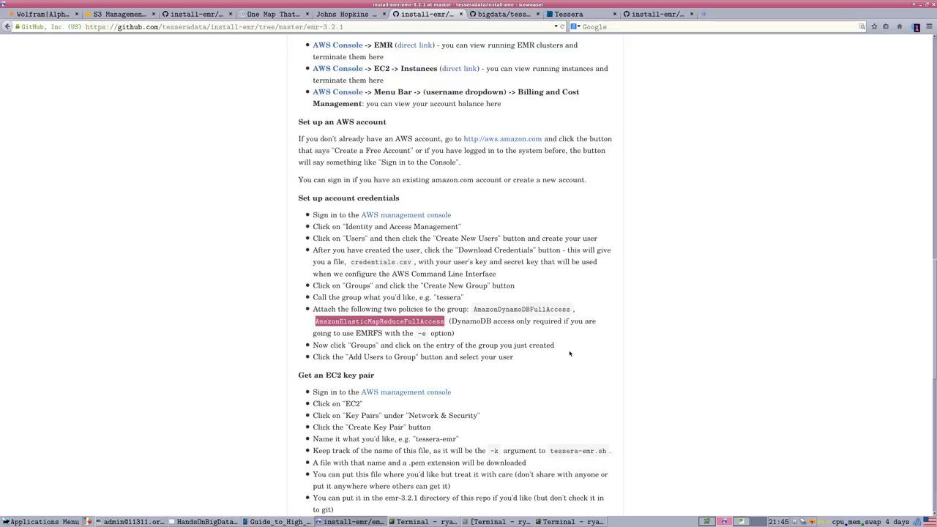
mouse_move(123, 232)
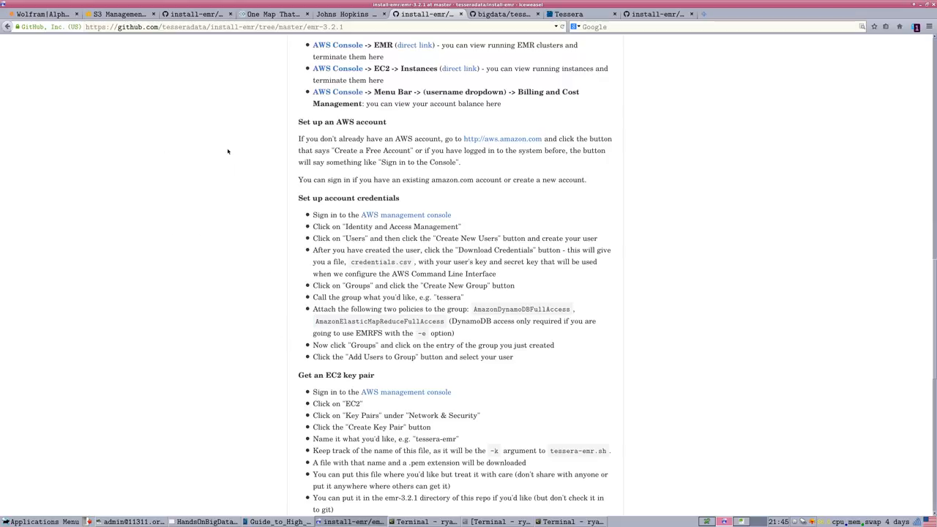
click(117, 13)
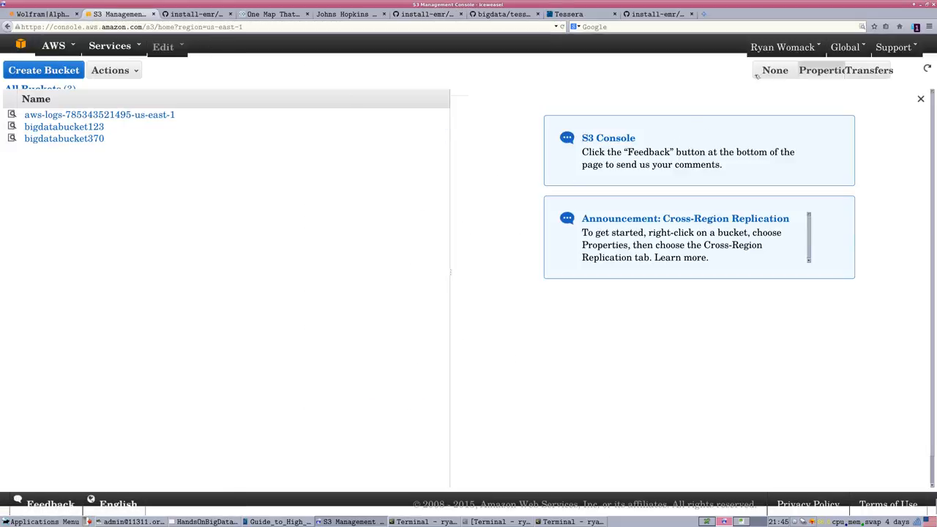
Go through the account's Security Credentials page to the IAM Users list showing ryan and youtube
click(782, 47)
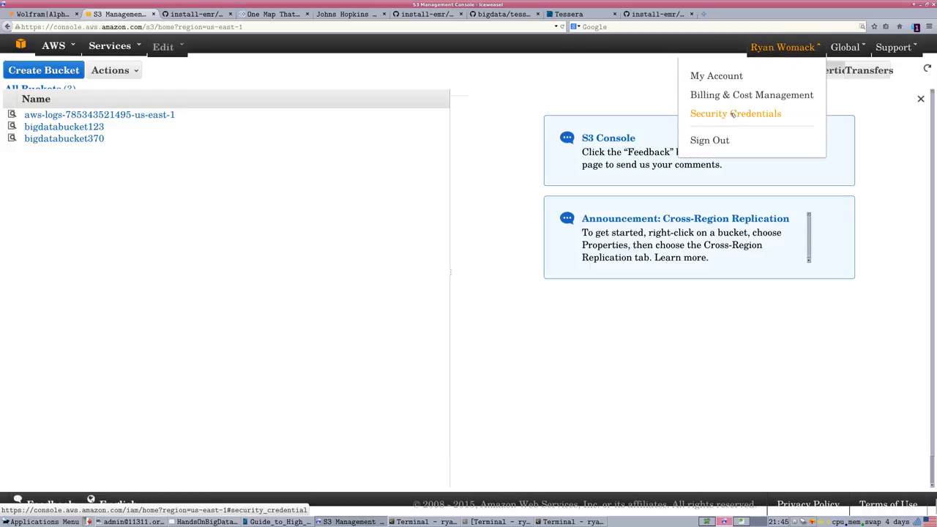
click(736, 114)
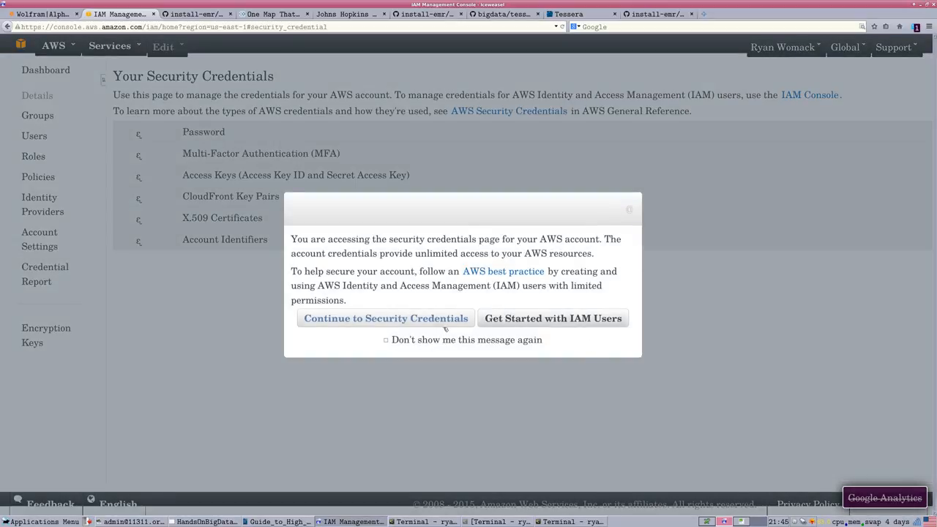
click(385, 318)
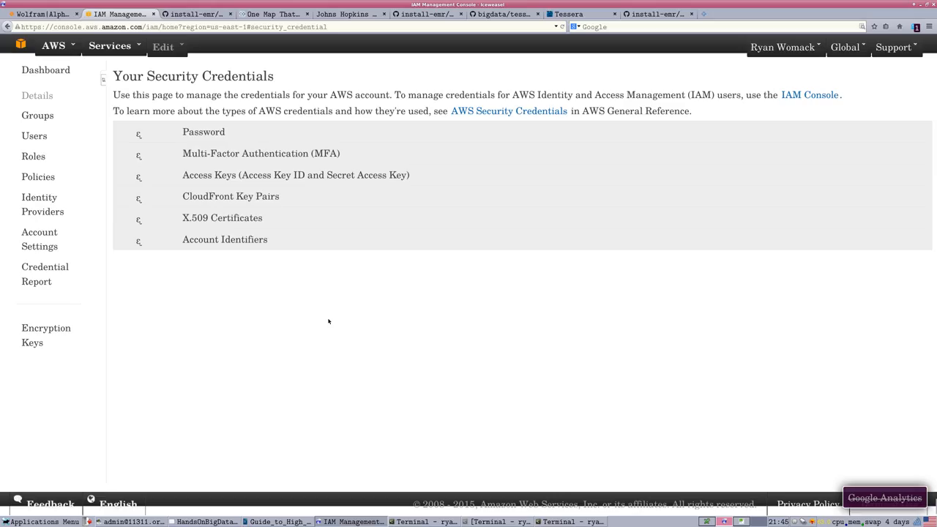
mouse_move(164, 221)
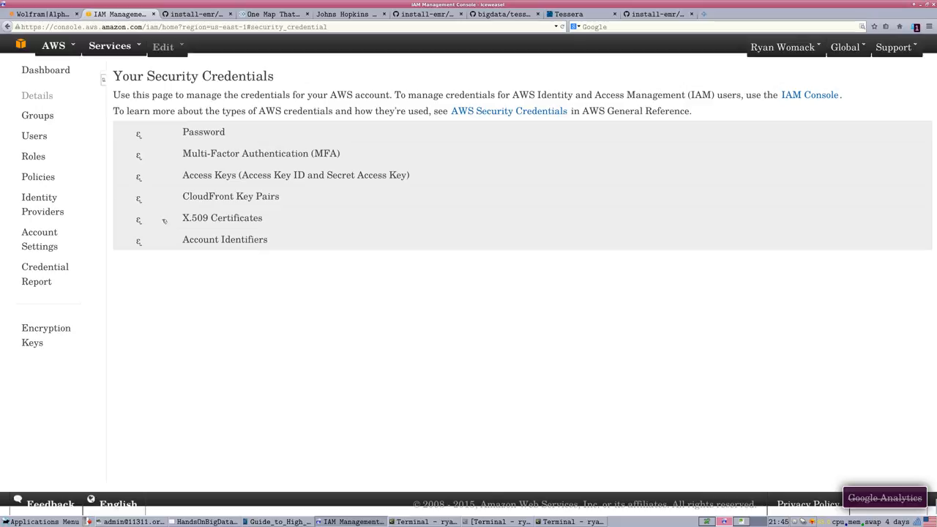
click(36, 135)
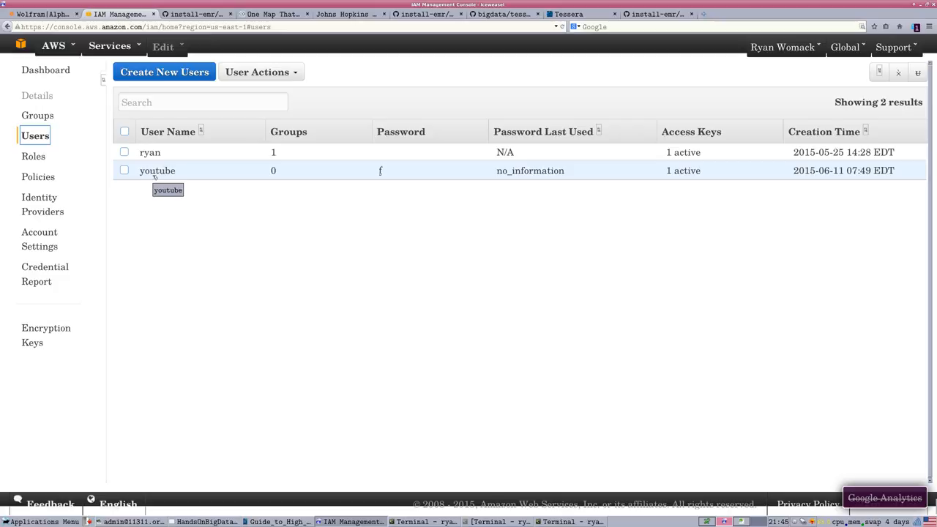
mouse_move(176, 190)
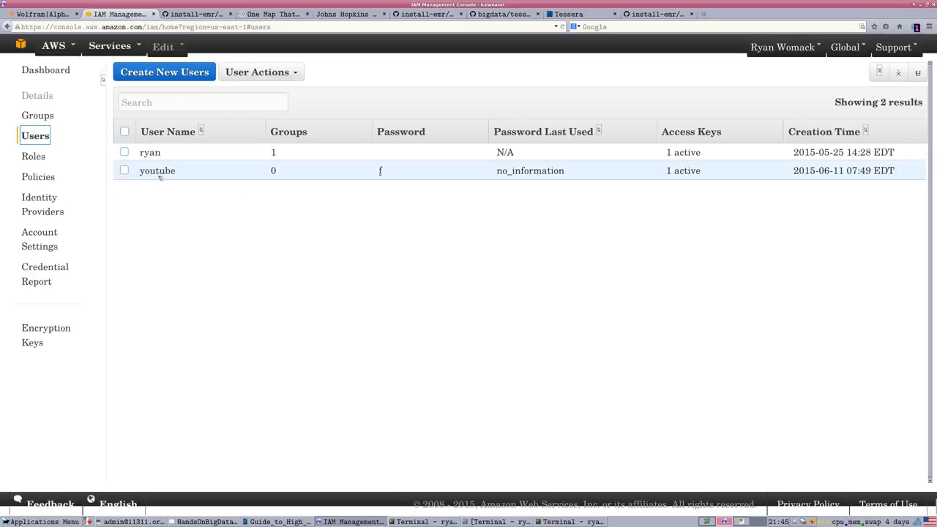
Detach AmazonElasticMapReduceFullAccess from the youtube user and bring up the Attach Policy list
click(157, 170)
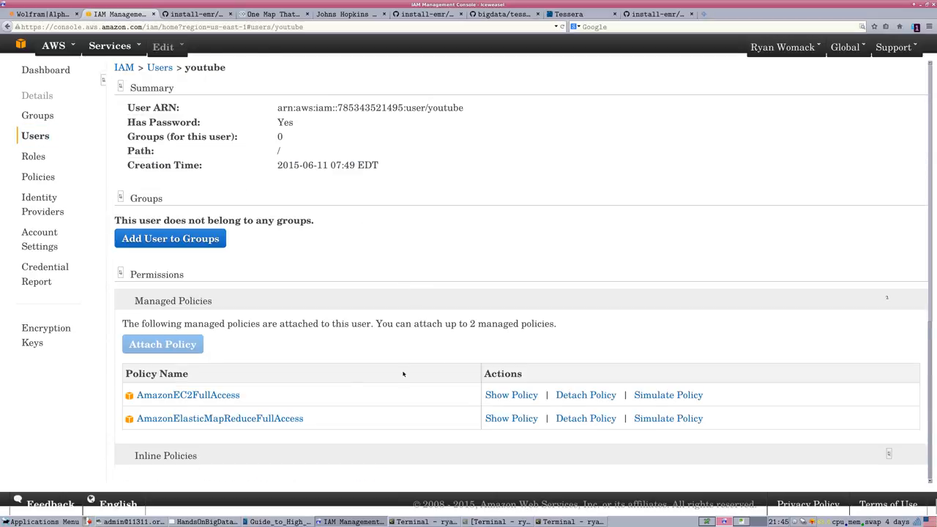
scroll(down, 3)
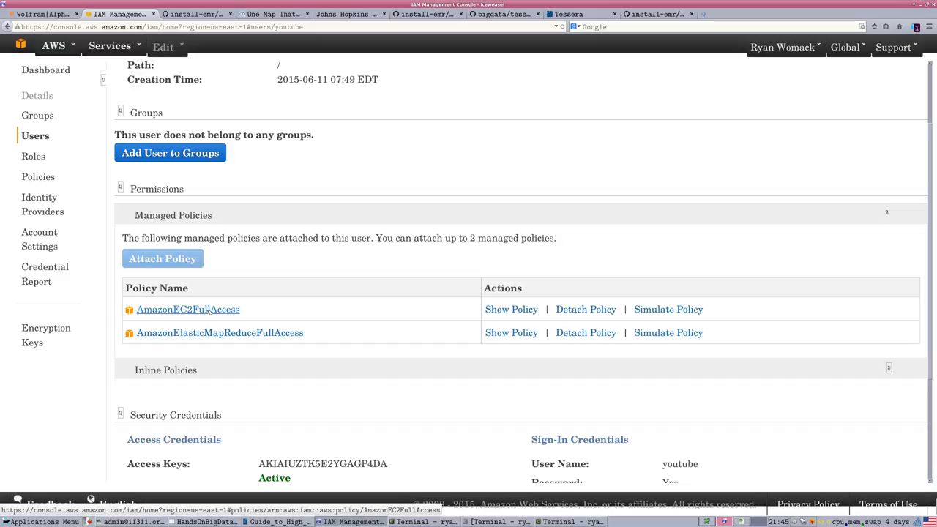
mouse_move(219, 332)
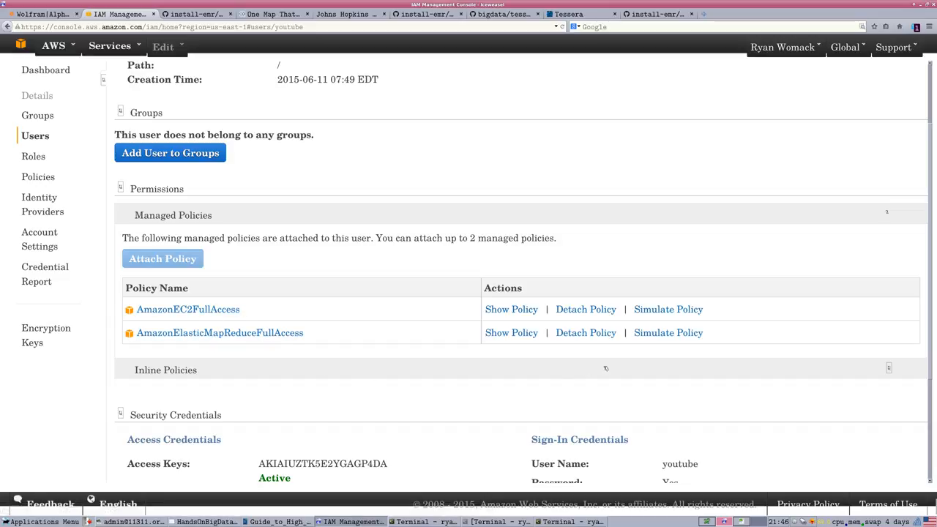
click(586, 333)
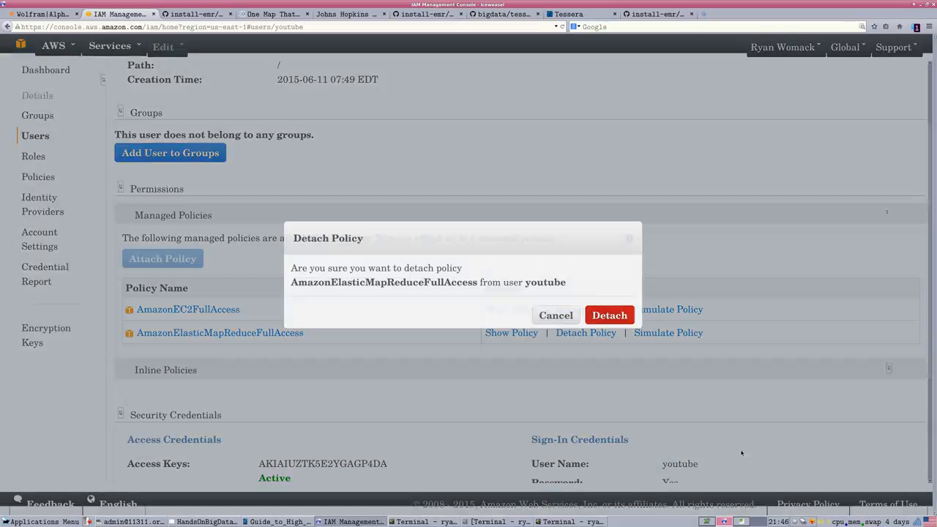
click(609, 315)
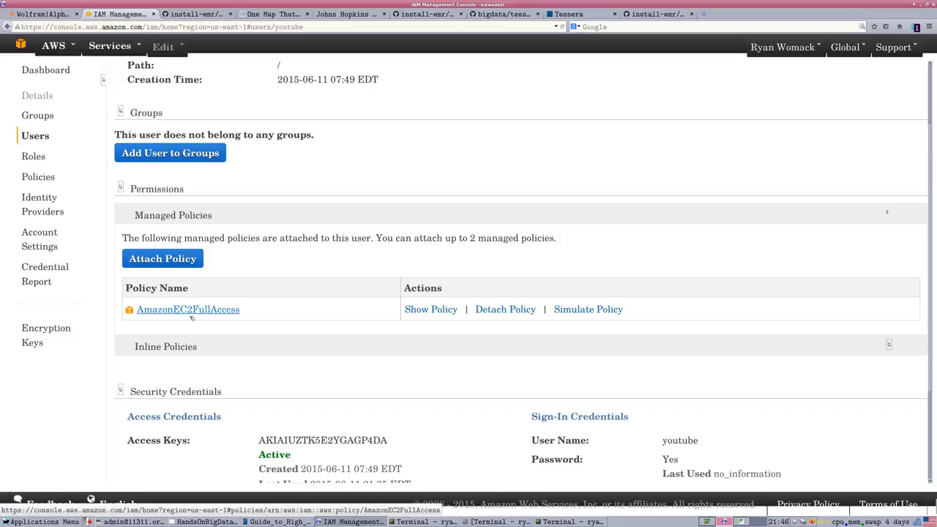
mouse_move(315, 307)
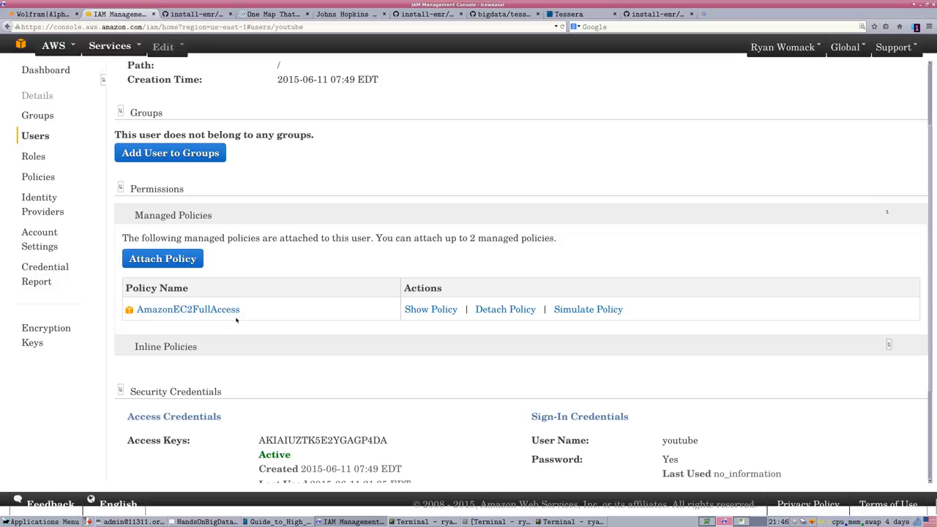
click(162, 258)
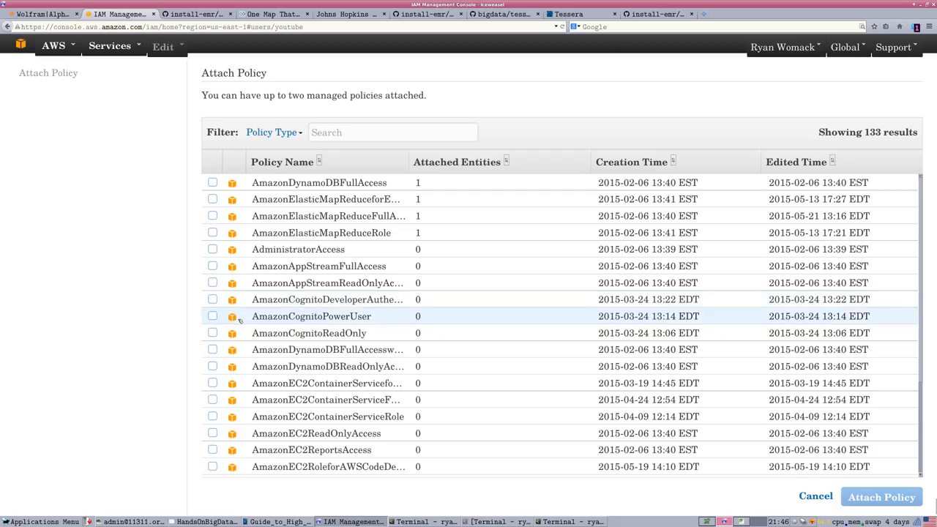
mouse_move(300, 299)
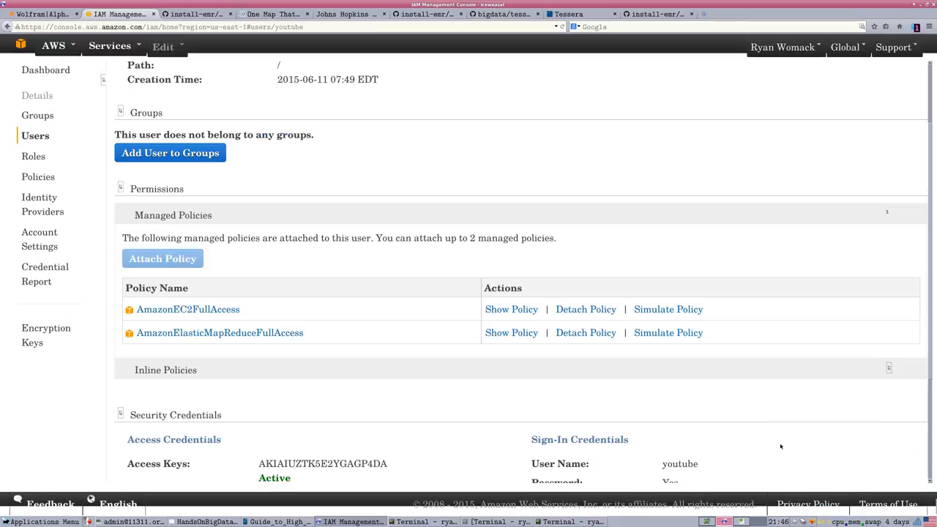
mouse_move(220, 332)
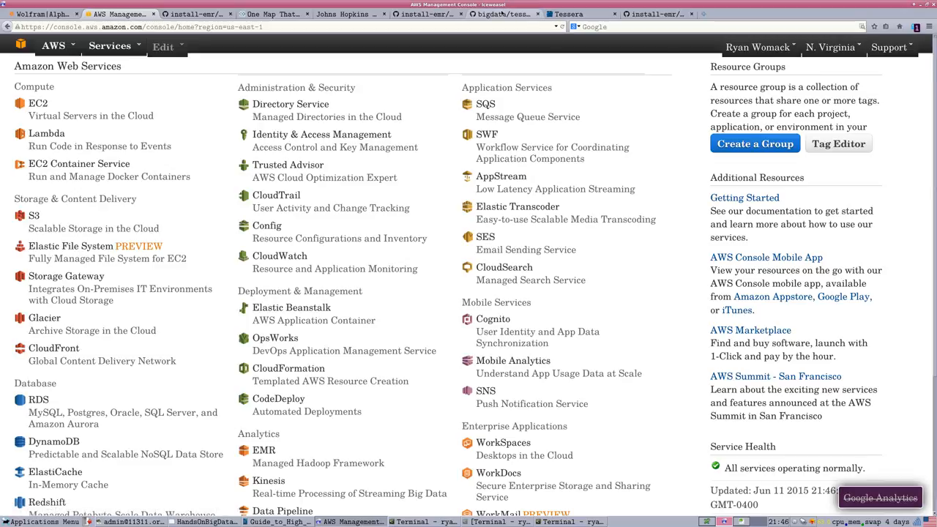
Read through the install-emr README's Prerequisites, Installation and Usage sections
click(652, 15)
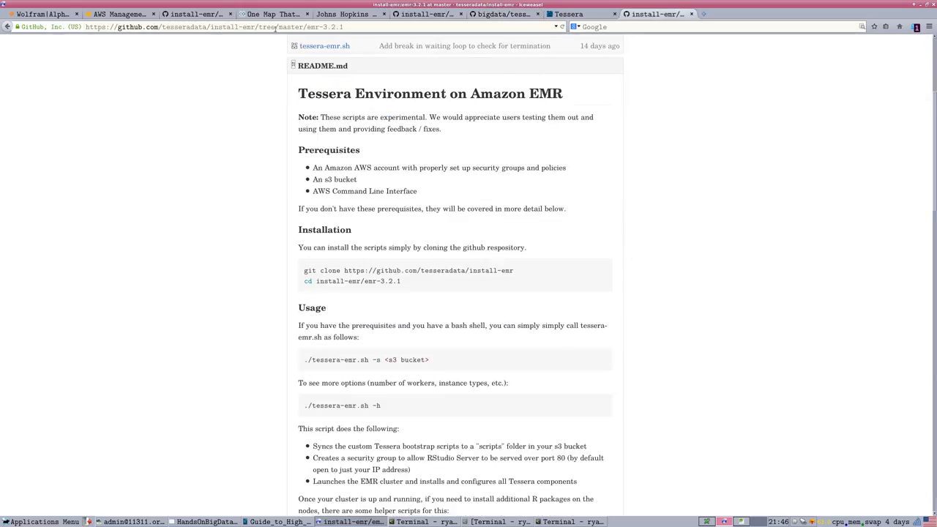
scroll(down, 3)
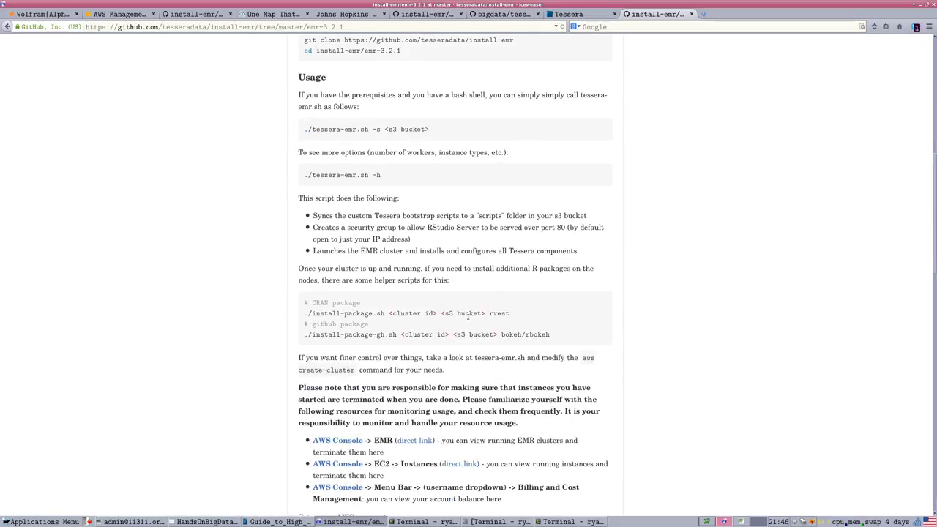
scroll(down, 3)
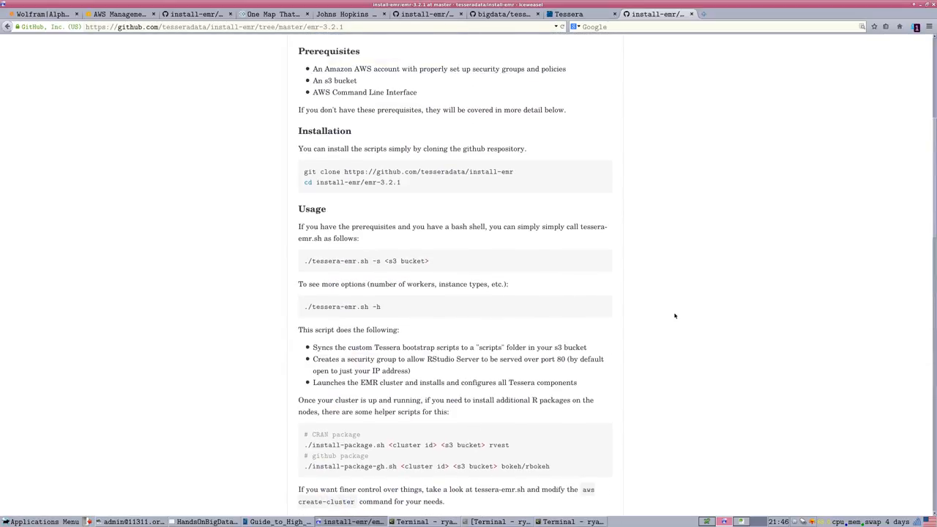
scroll(up, 3)
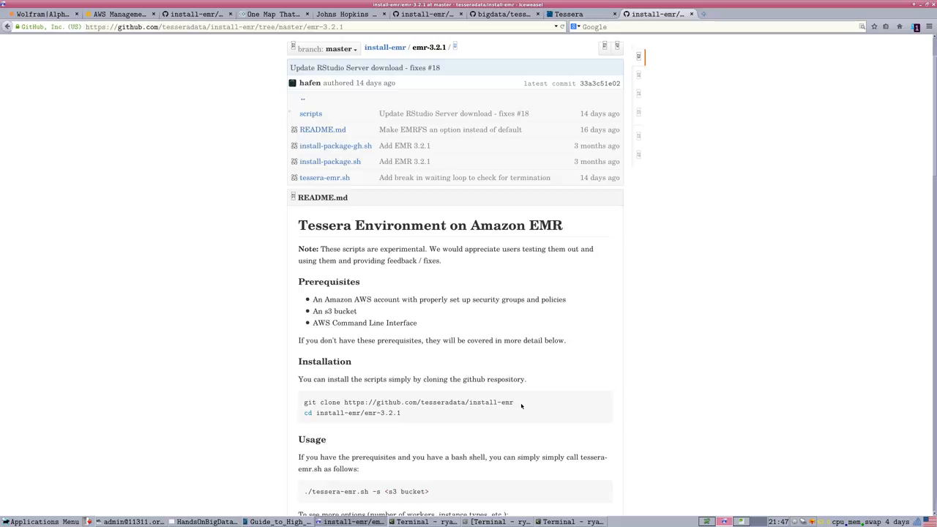
mouse_move(519, 382)
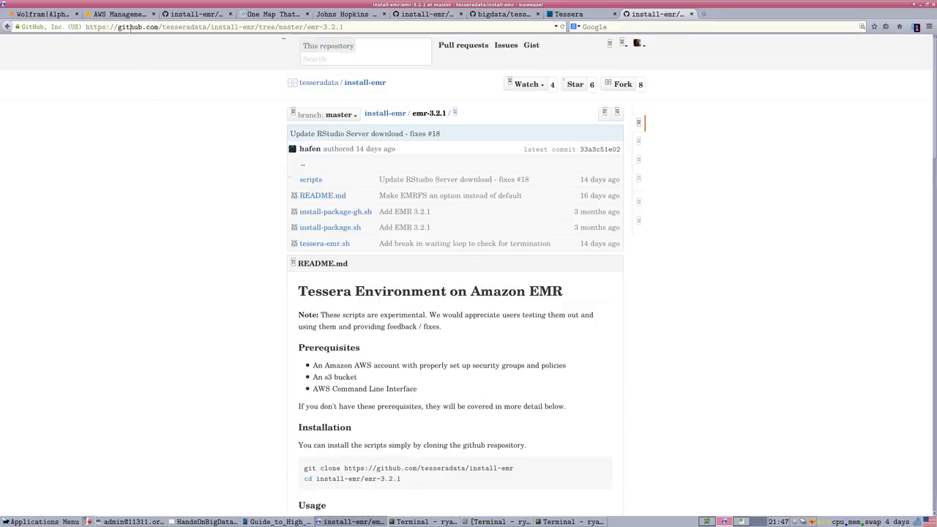
Select the git clone line in the README's Installation code block for copying
scroll(down, 3)
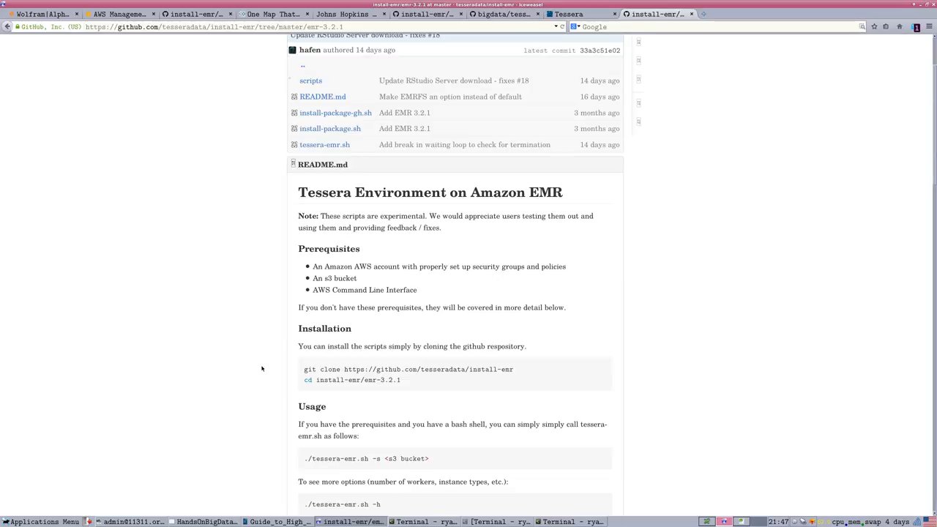
mouse_move(612, 383)
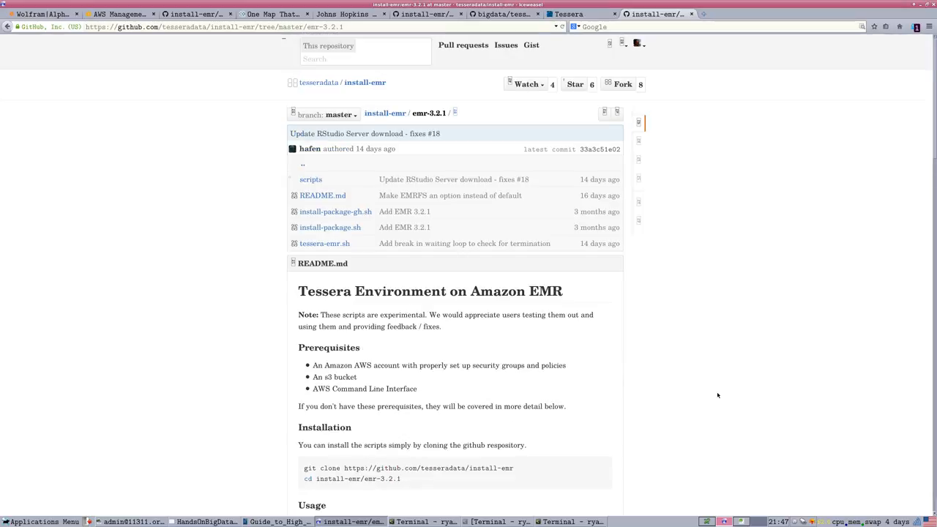
mouse_move(671, 413)
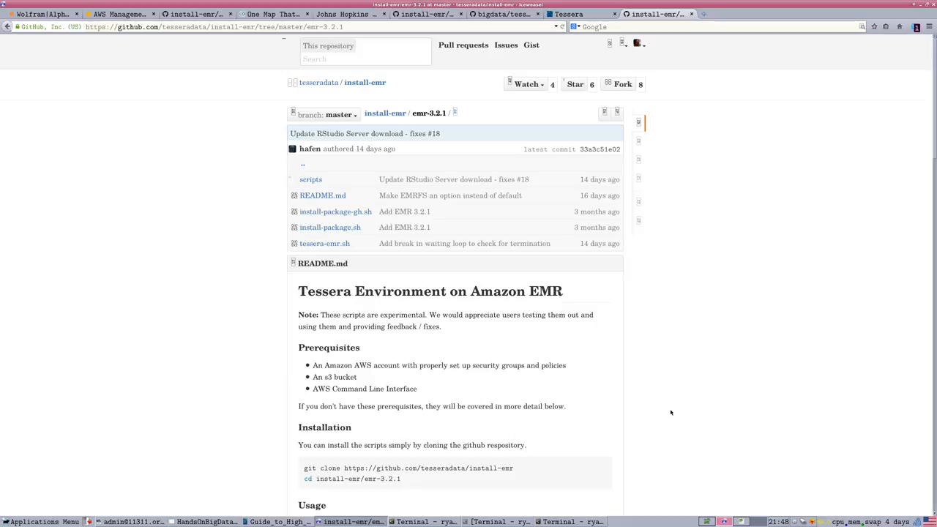
mouse_move(598, 411)
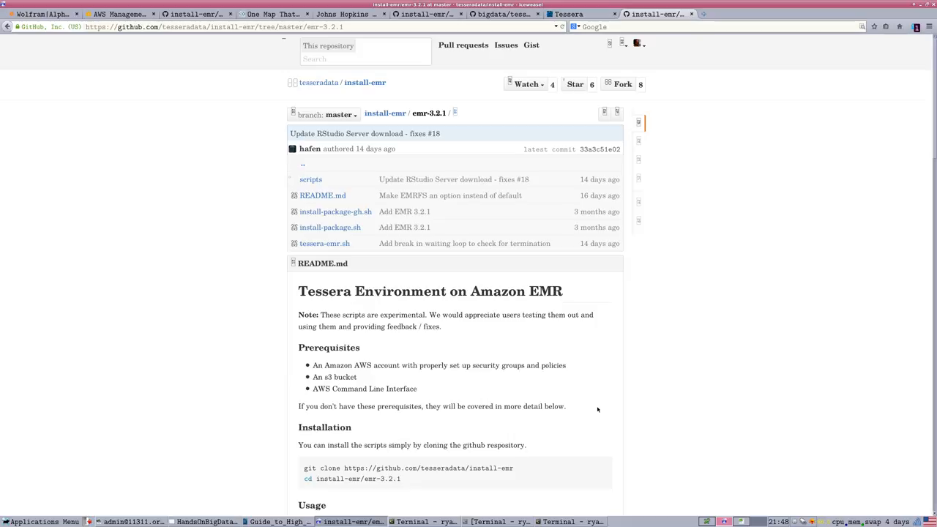
mouse_move(347, 488)
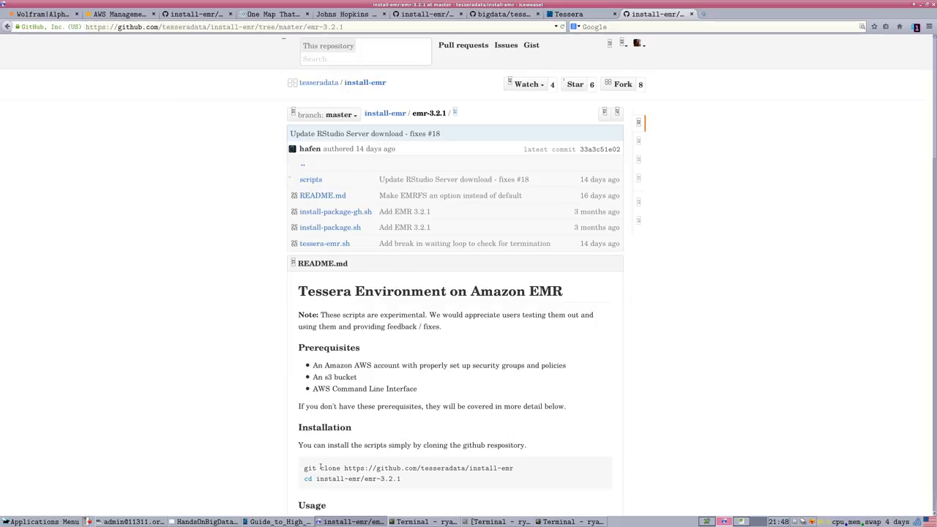
double_click(322, 469)
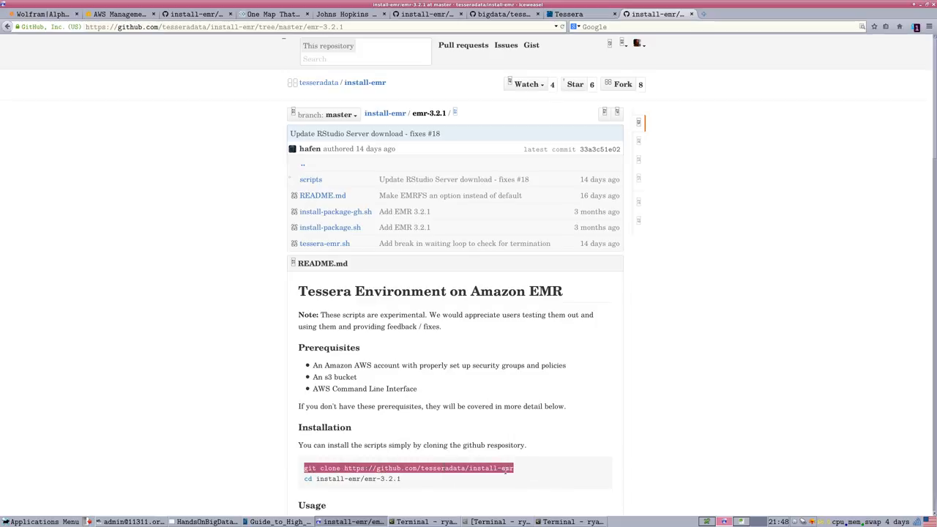
mouse_move(463, 516)
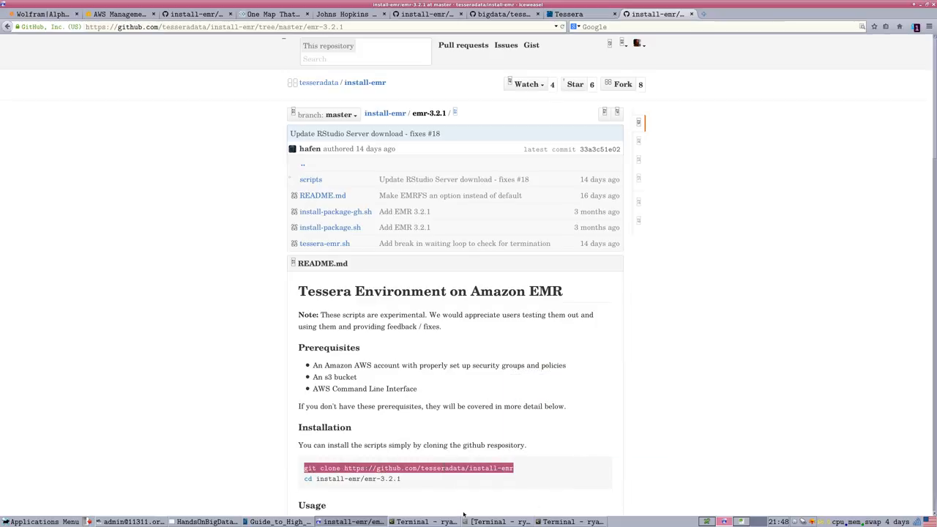
In a terminal, cd to Downloads, list install-emr/, and paste the git clone command
click(425, 521)
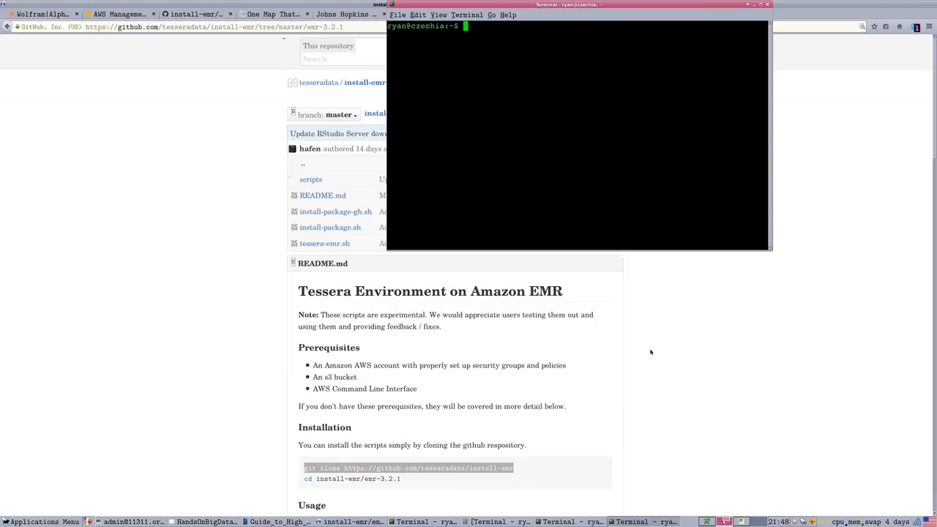
text(cd)
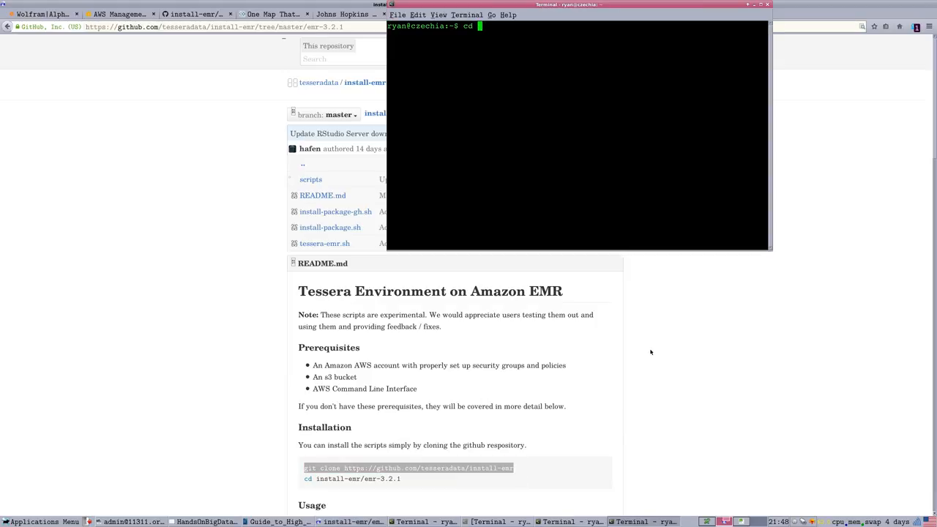
text(Downloads)
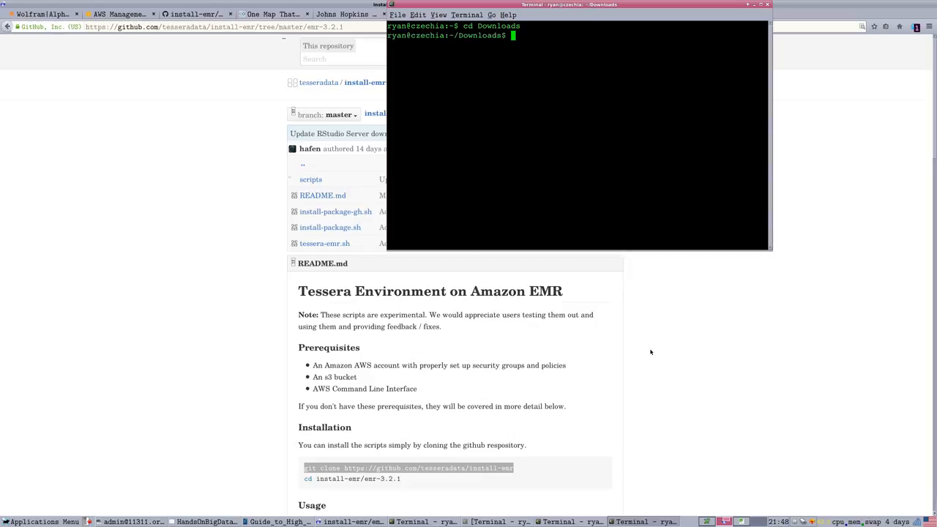
text(ls)
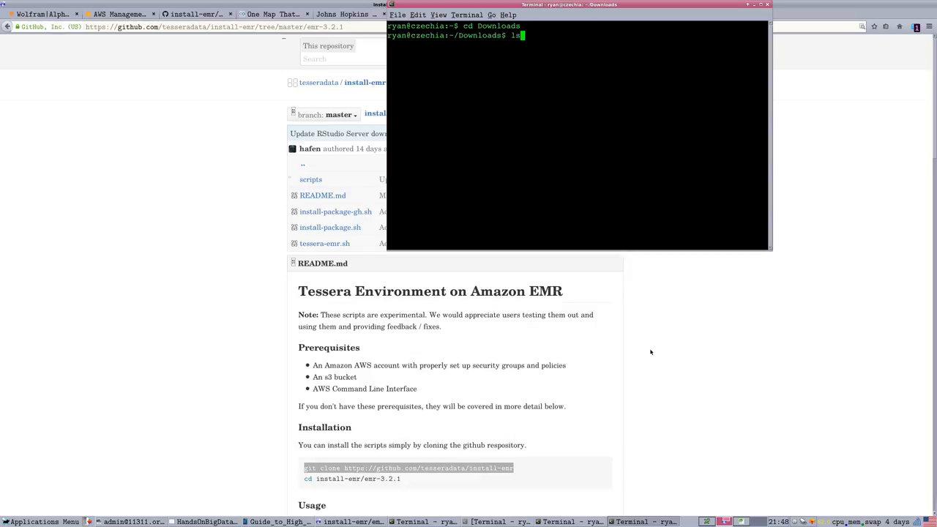
text(install-emr/)
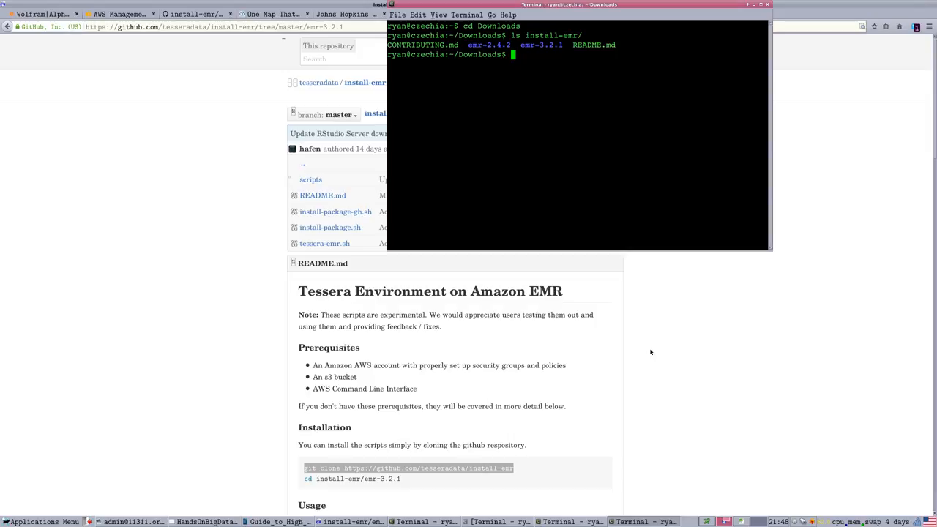
mouse_move(524, 202)
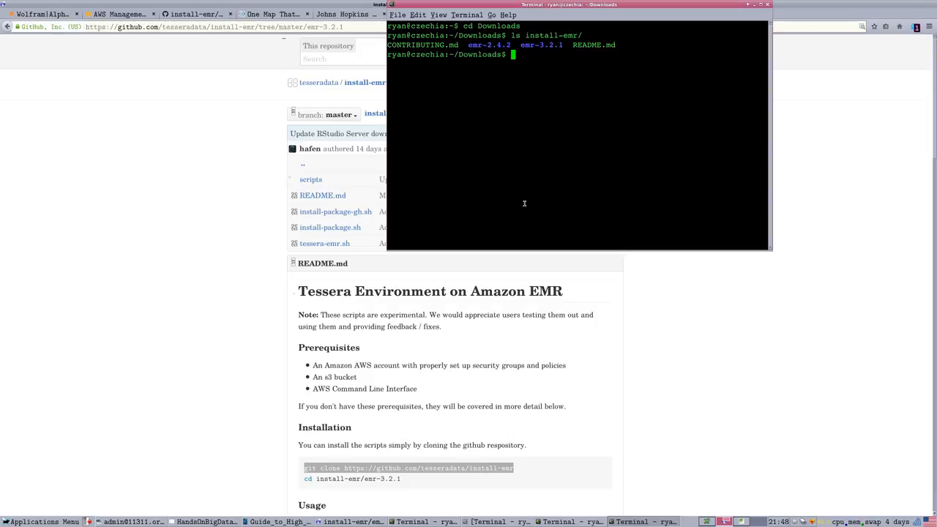
click(418, 15)
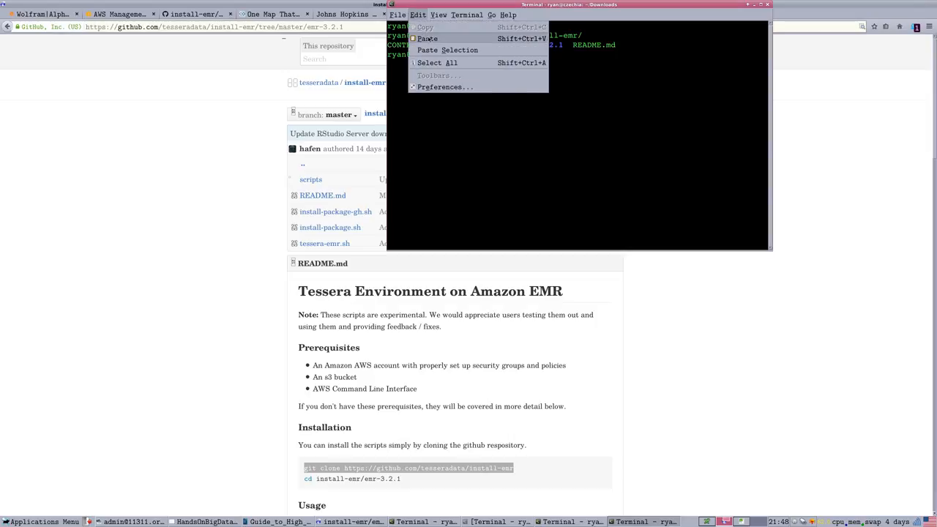
click(427, 38)
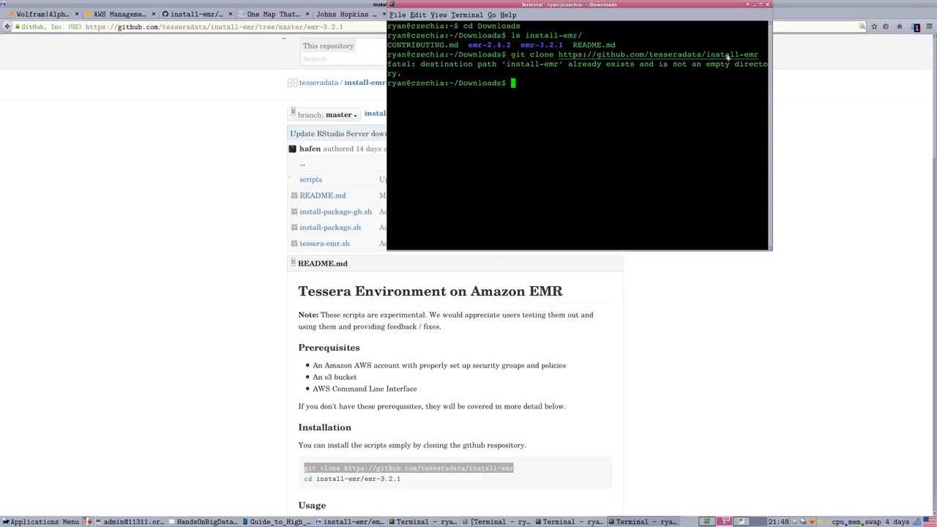
mouse_move(726, 59)
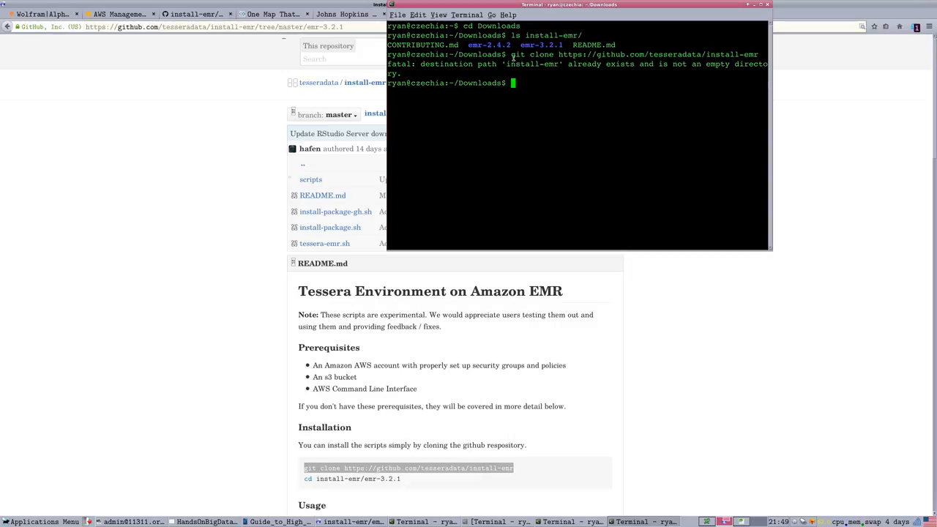
mouse_move(525, 91)
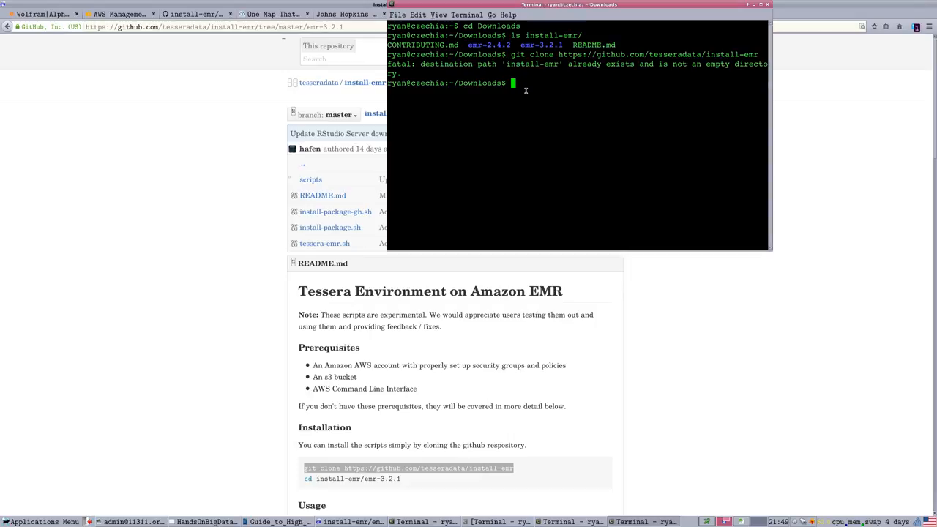
mouse_move(501, 132)
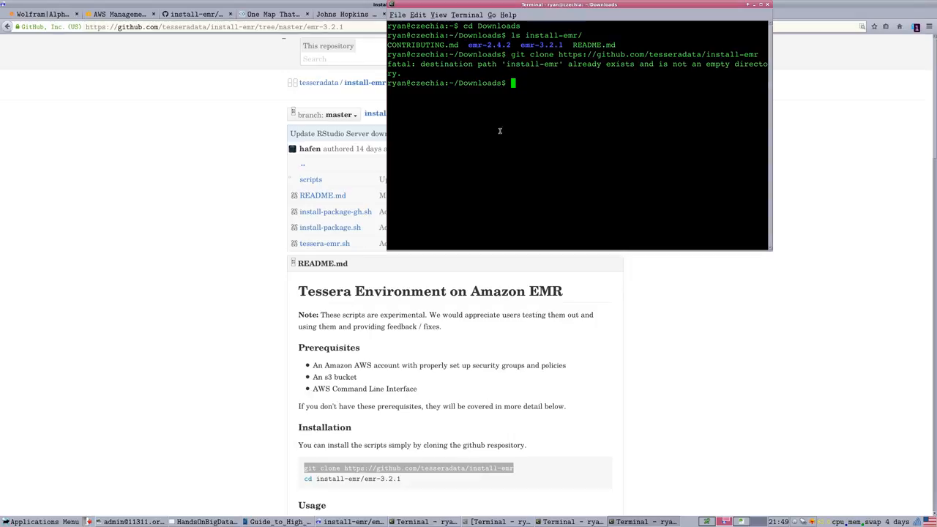
mouse_move(507, 136)
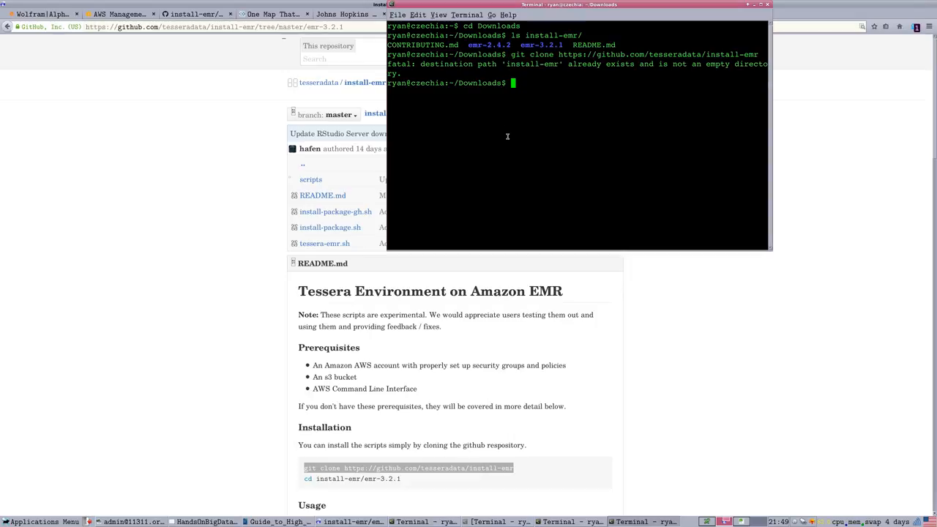
Enter the existing install-emr folder and list the scripts inside emr-3.2.1/
text(cd)
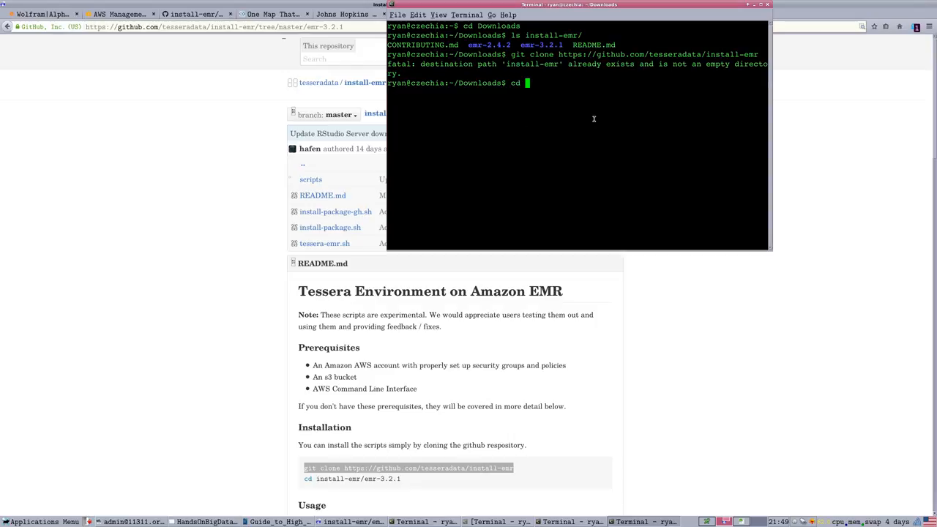
text(install-em)
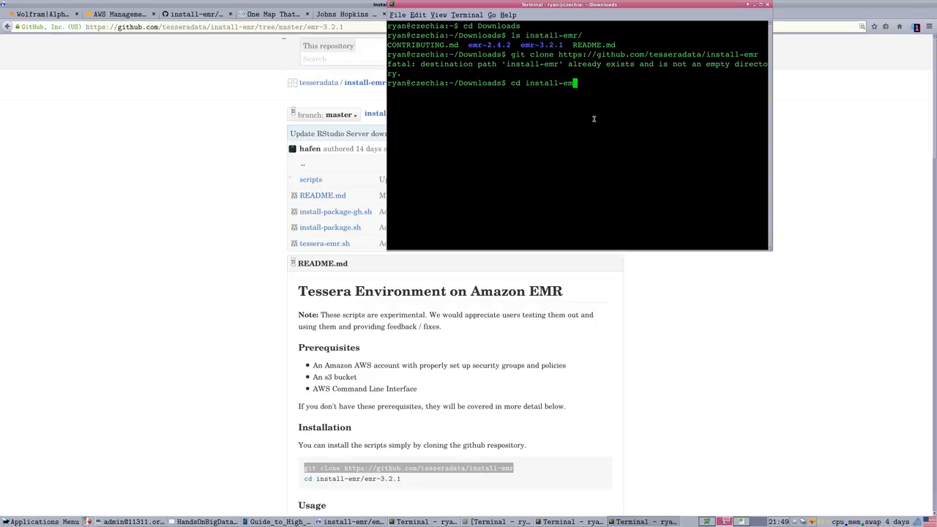
key(Return)
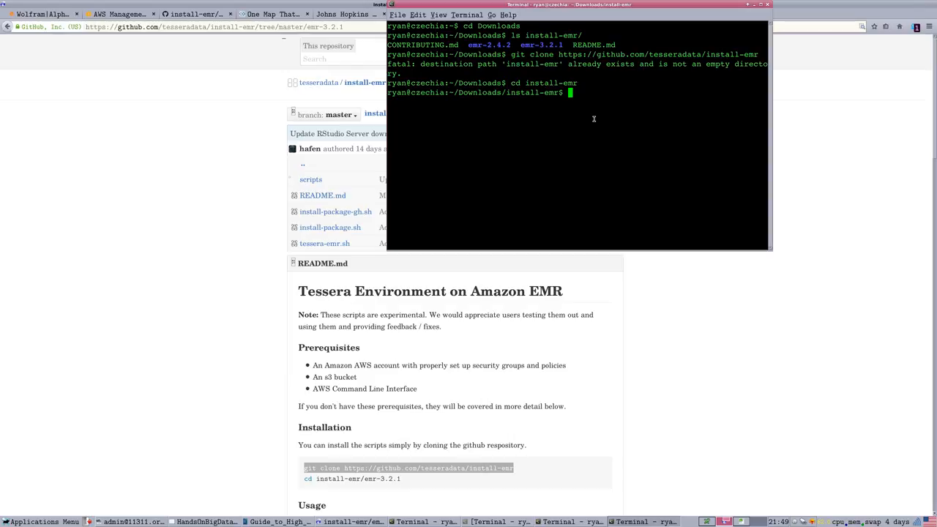
text(ls)
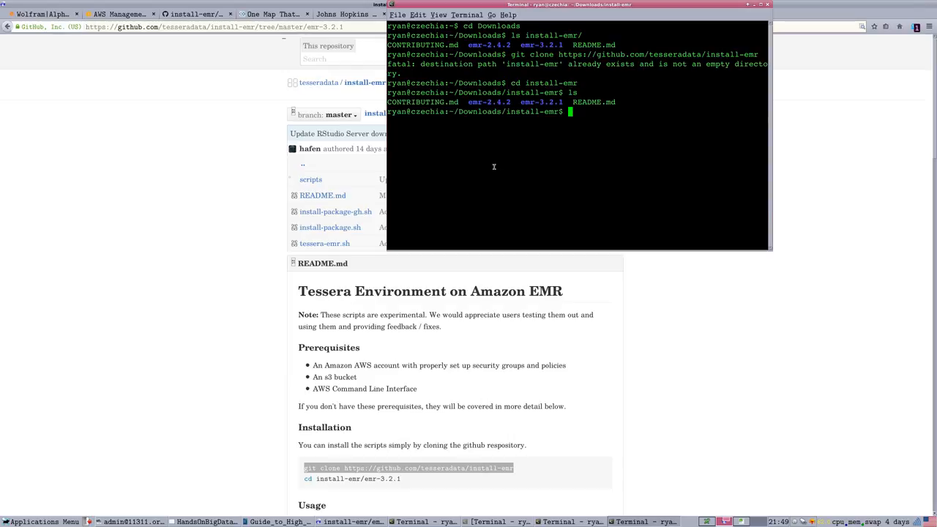
mouse_move(378, 188)
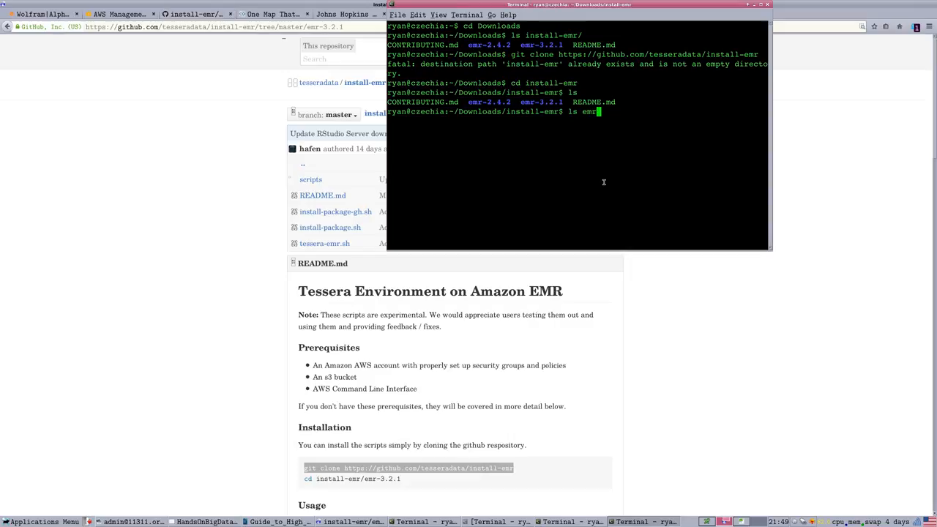
text(-3.2.1/)
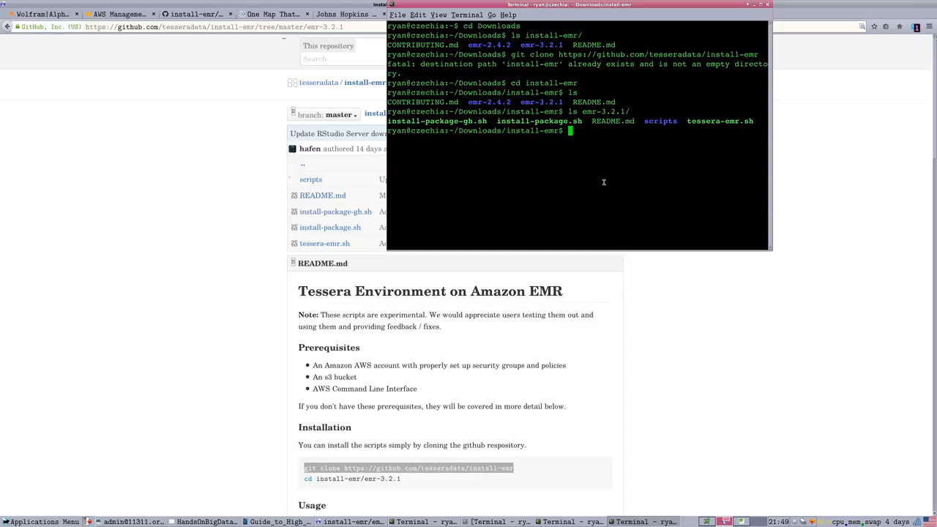
mouse_move(540, 199)
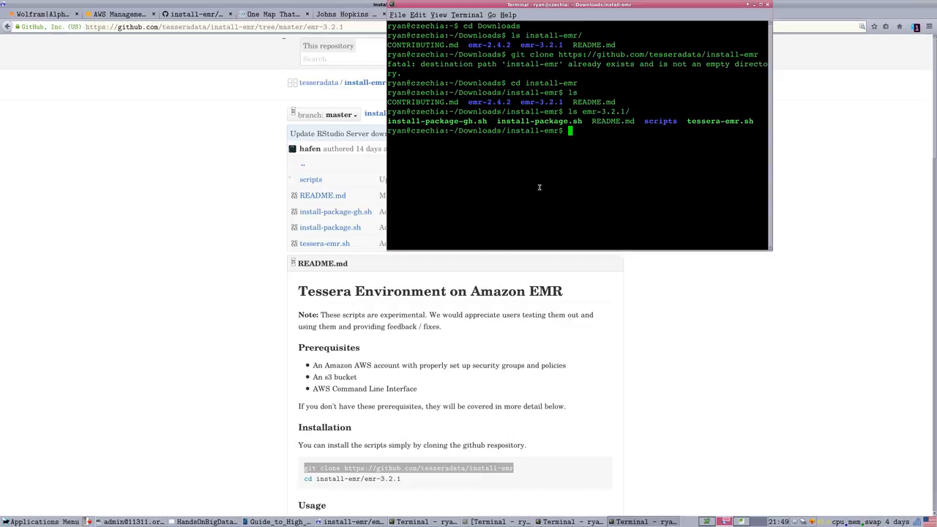
mouse_move(606, 120)
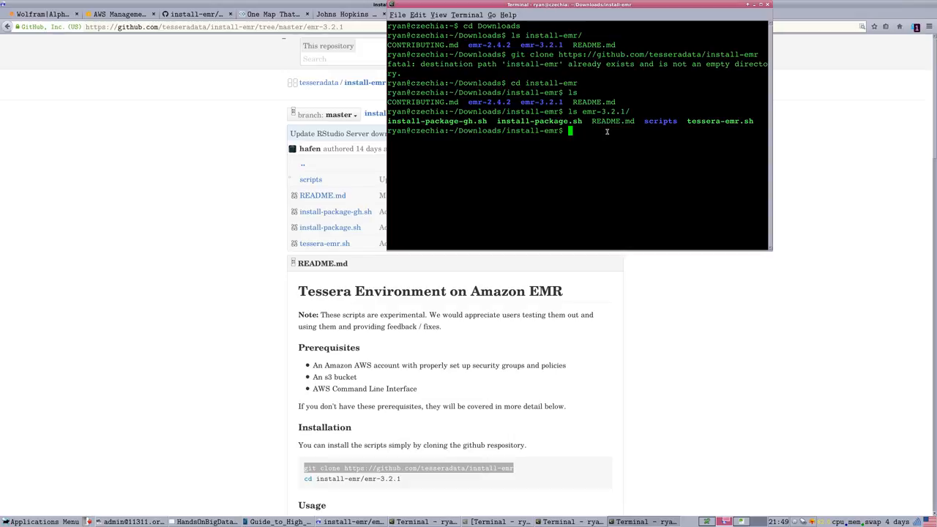
mouse_move(342, 175)
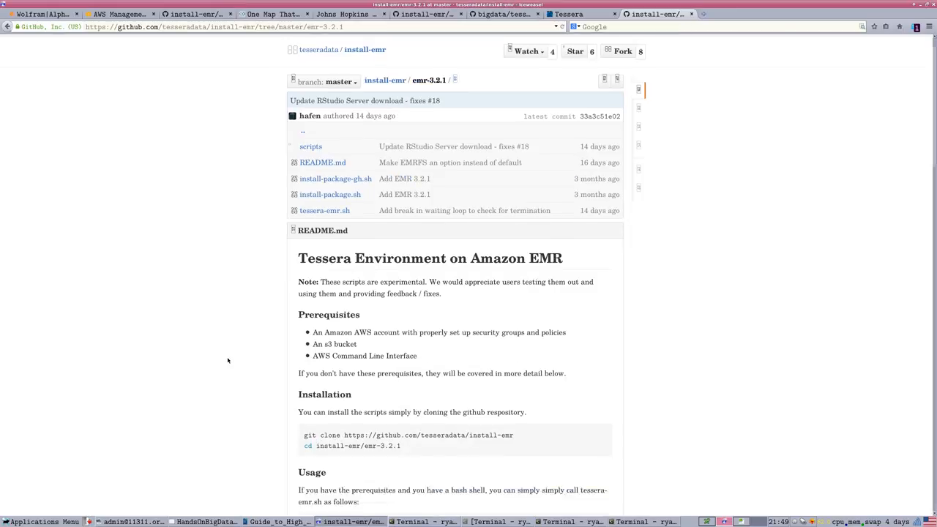
Select the ./tessera-emr.sh -s example command in the README's Usage section
scroll(down, 3)
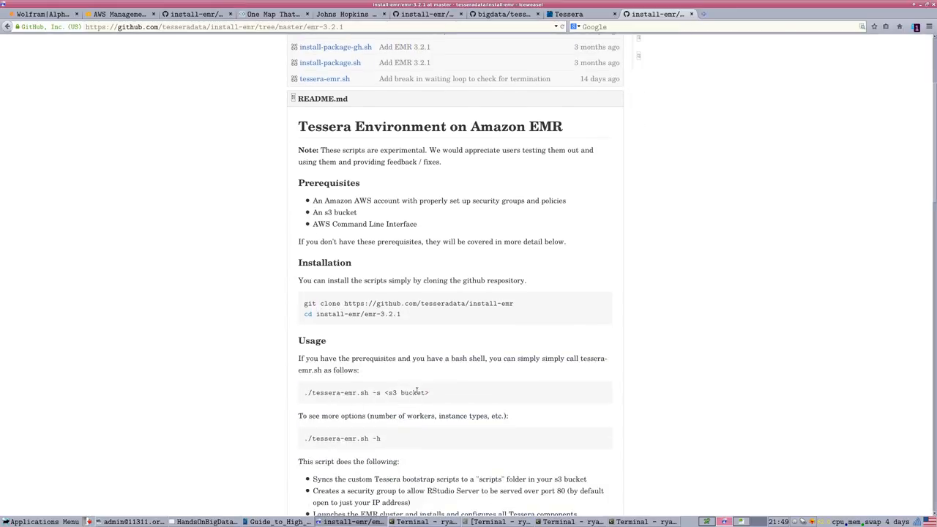
mouse_move(305, 399)
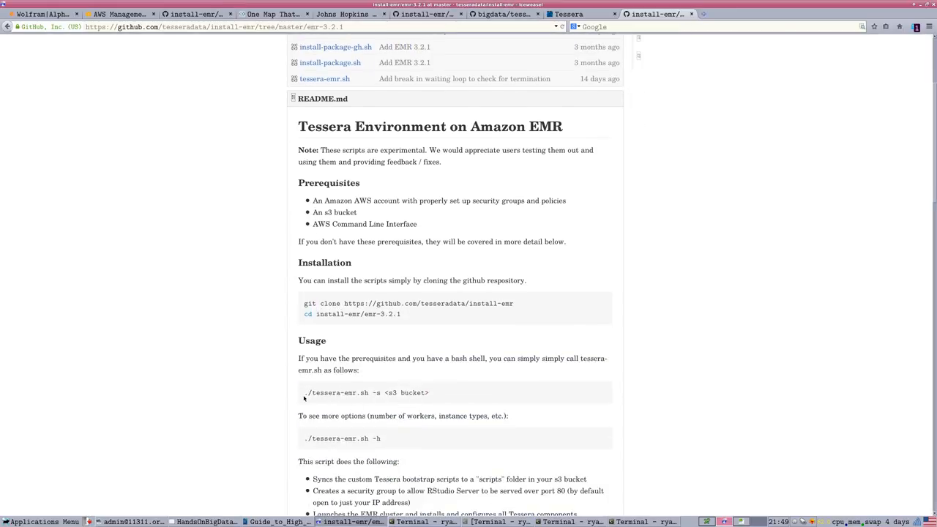
double_click(333, 393)
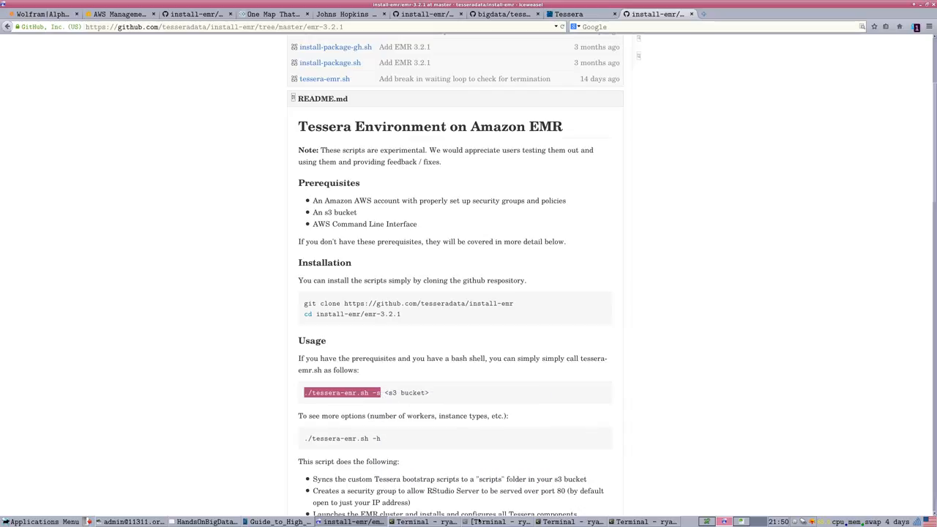
mouse_move(430, 393)
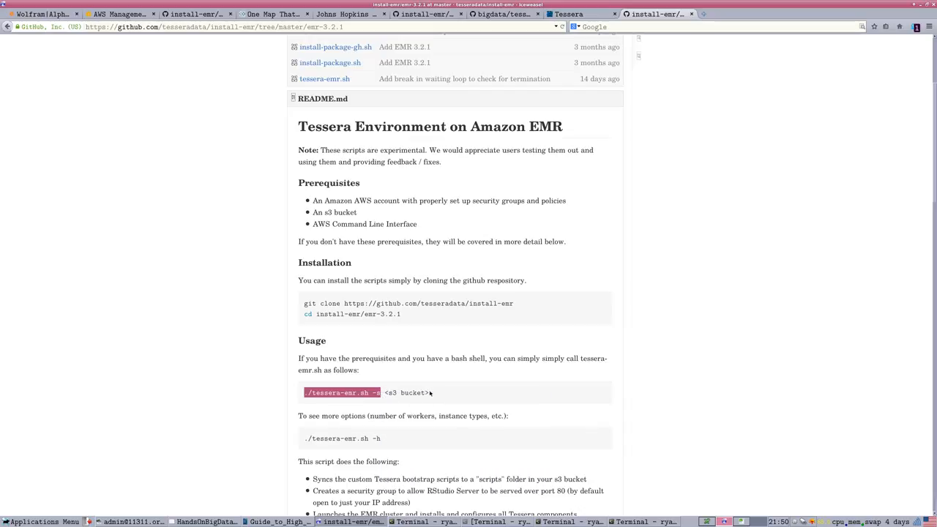
mouse_move(443, 487)
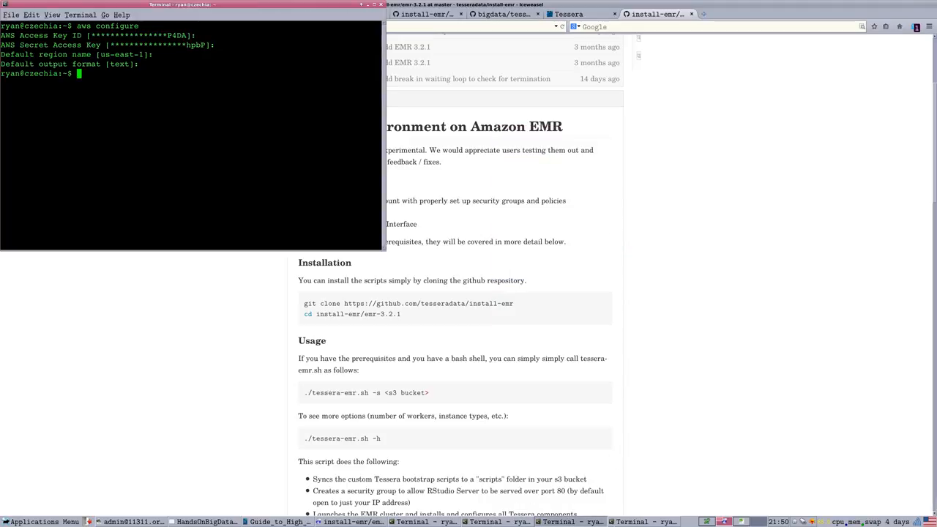
Exit the shell, cd emr-3.2.1 and run ./tessera-emr.sh -s s3://bigdatabucket370
text(exit)
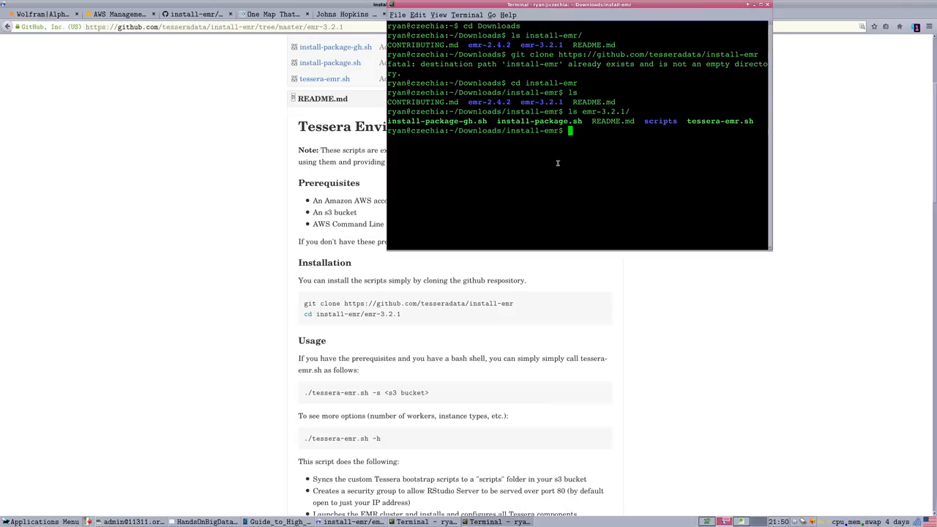
text(cd)
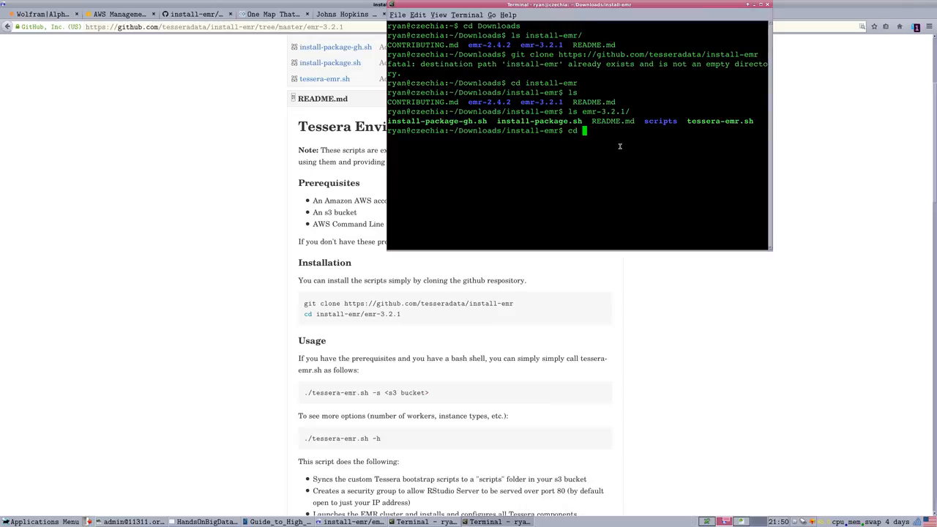
text(emr-3.2.1/)
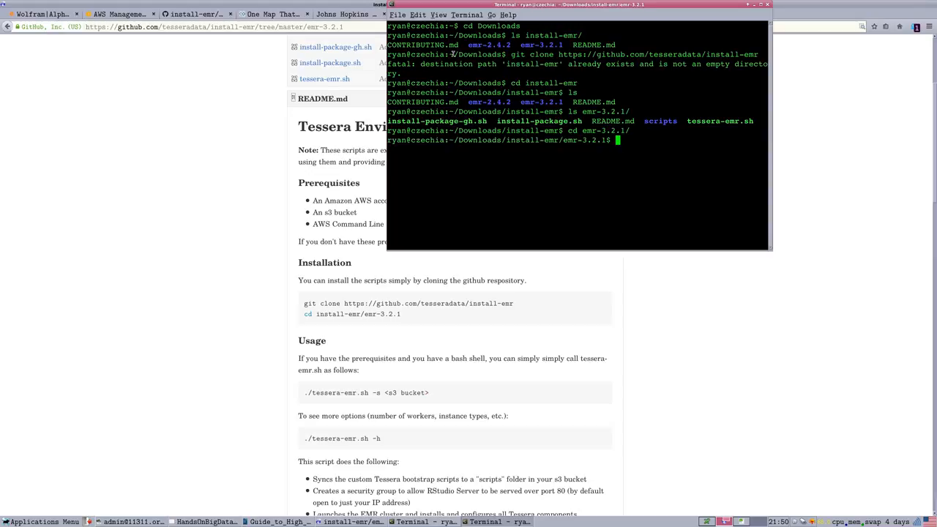
text(./tessera-emr.sh -s)
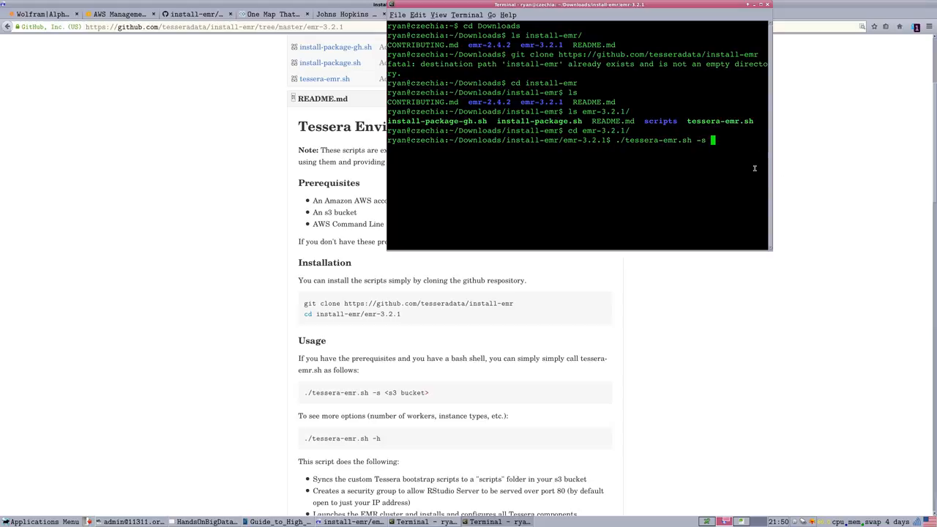
text(s)
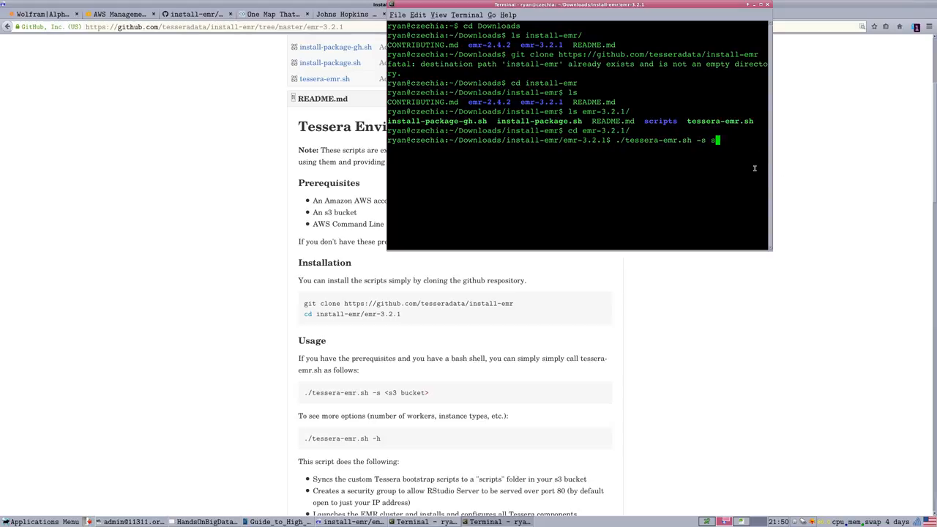
text(3://)
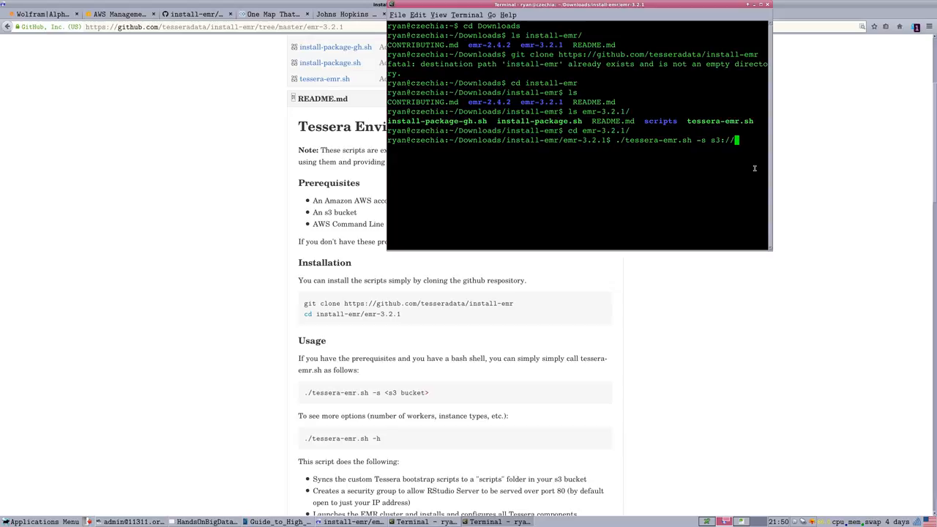
text(bigdatabuck)
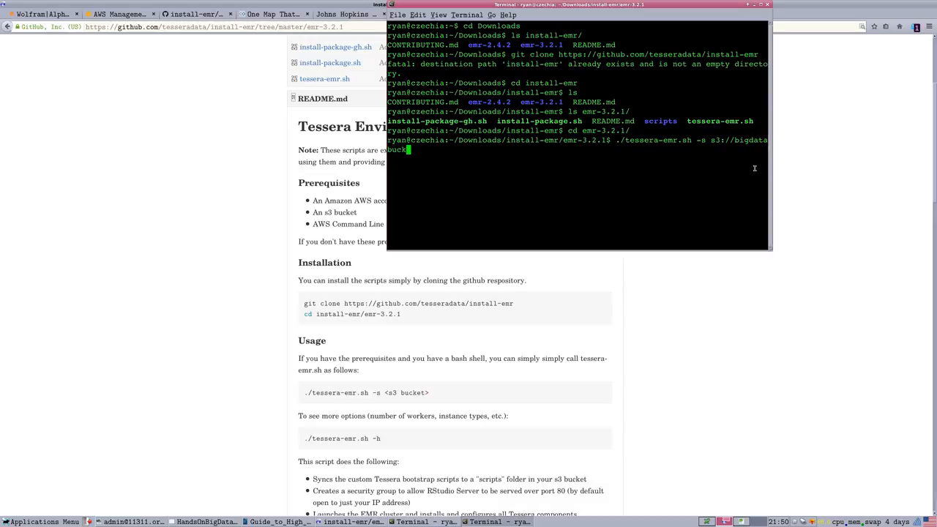
text(370)
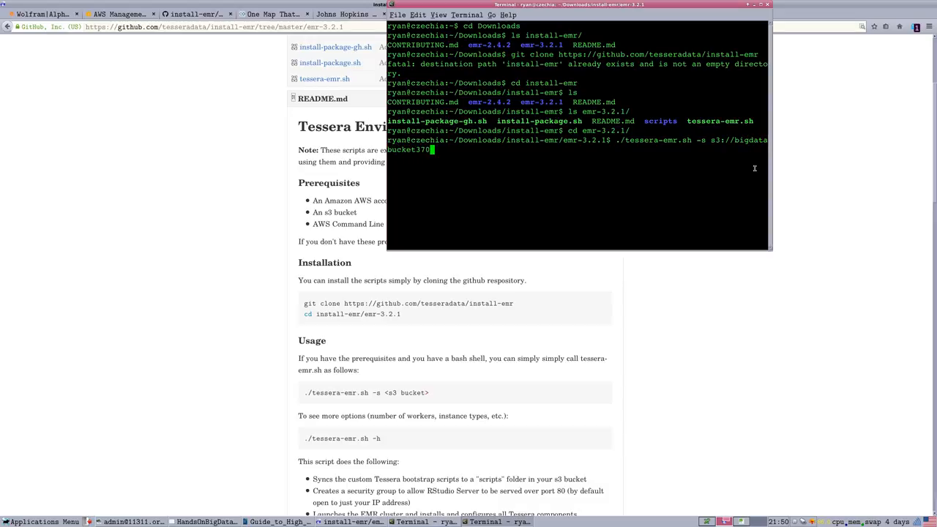
key(Return)
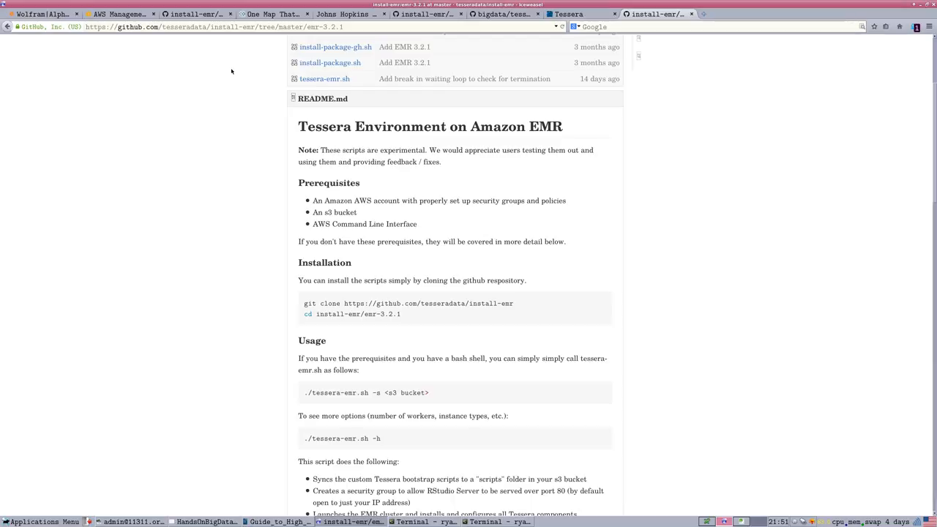
mouse_move(343, 369)
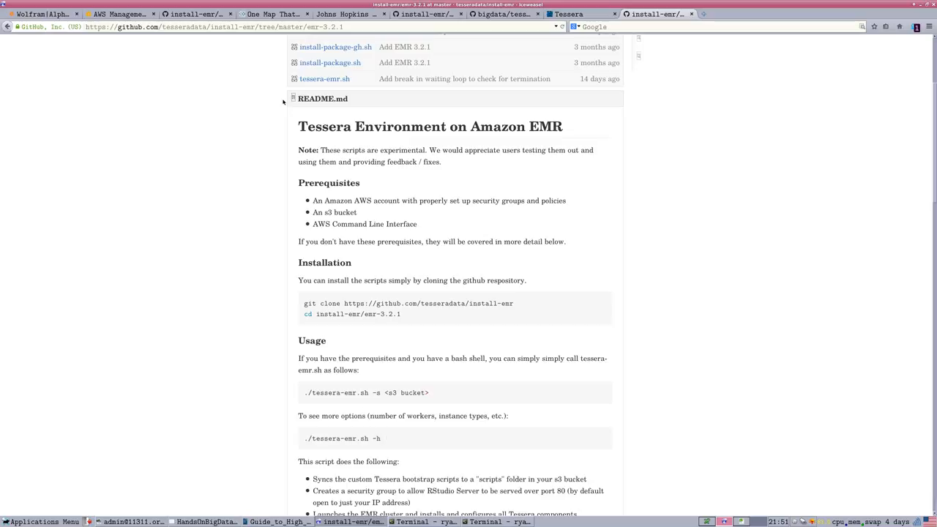
mouse_move(404, 62)
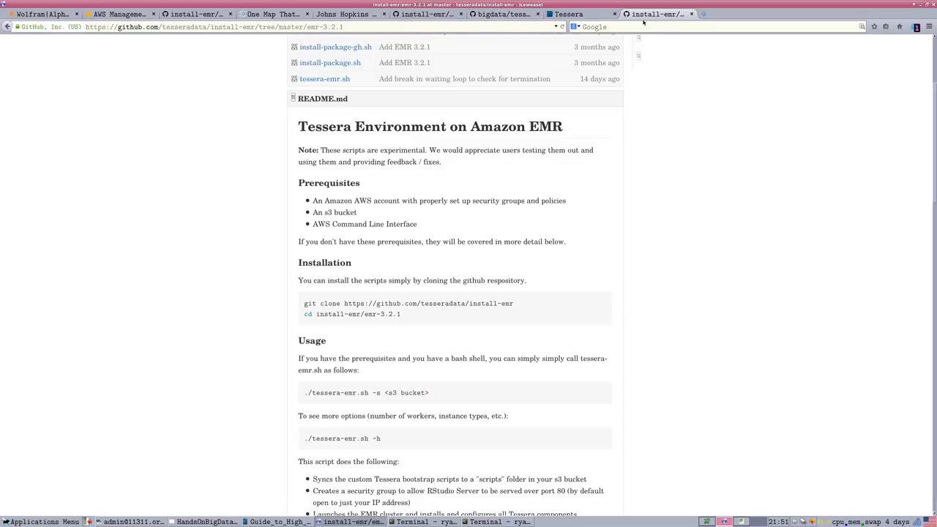
Revisit the install-emr AWS setup page and the Tessera site, then go to github.com/ryandata/bigdata
click(231, 27)
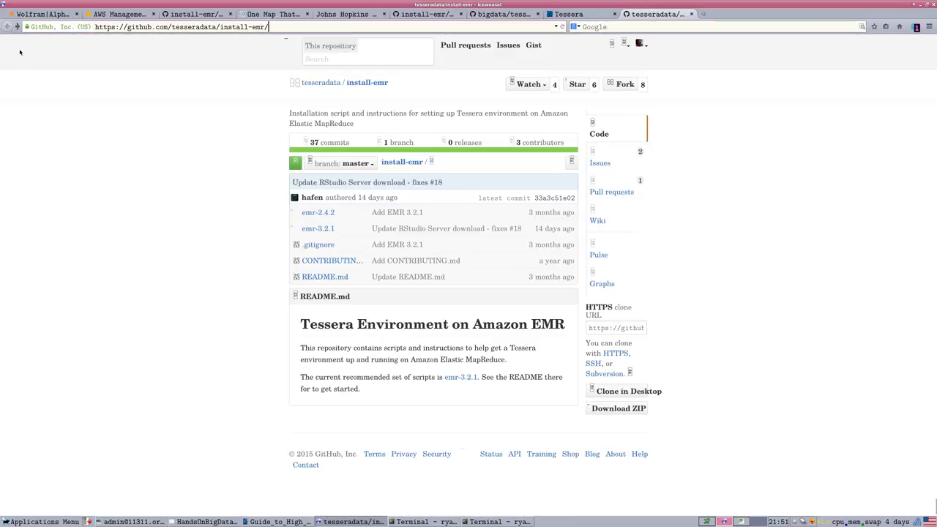
click(460, 378)
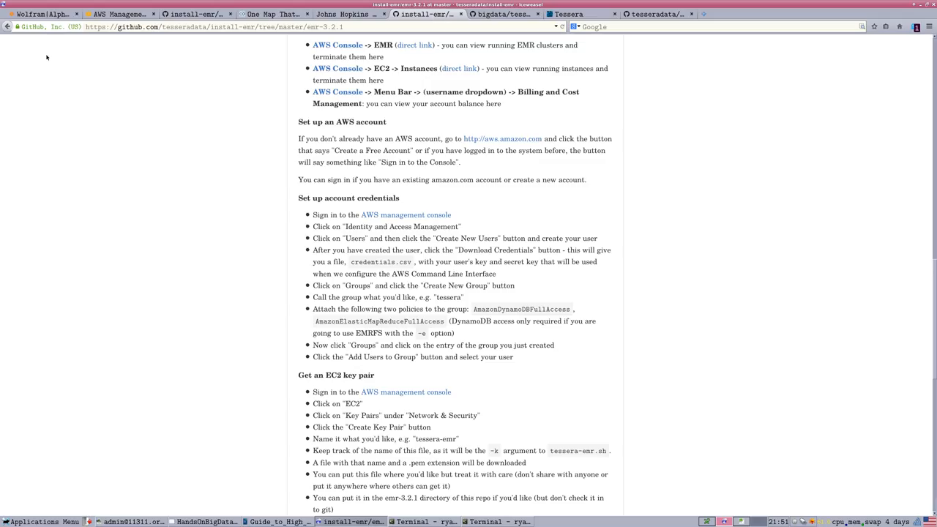
click(7, 27)
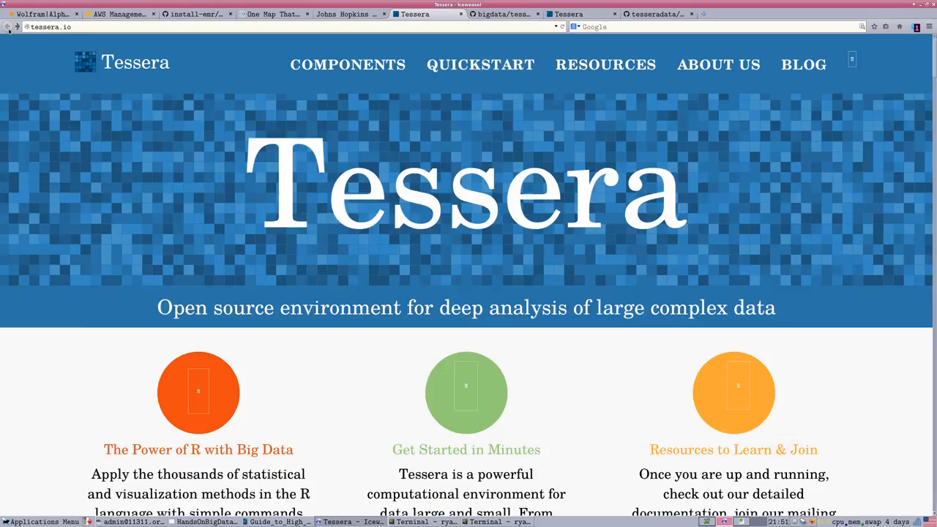
click(51, 27)
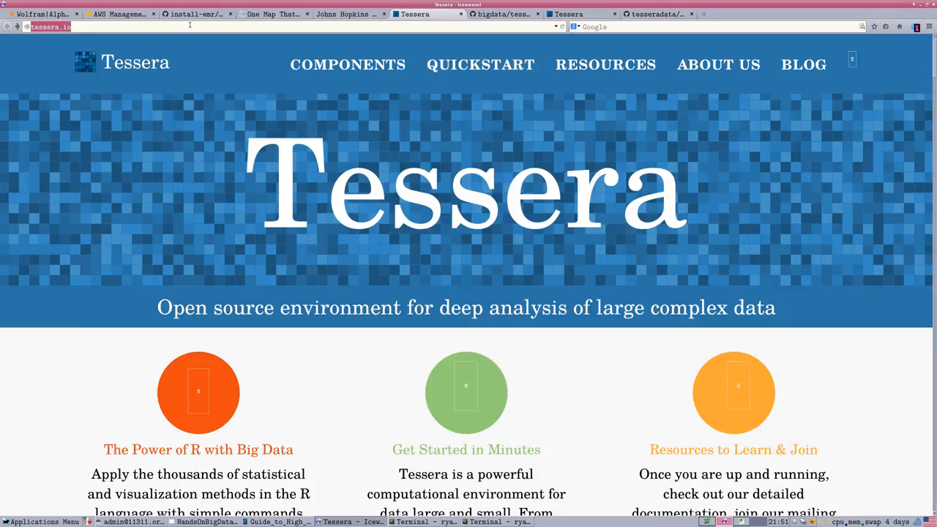
text(https://github.com/ryandata/bigdata/blob/master/)
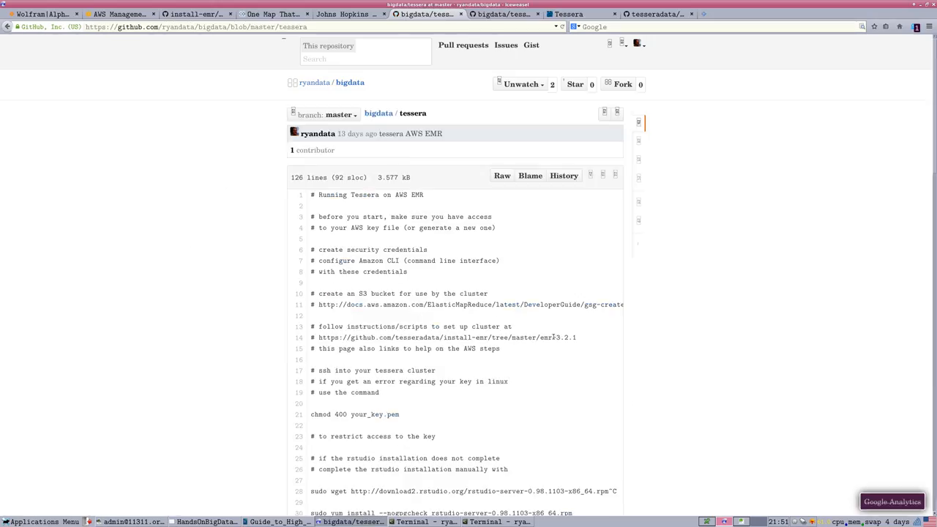
Highlight the RStudio server wget/yum install lines, then switch to the AWS Management Console
scroll(down, 3)
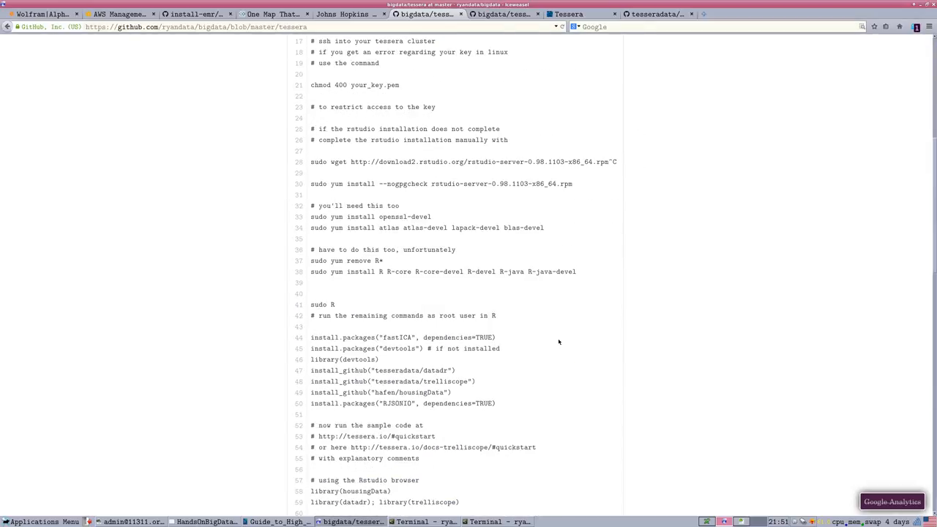
mouse_move(322, 173)
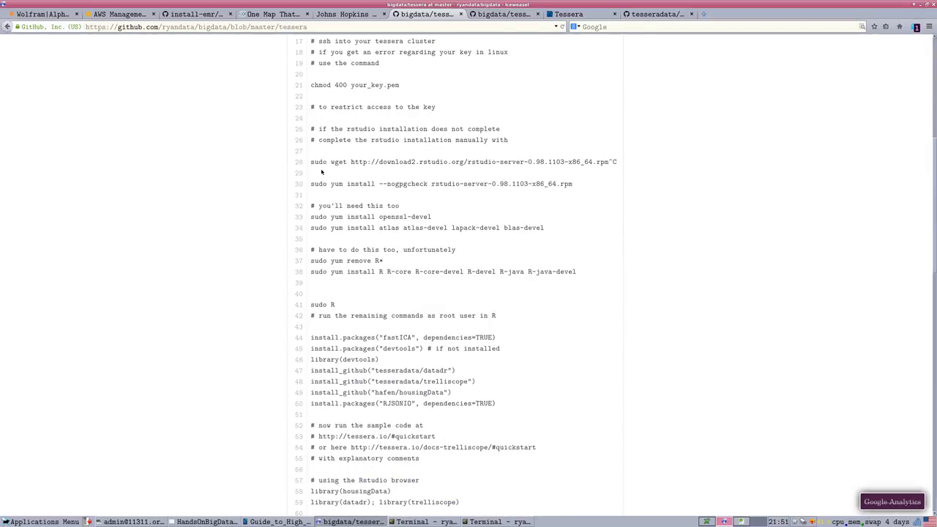
drag(310, 161, 398, 205)
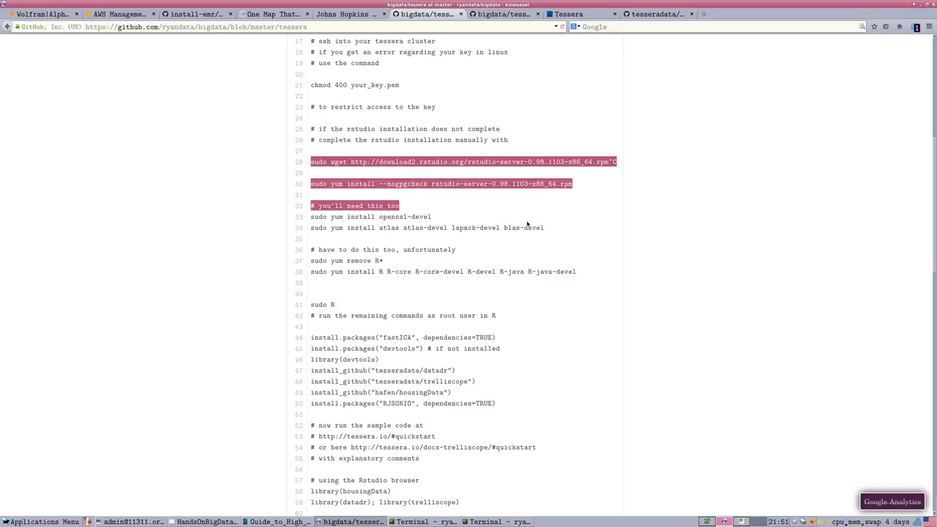
click(439, 220)
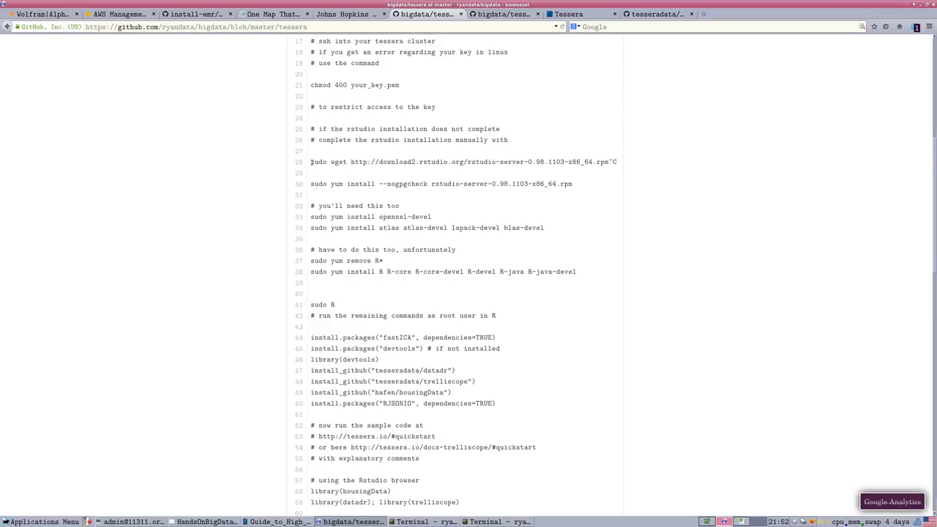
mouse_move(315, 170)
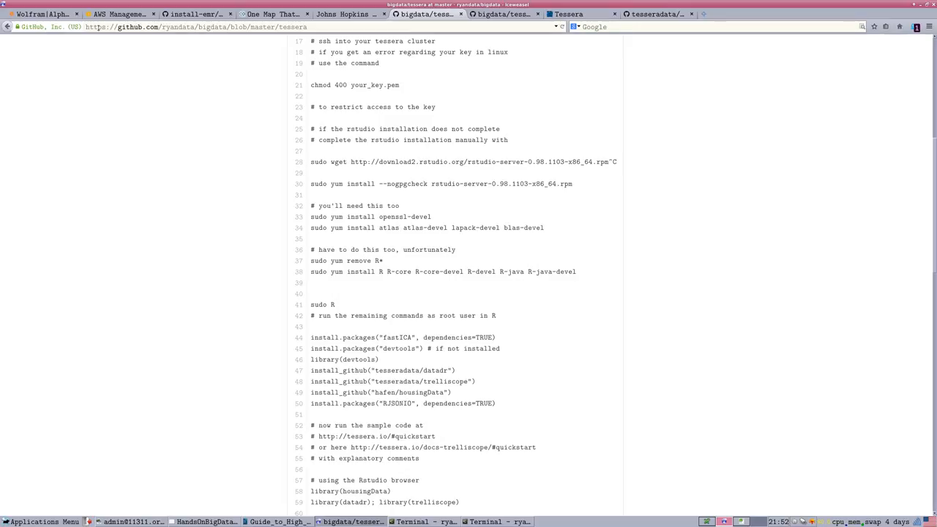
click(120, 14)
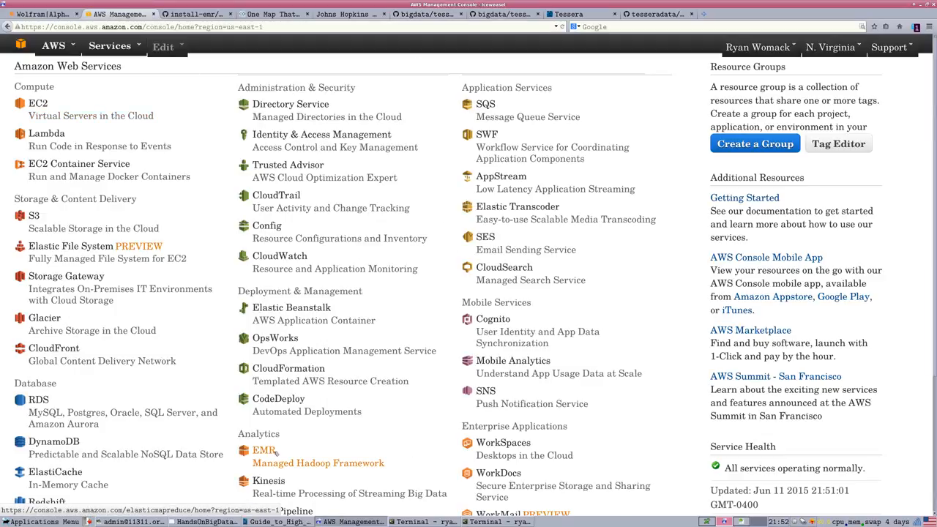
Open the EC2 Dashboard showing zero running instances
click(264, 451)
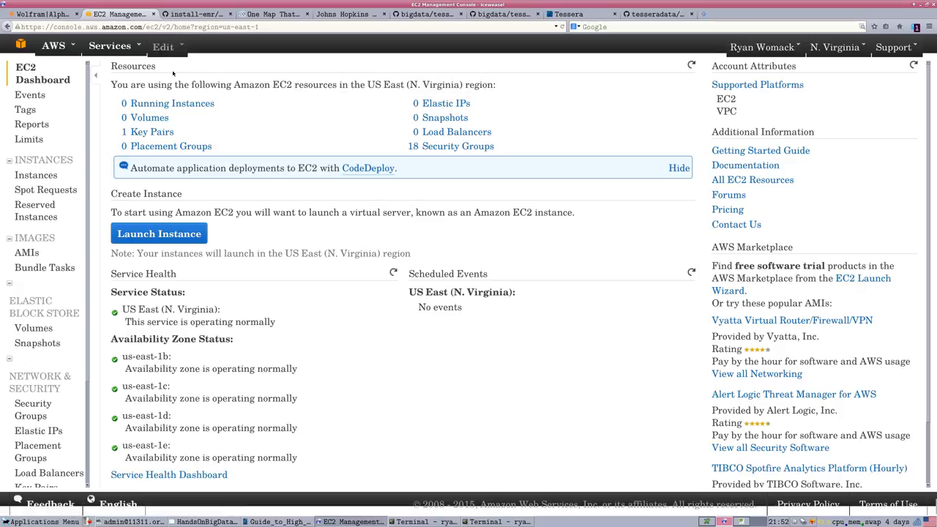
mouse_move(222, 44)
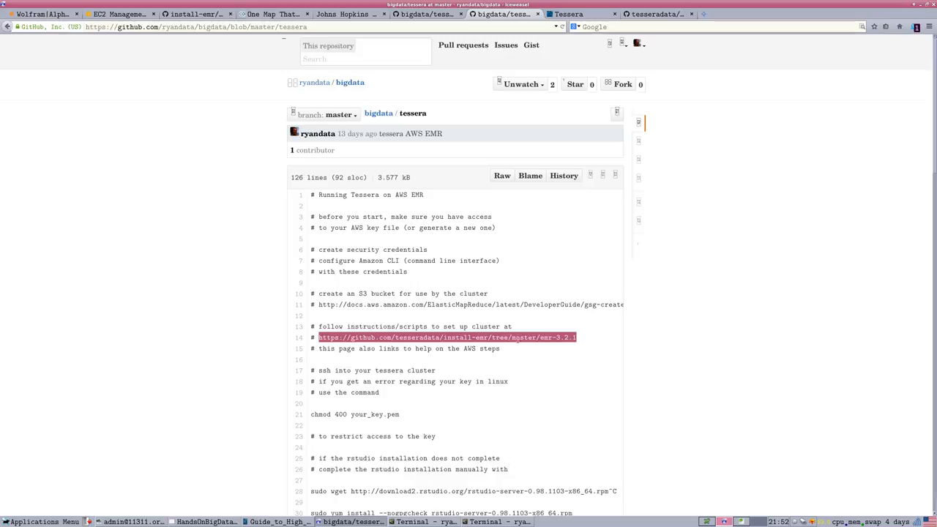
Highlight the yum commands that remove and reinstall R in the Tessera script
scroll(down, 3)
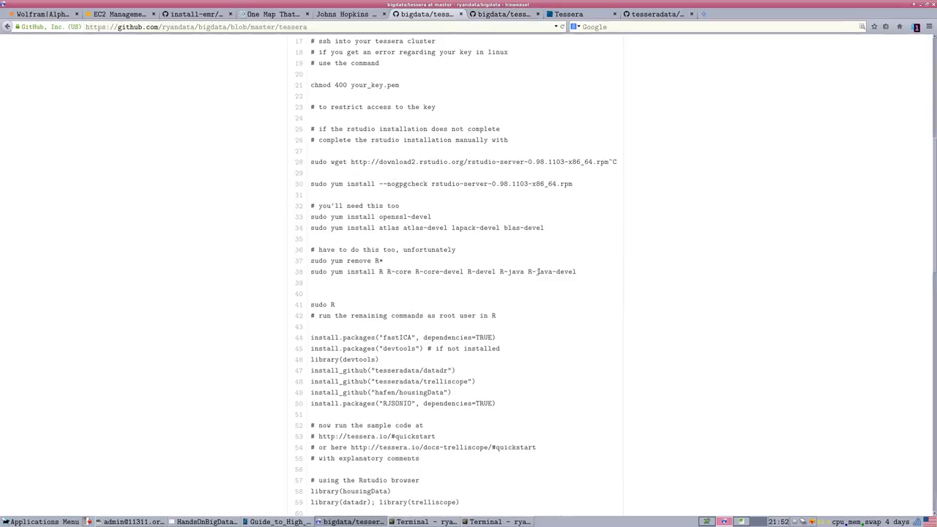
scroll(down, 3)
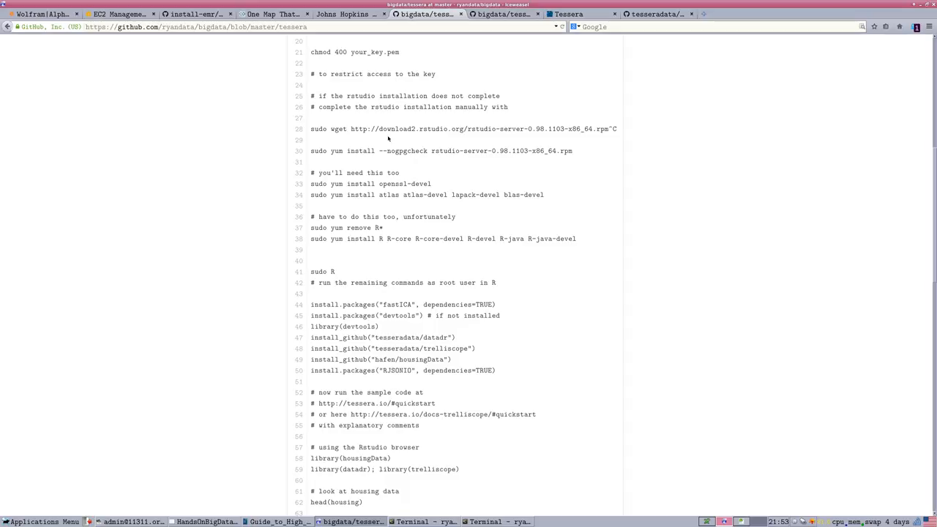
mouse_move(325, 161)
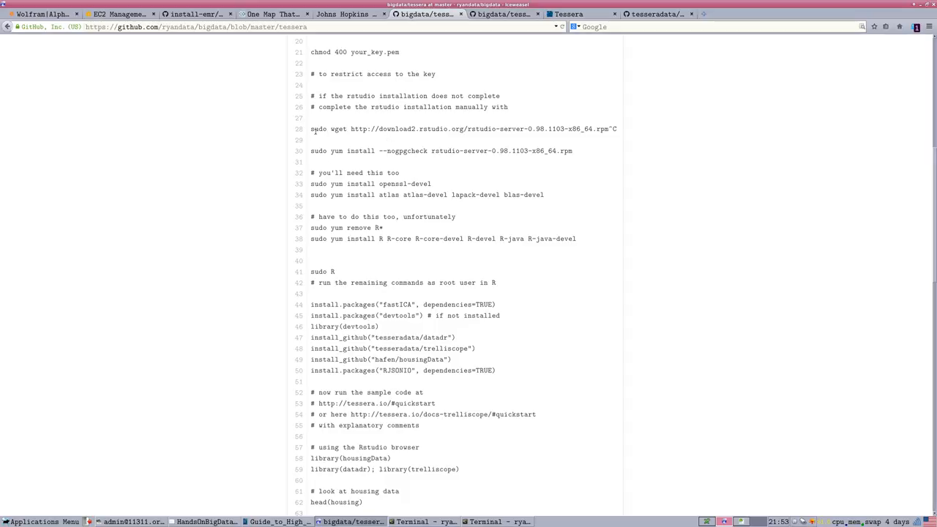
mouse_move(651, 299)
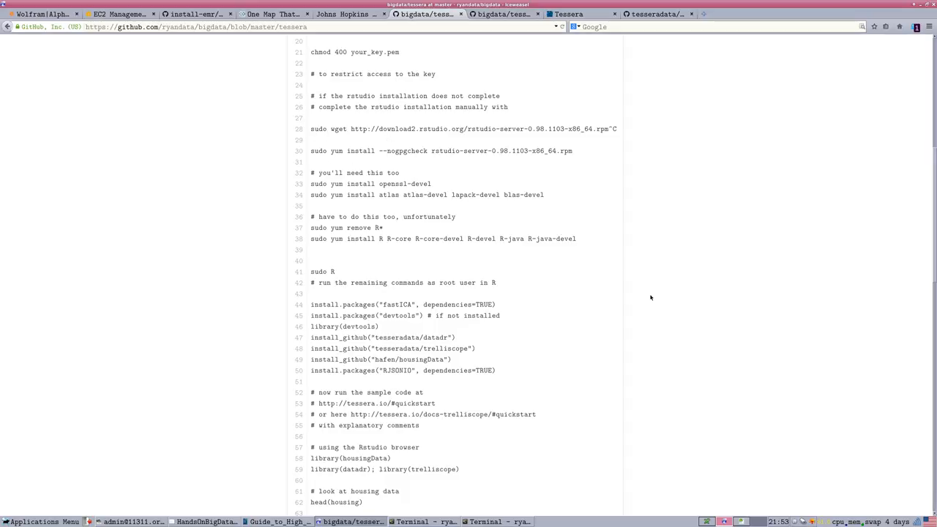
mouse_move(309, 129)
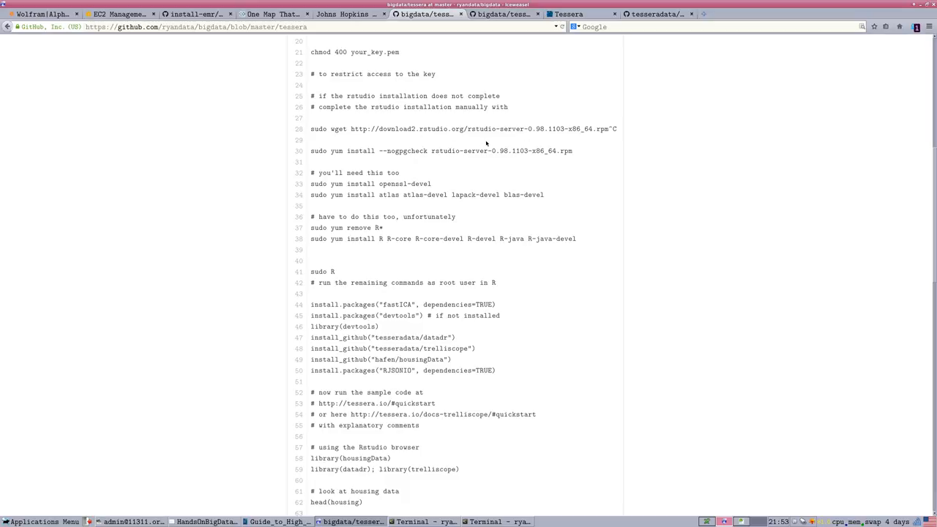
mouse_move(499, 179)
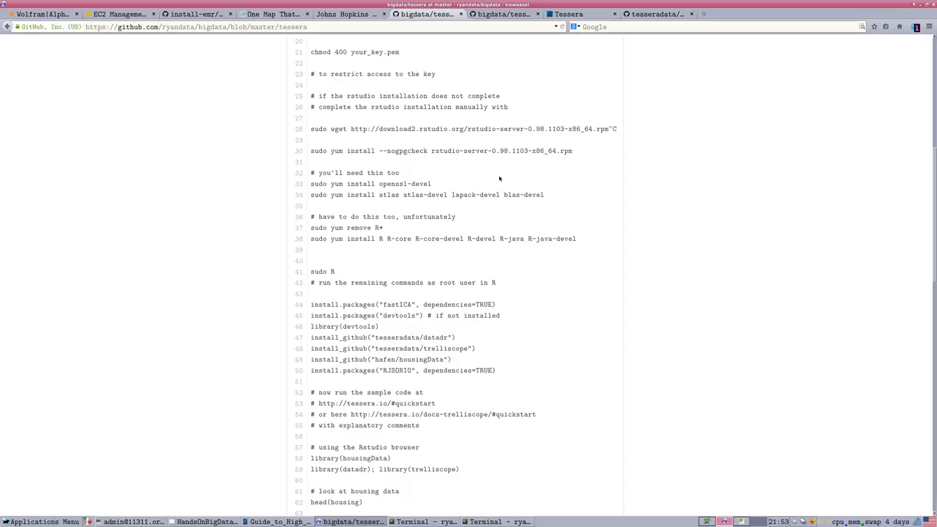
mouse_move(381, 187)
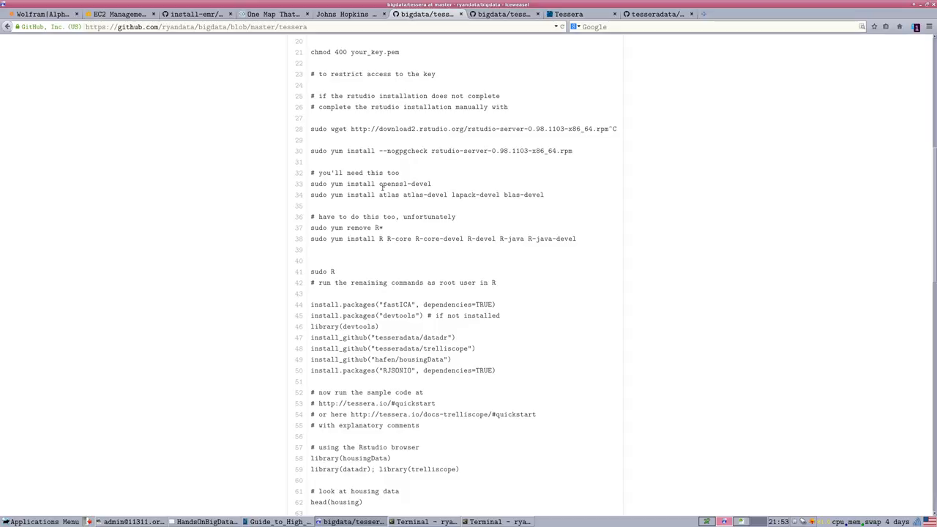
mouse_move(561, 246)
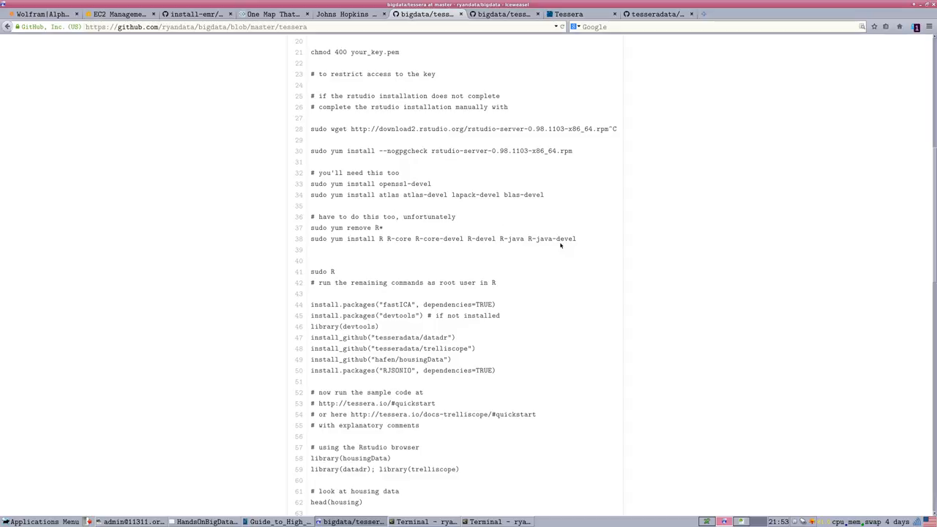
mouse_move(393, 191)
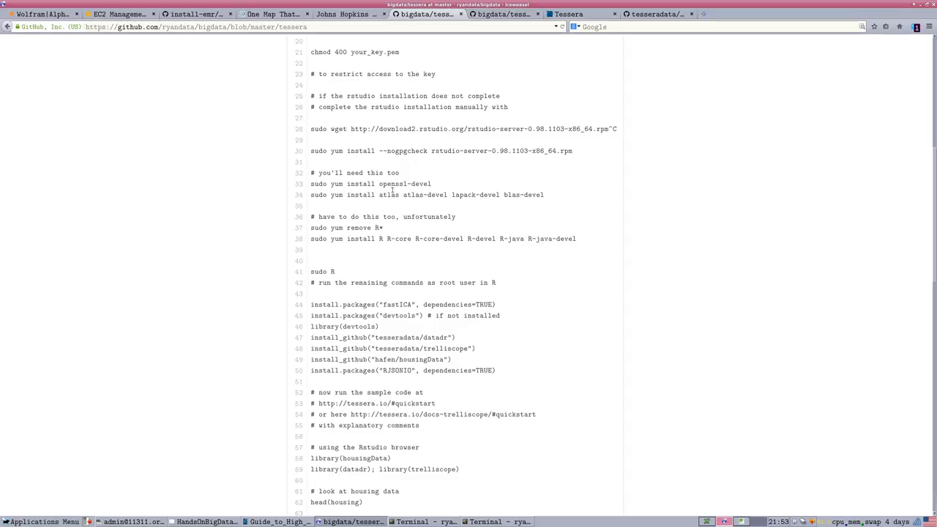
drag(311, 228, 577, 239)
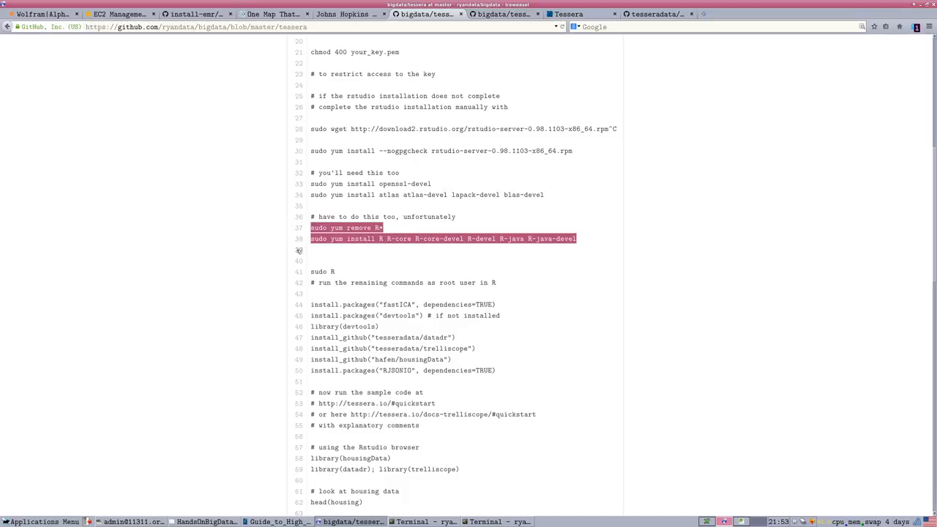
mouse_move(542, 369)
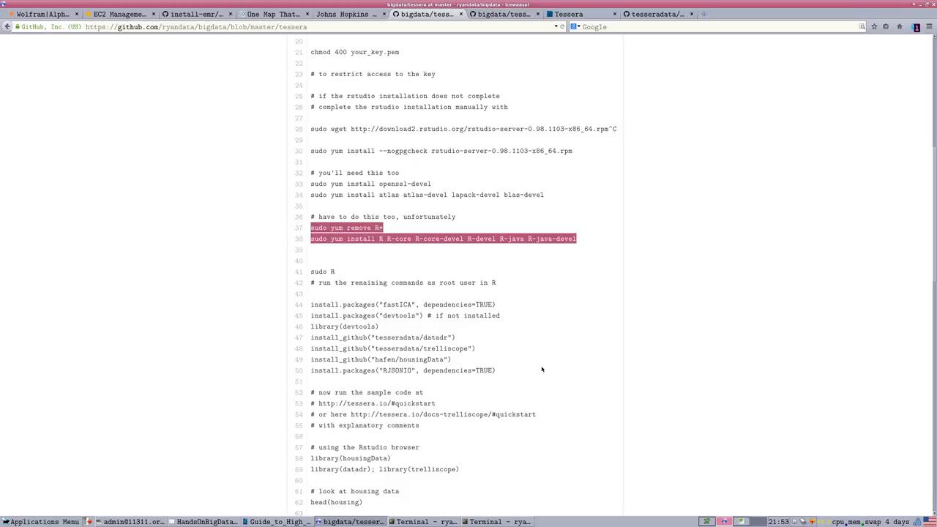
Highlight devtools and the install_github lines for datadr and trelliscope, then return to the slides
scroll(down, 3)
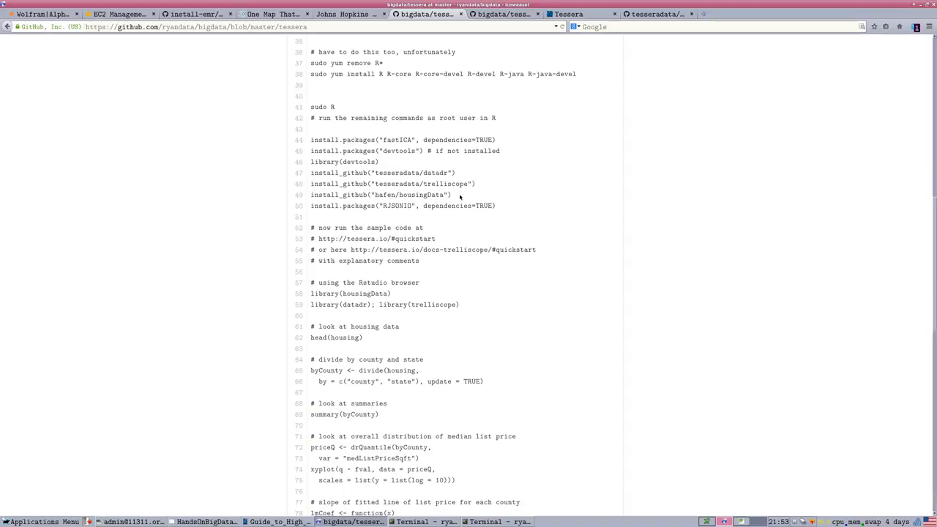
scroll(down, 3)
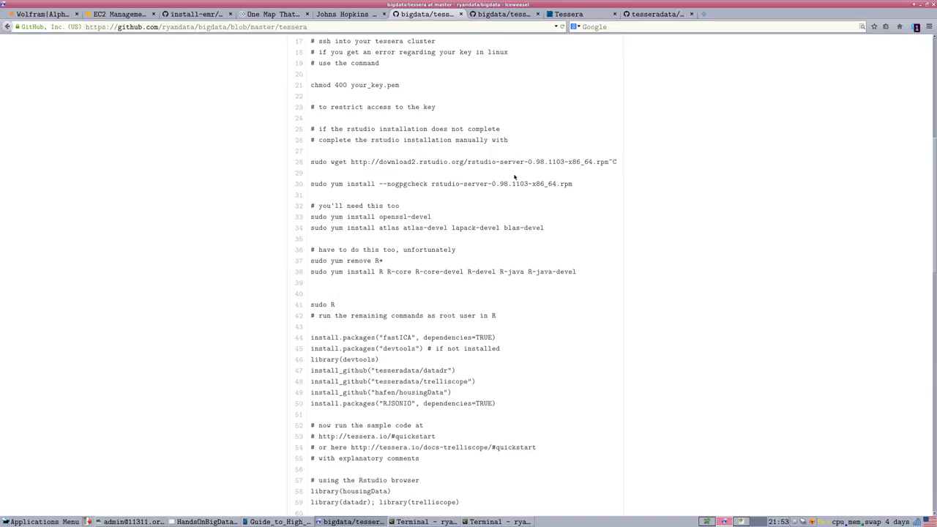
mouse_move(510, 190)
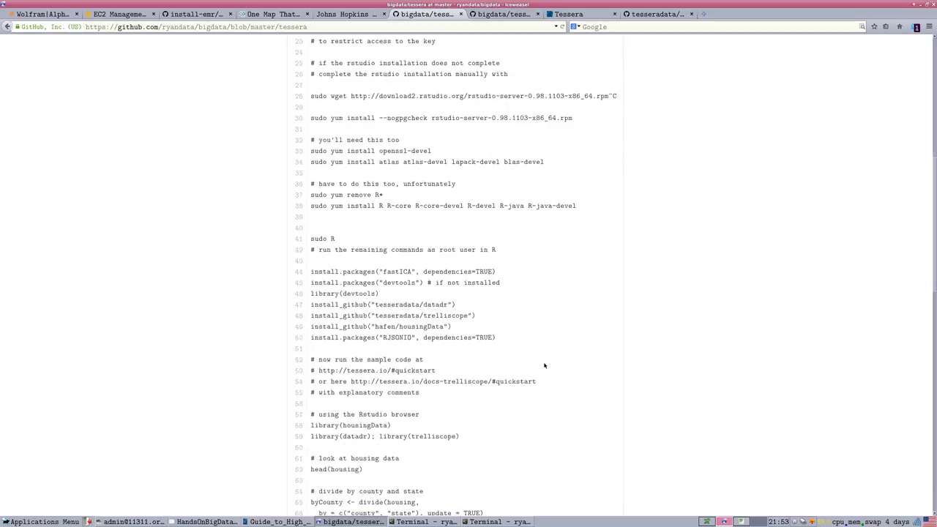
scroll(down, 3)
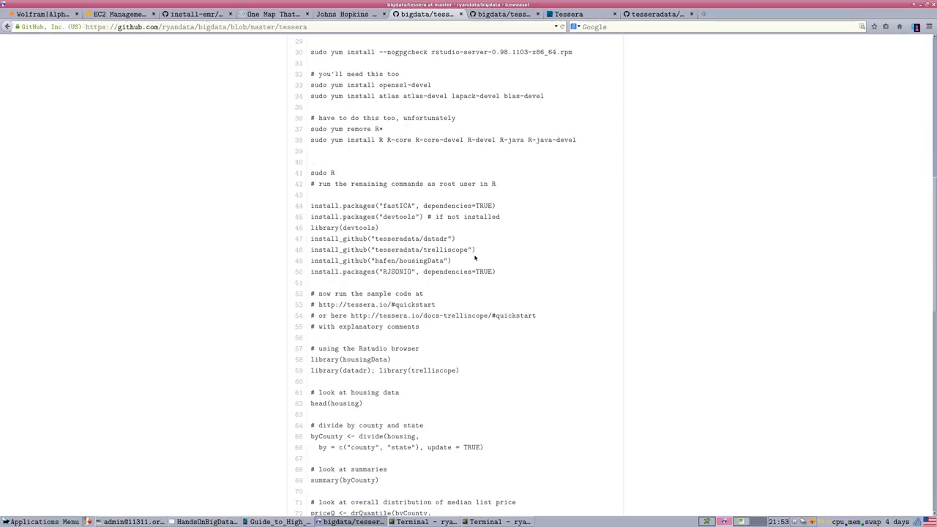
double_click(359, 229)
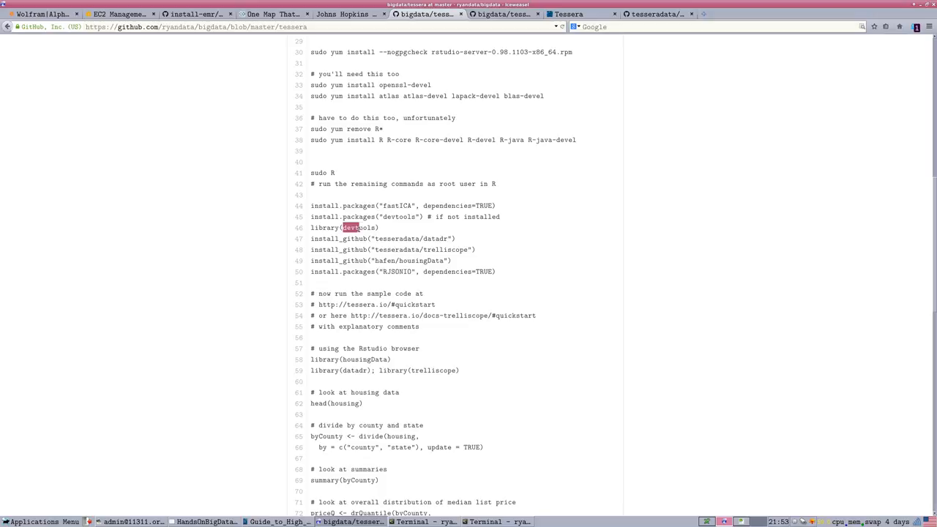
double_click(358, 228)
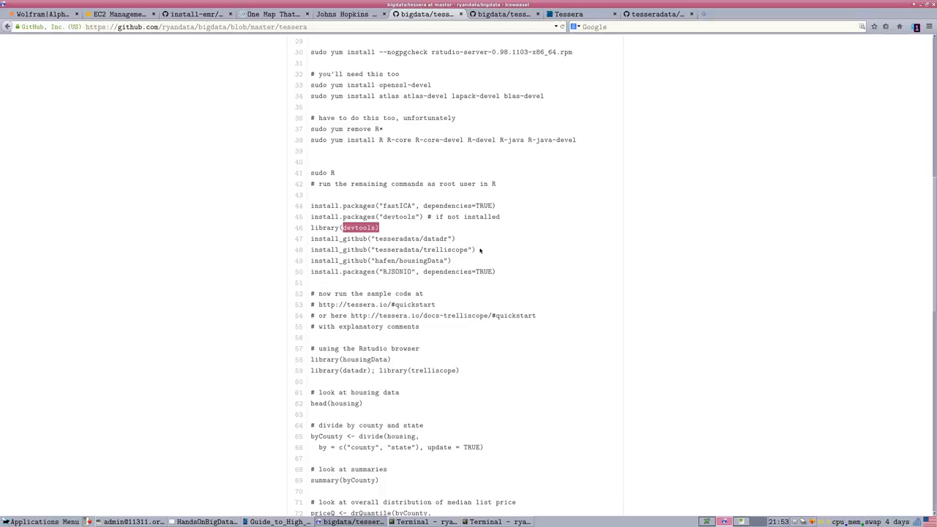
drag(311, 227, 478, 249)
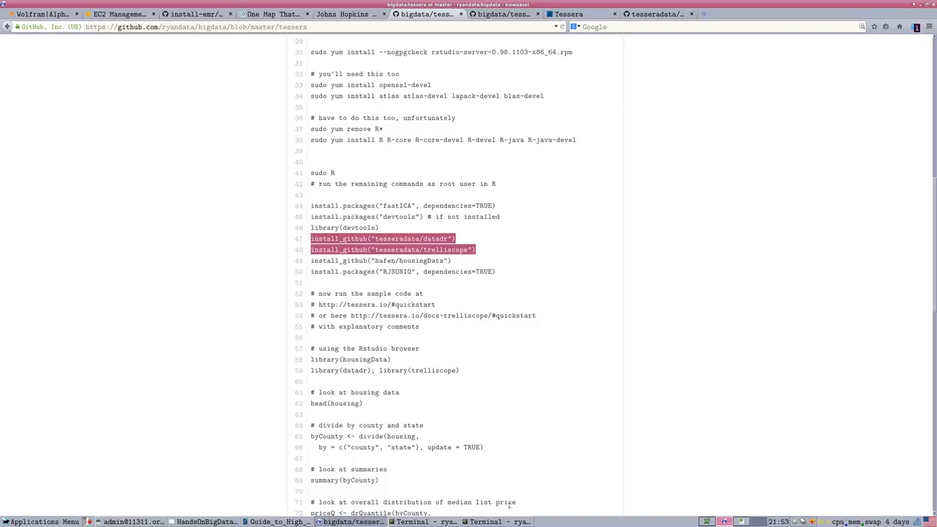
click(498, 521)
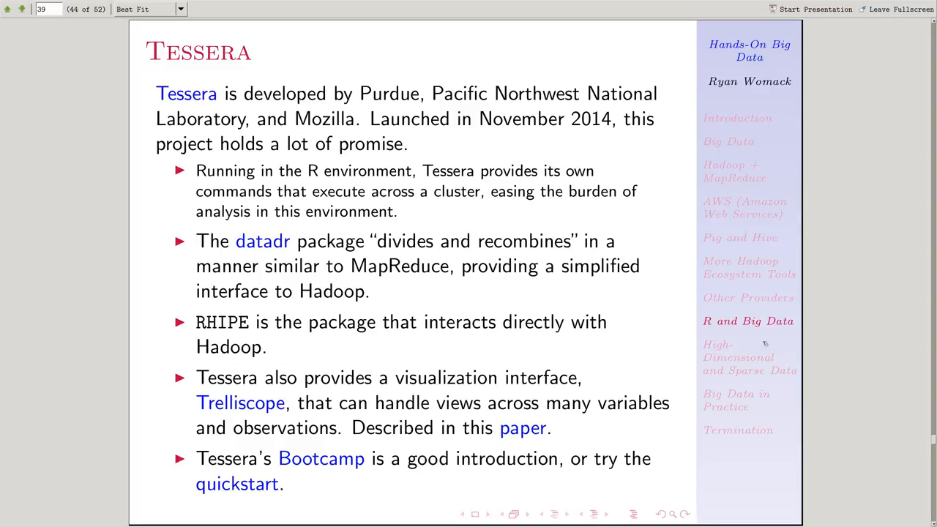
mouse_move(774, 344)
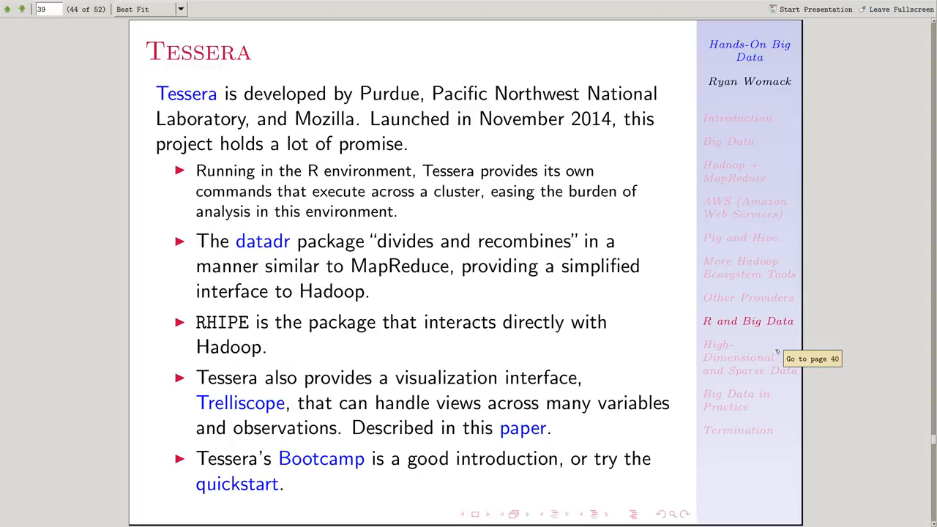
mouse_move(755, 353)
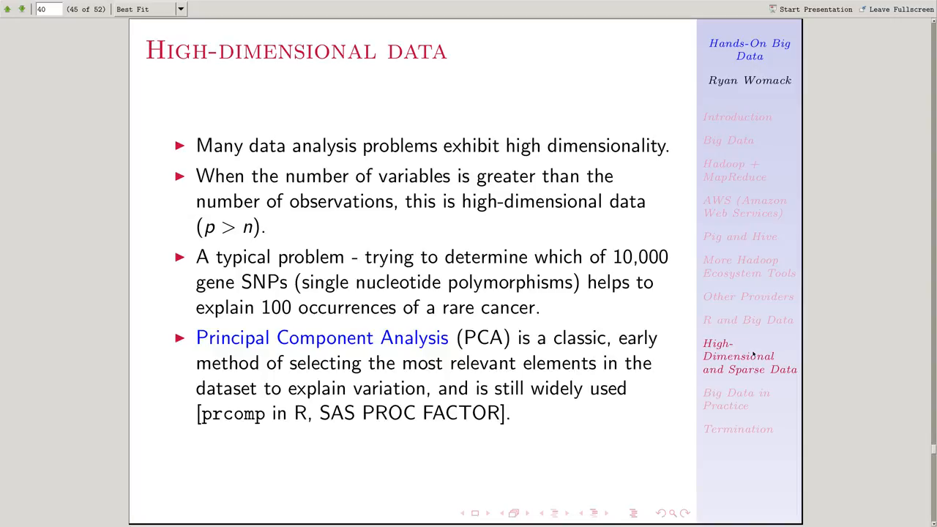
mouse_move(378, 135)
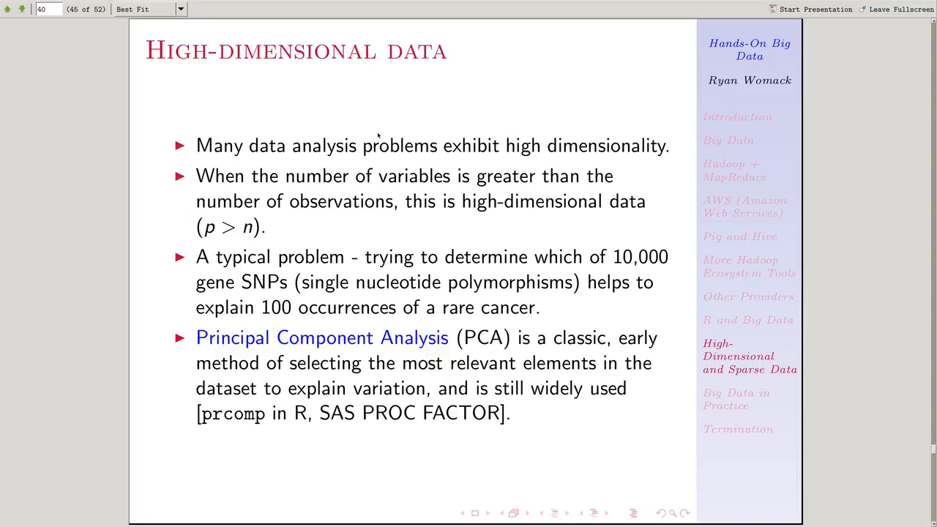
mouse_move(483, 251)
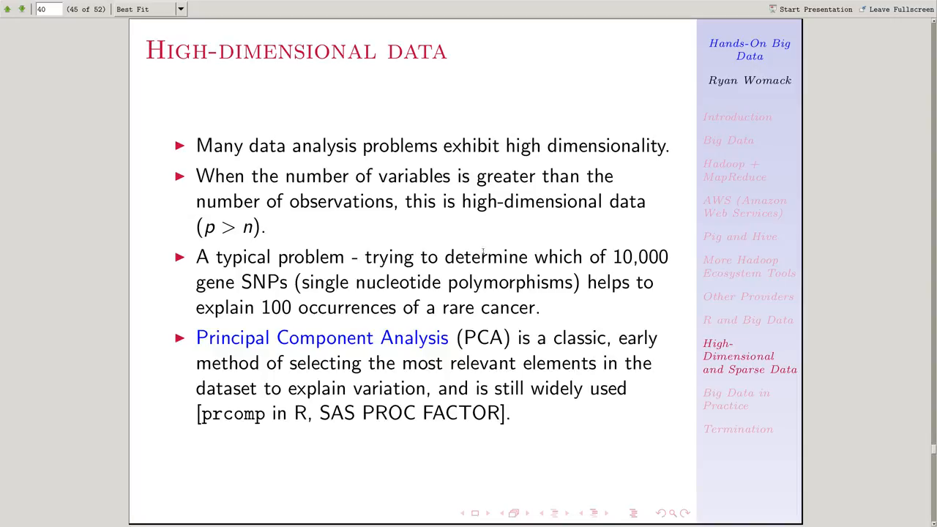
mouse_move(321, 208)
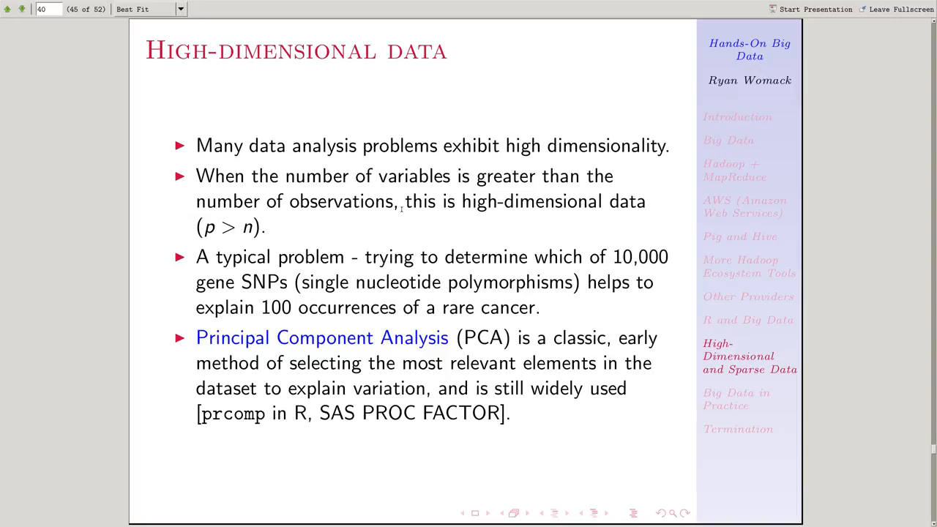
mouse_move(286, 227)
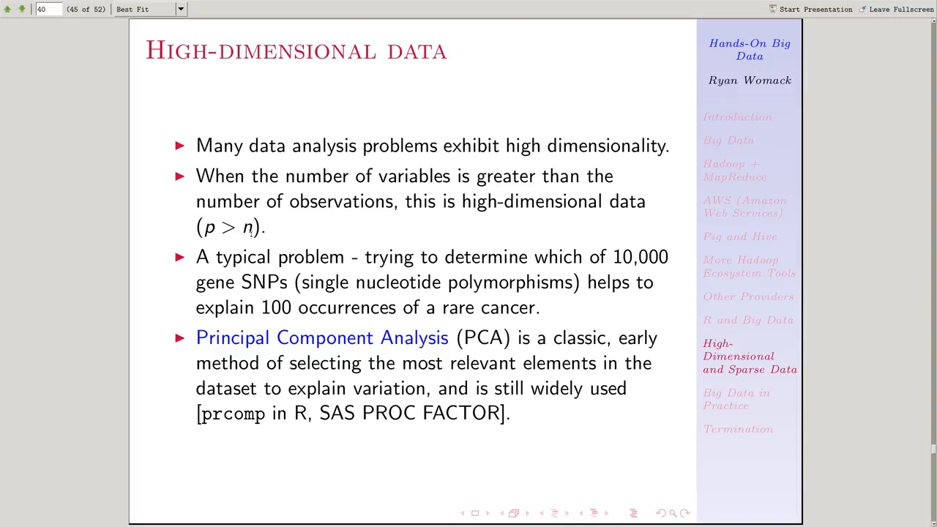
mouse_move(442, 395)
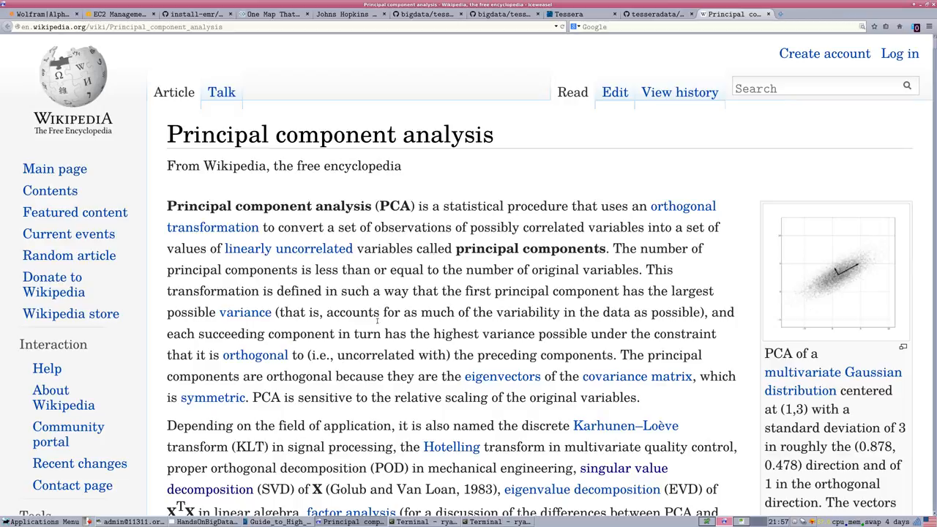
mouse_move(539, 134)
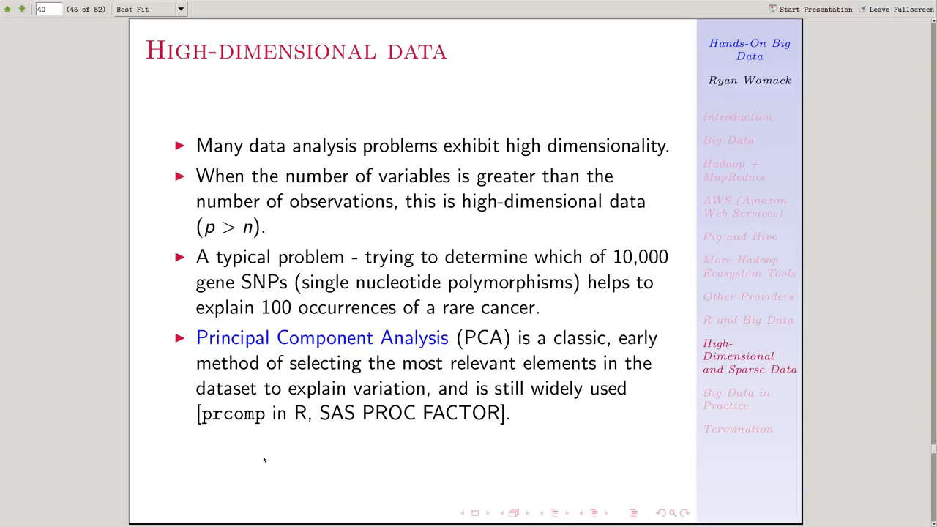
mouse_move(243, 449)
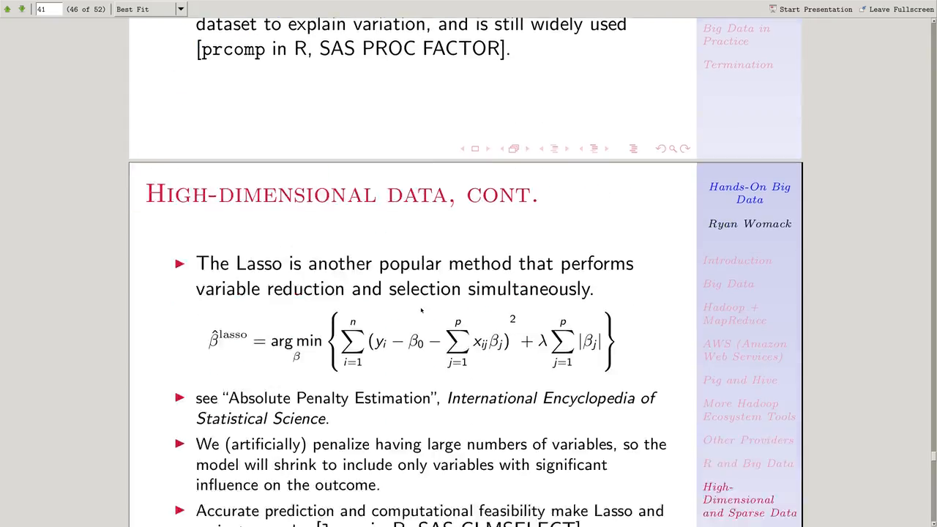
Advance to slide 46, 'High-dimensional data, cont.', presenting the Lasso formula
scroll(down, 3)
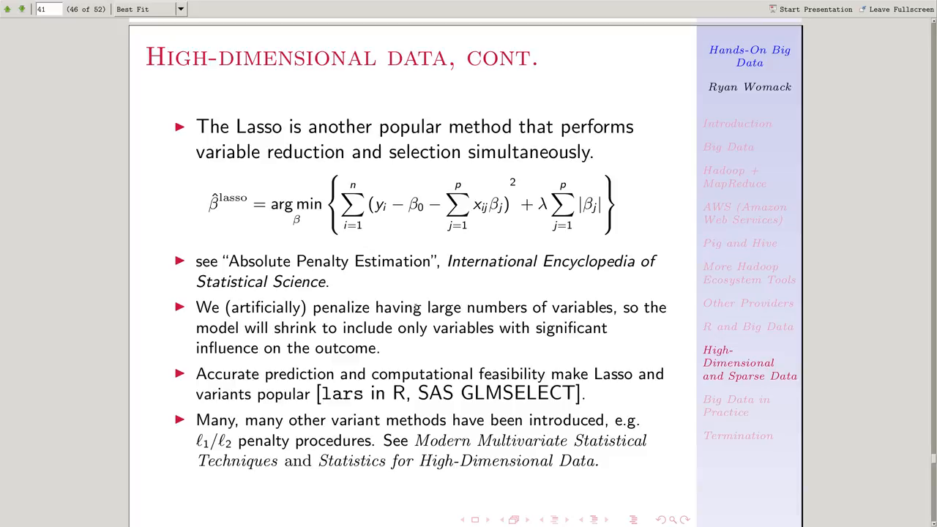
mouse_move(336, 249)
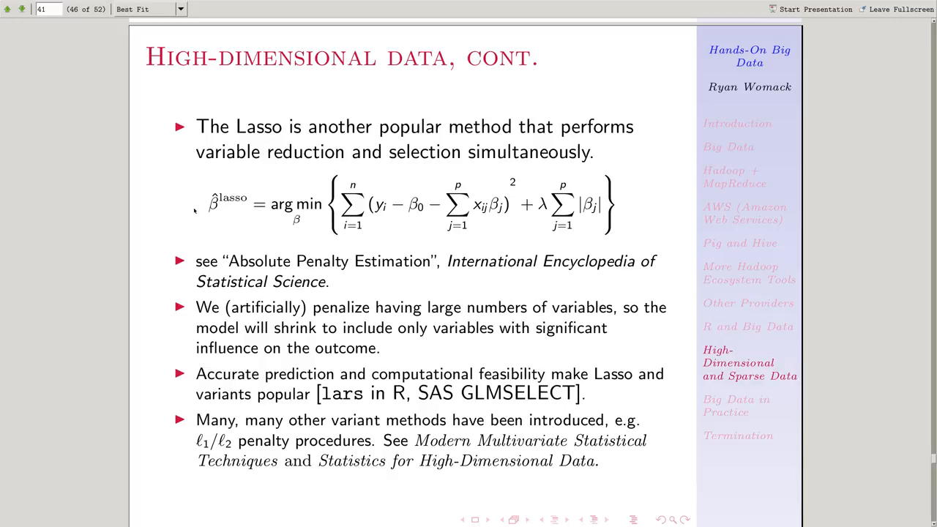
mouse_move(665, 196)
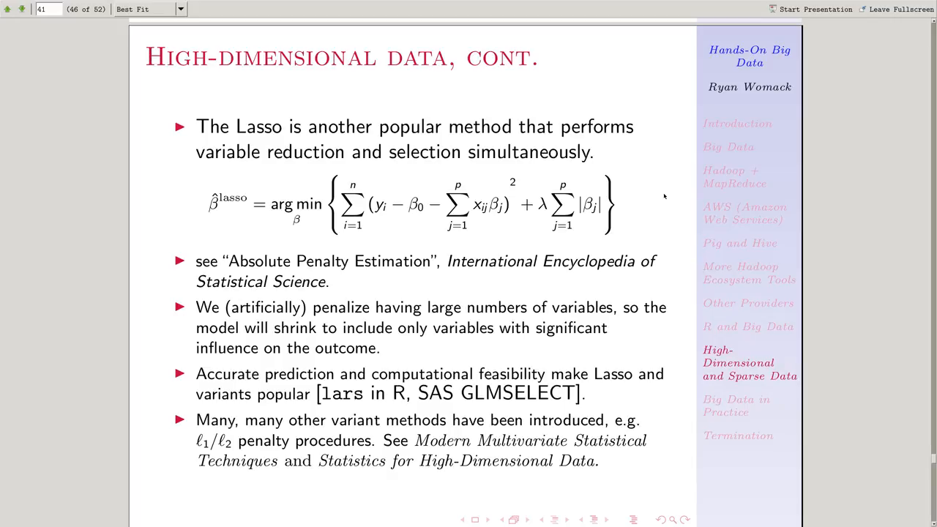
mouse_move(287, 227)
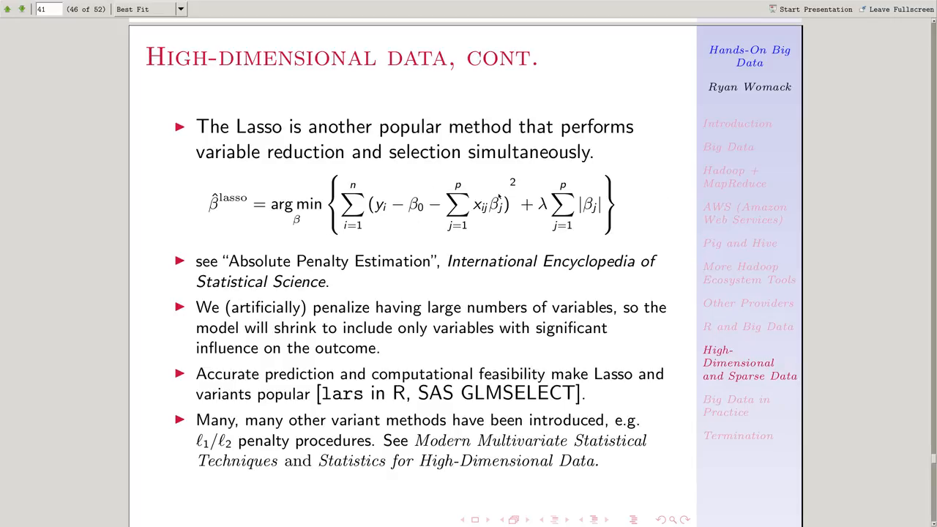
mouse_move(735, 176)
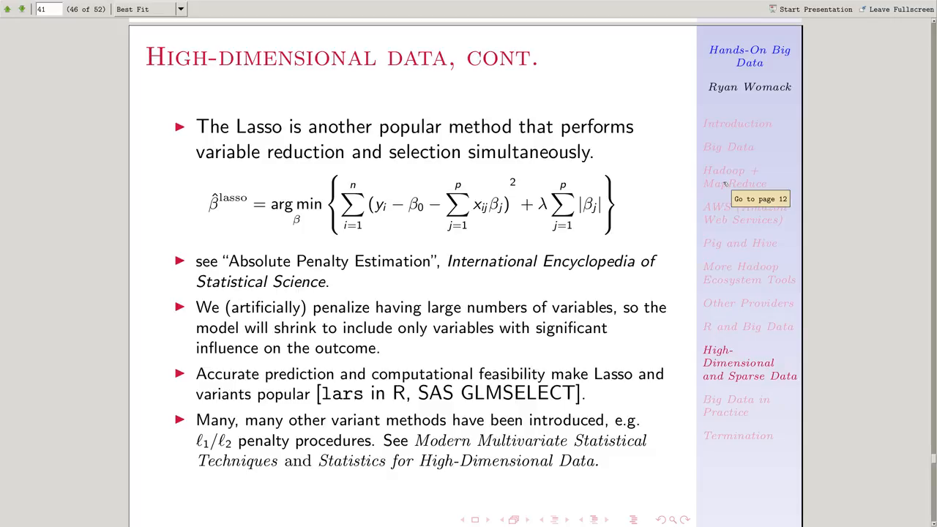
mouse_move(363, 172)
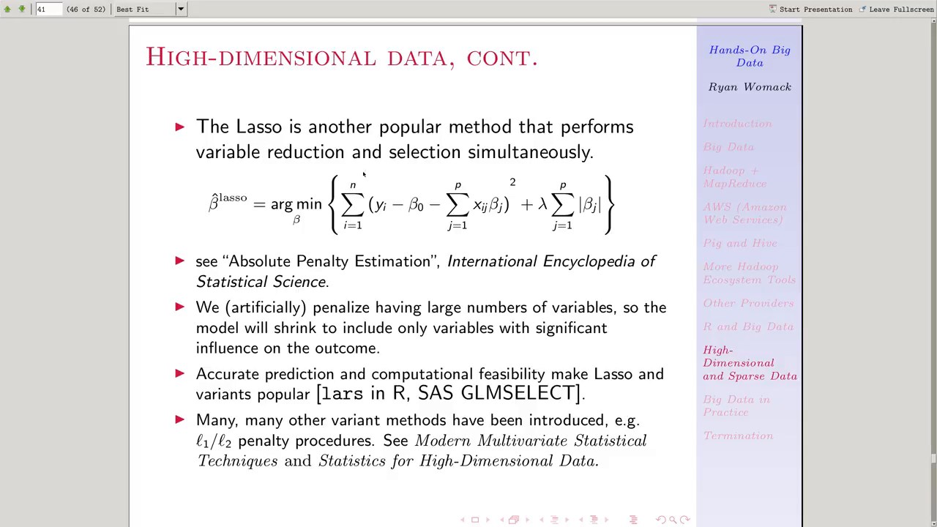
mouse_move(442, 426)
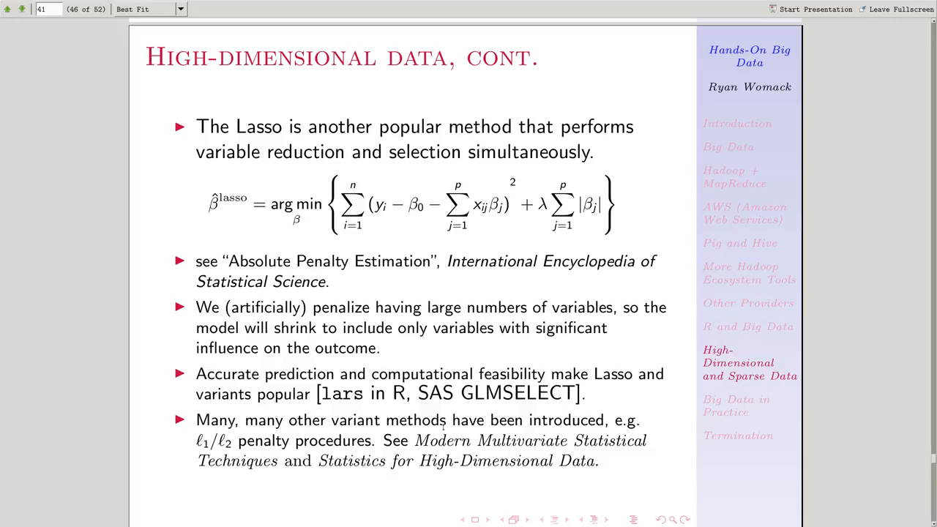
mouse_move(442, 428)
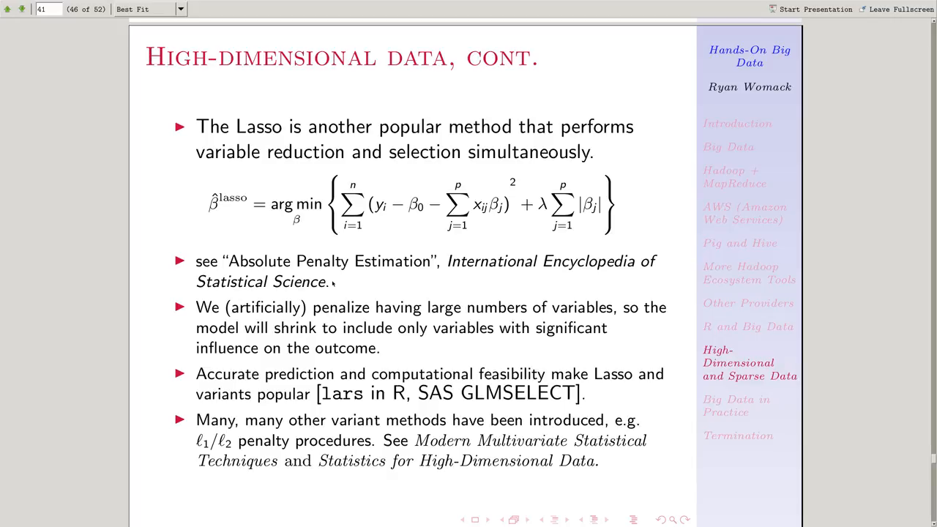
mouse_move(569, 248)
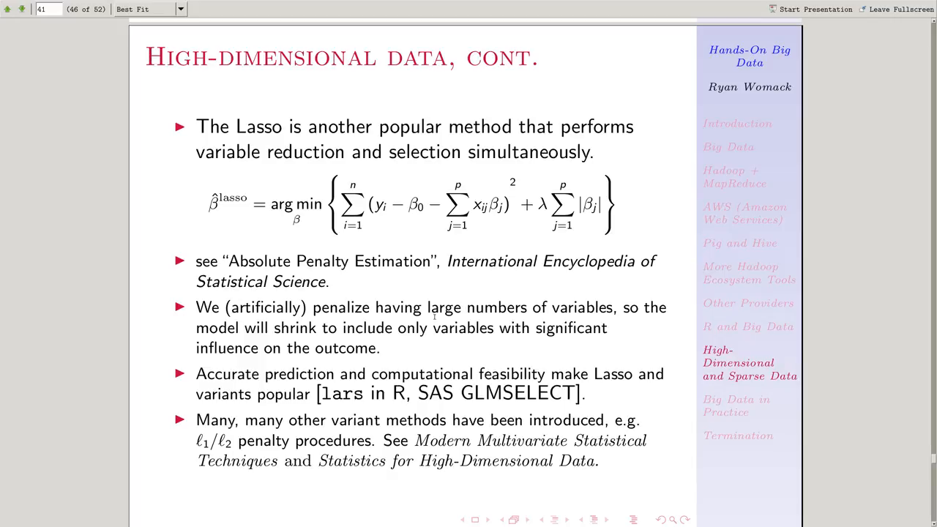
mouse_move(456, 363)
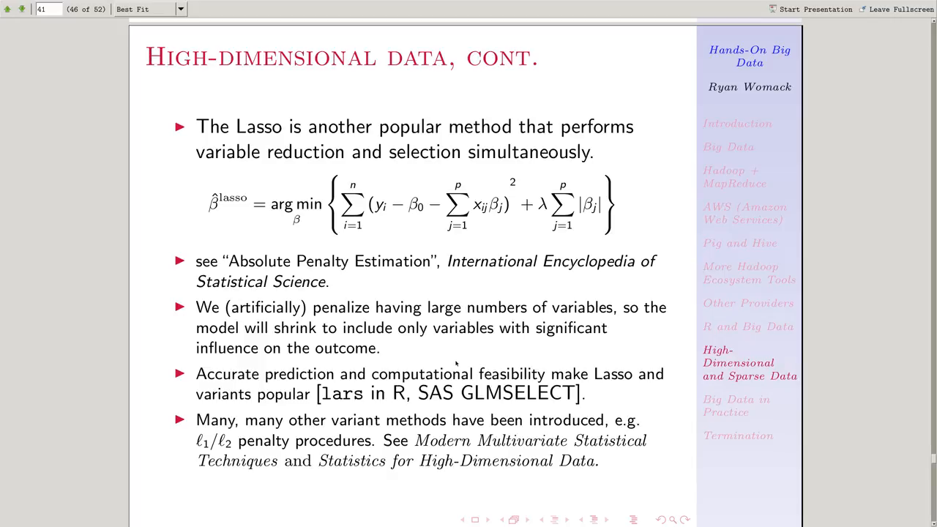
mouse_move(593, 363)
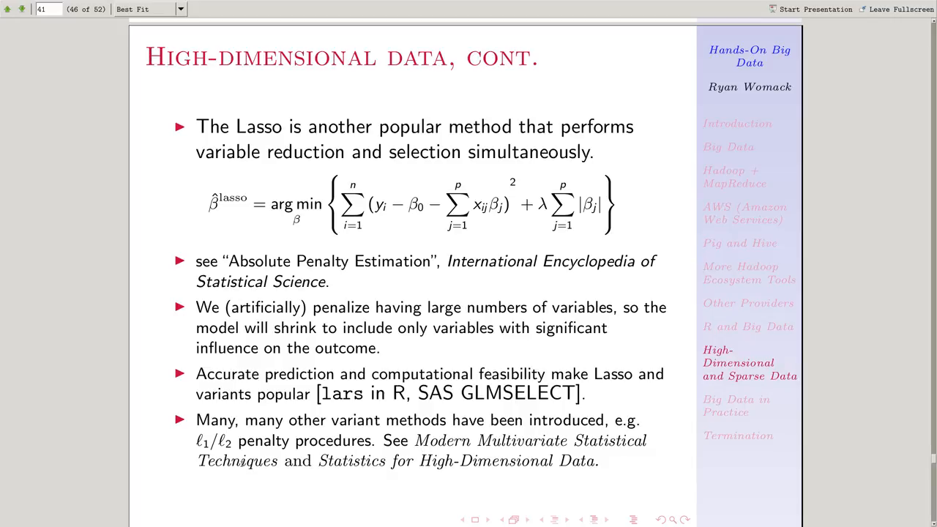
mouse_move(240, 454)
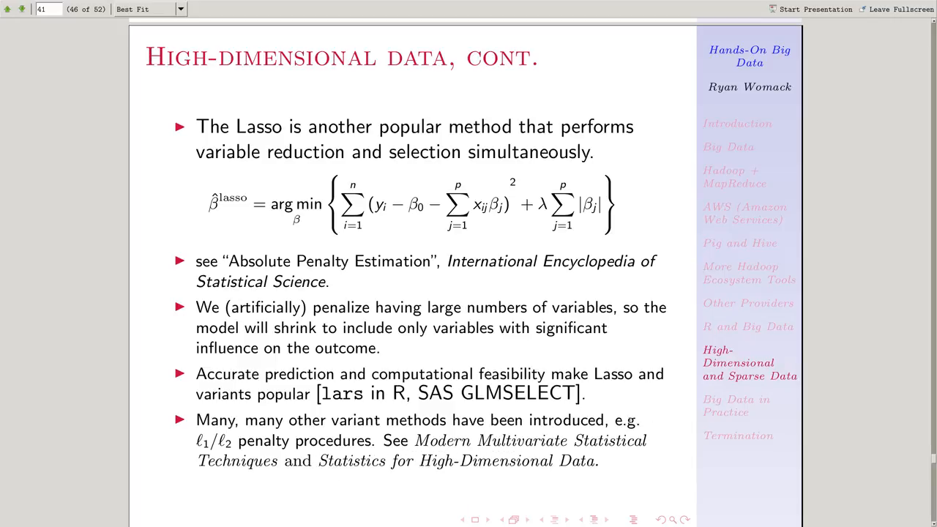
Advance the slide deck to the final References slide (52 of 52) listing seven books
scroll(down, 3)
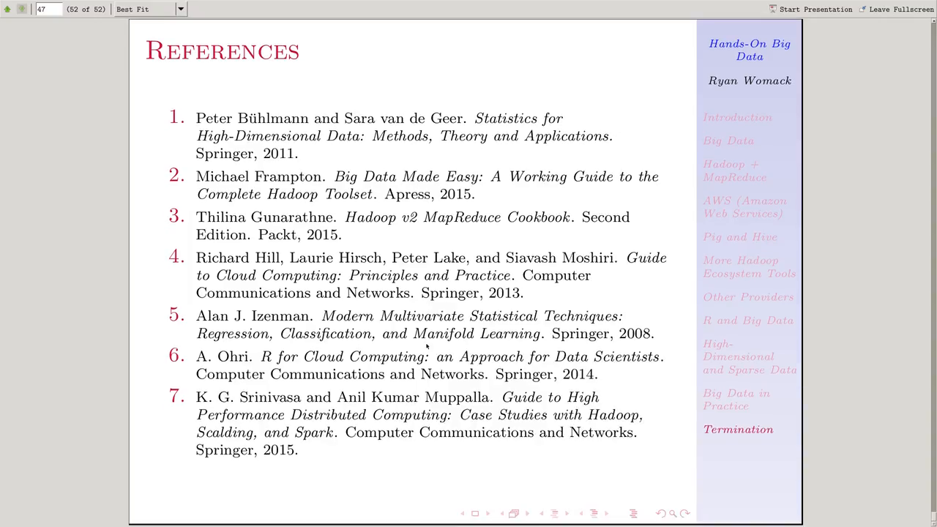
mouse_move(612, 269)
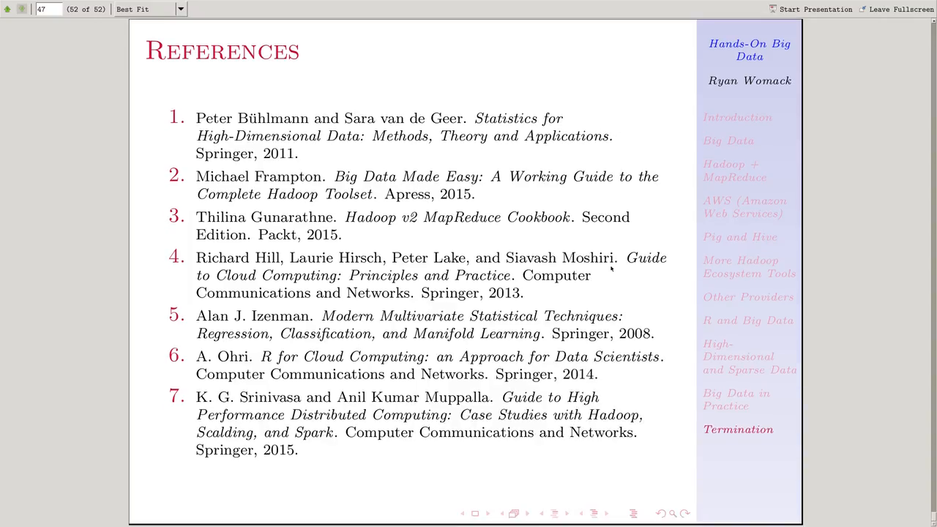
mouse_move(380, 307)
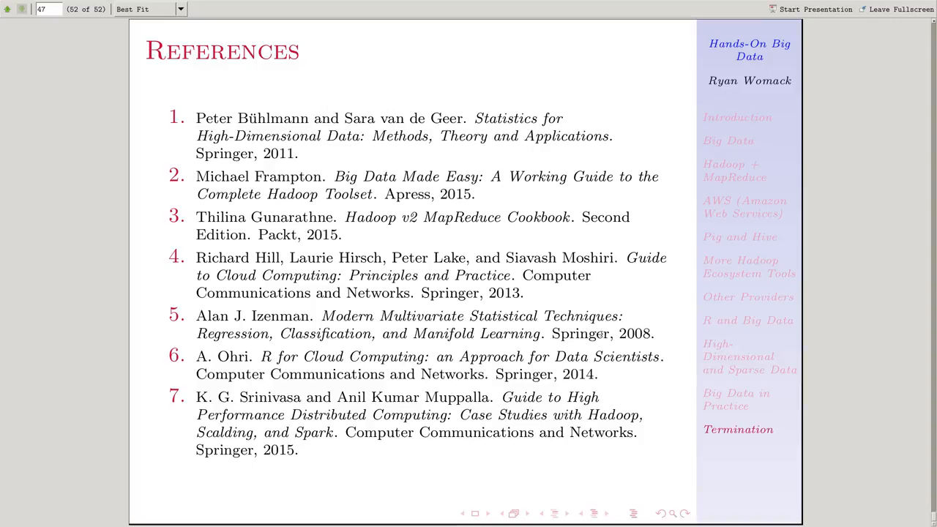
mouse_move(402, 164)
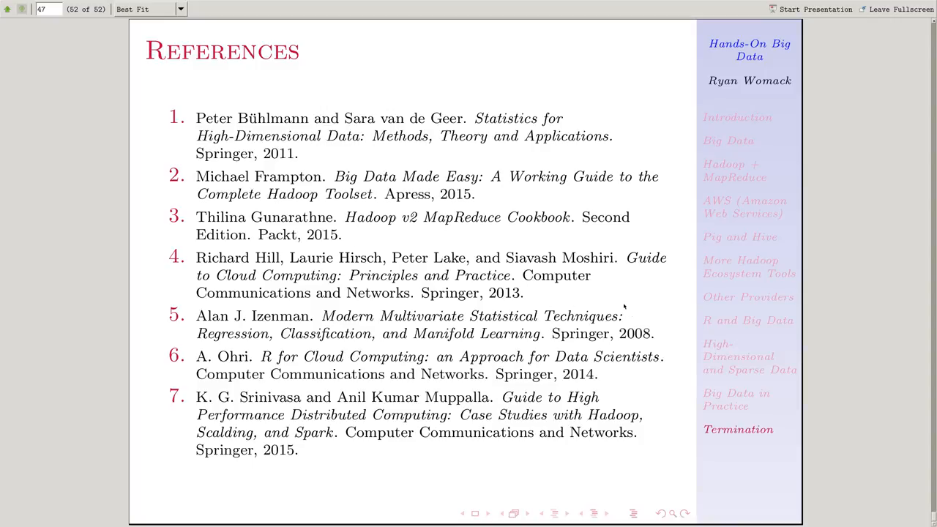
mouse_move(428, 306)
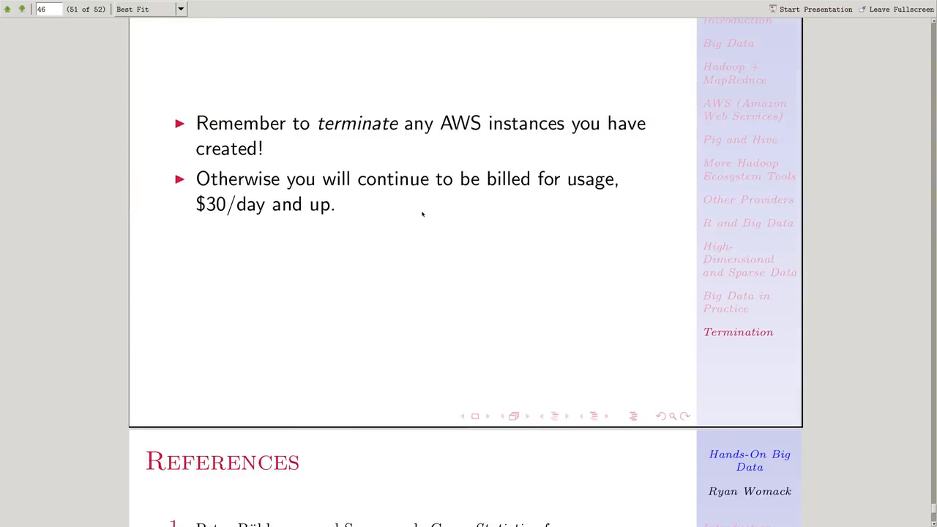
Scroll the deck back from References to the Sparse data slide with the Netflix ratings example
scroll(up, 3)
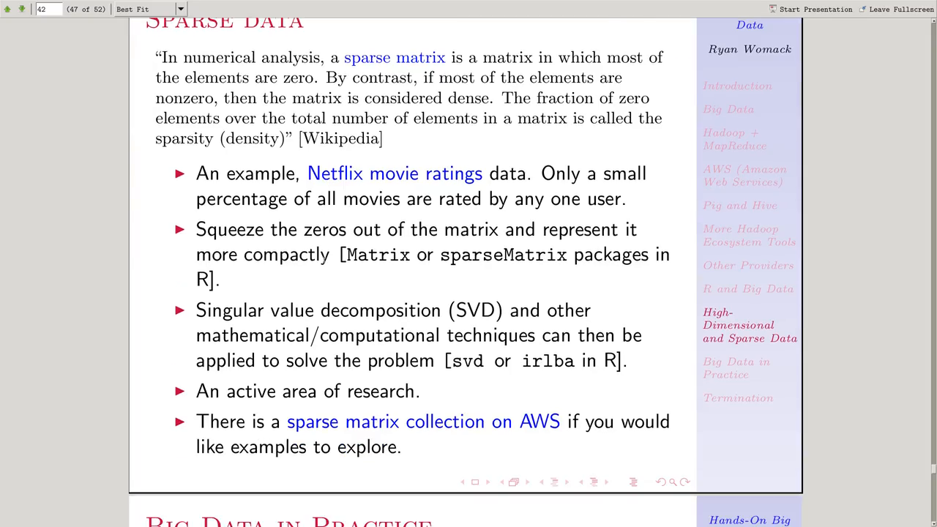
scroll(down, 3)
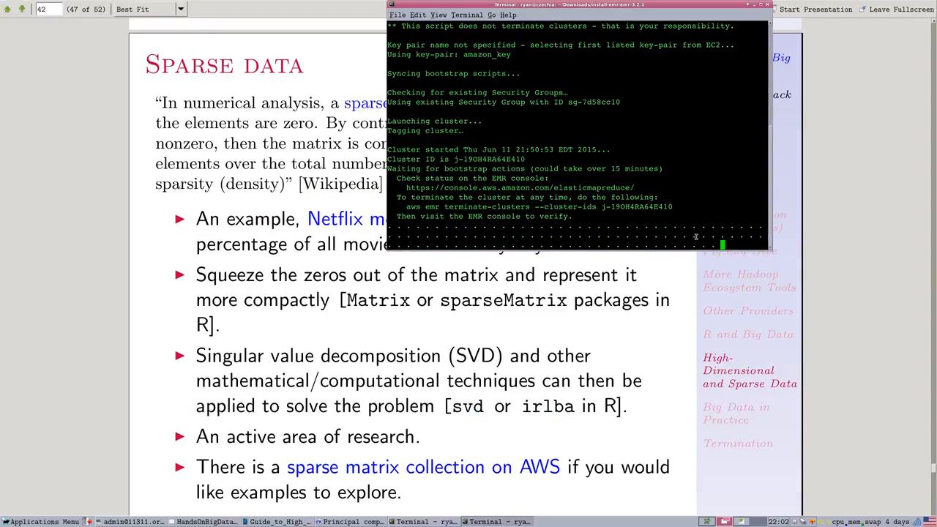
mouse_move(571, 331)
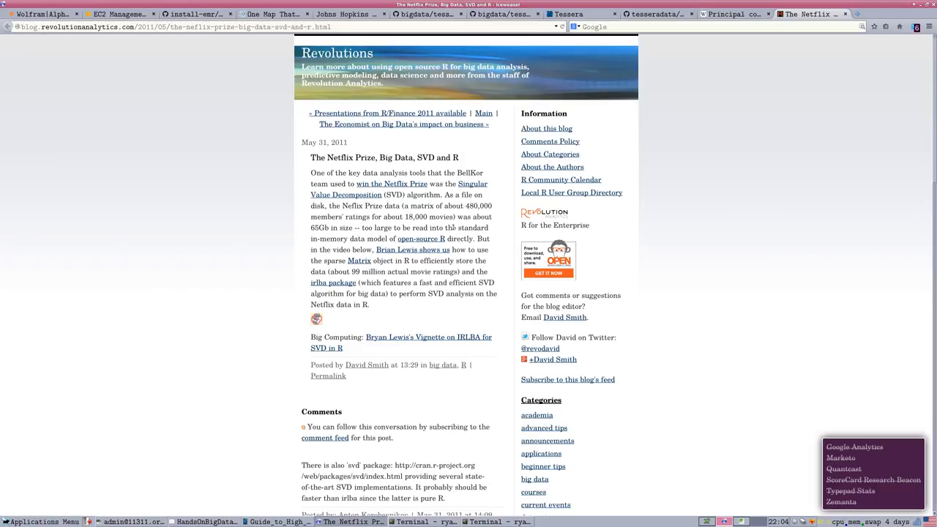
mouse_move(398, 202)
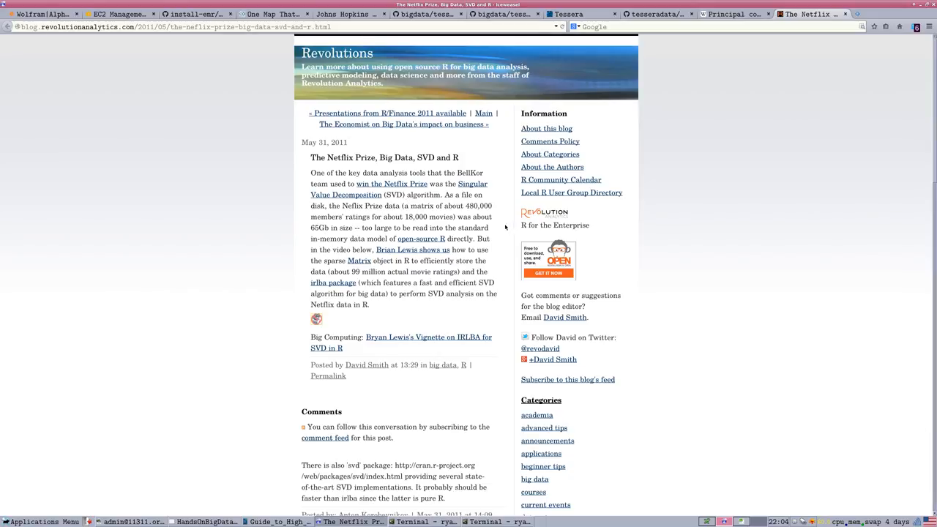
Follow the Netflix movie ratings link to the Revolutions blog post on the Netflix Prize, SVD and R
double_click(318, 228)
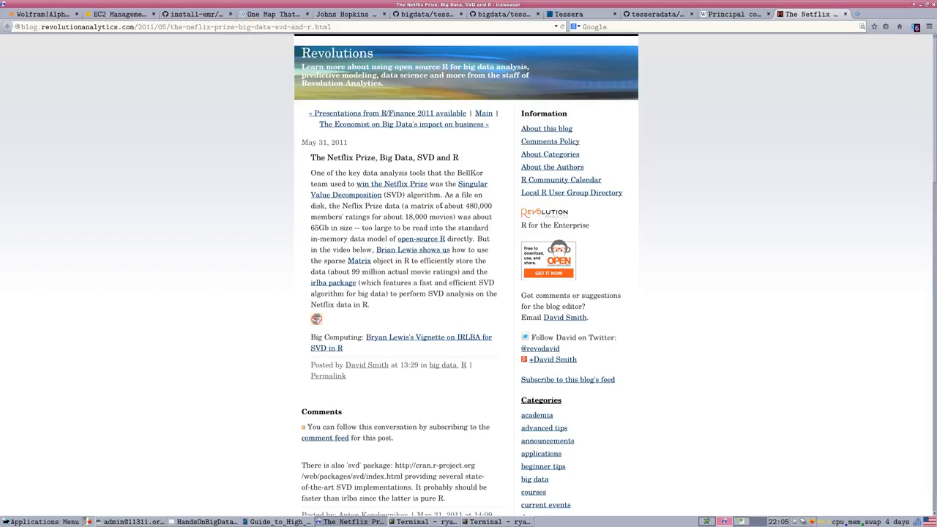
mouse_move(441, 205)
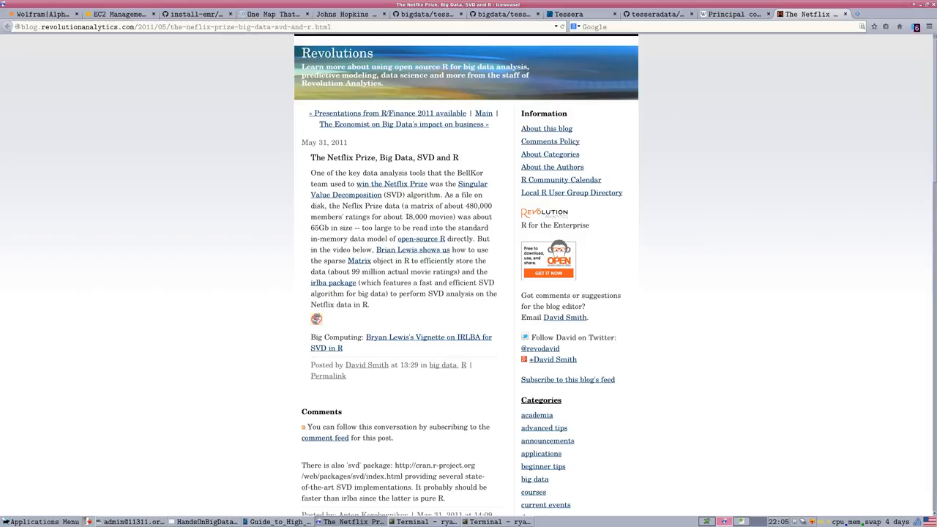
double_click(416, 217)
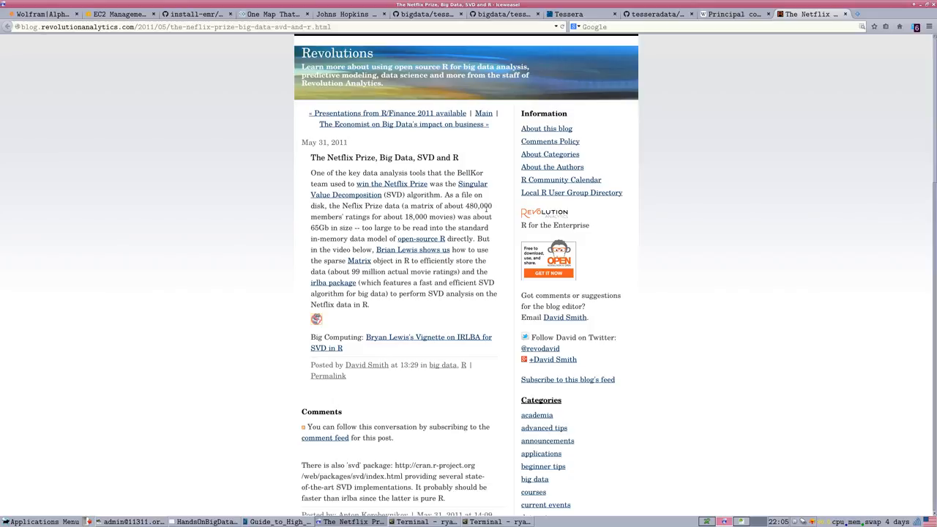
mouse_move(486, 211)
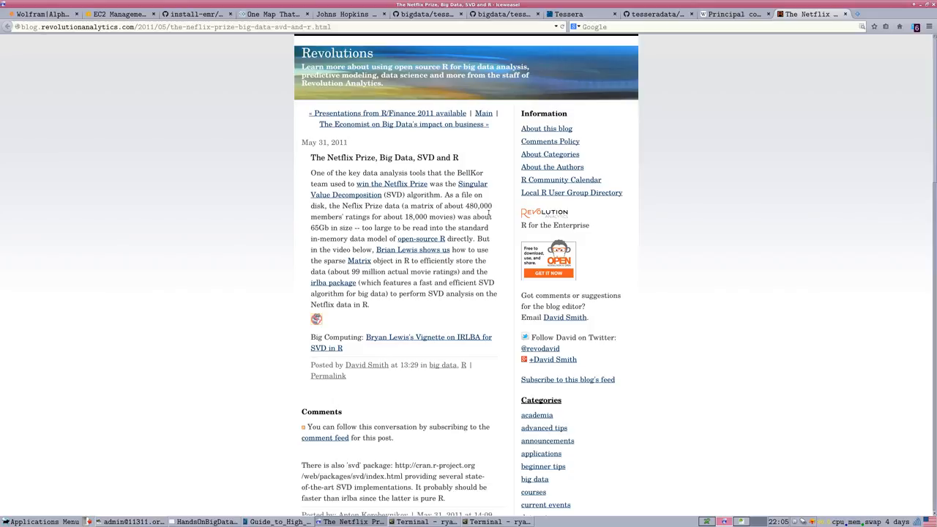
mouse_move(642, 44)
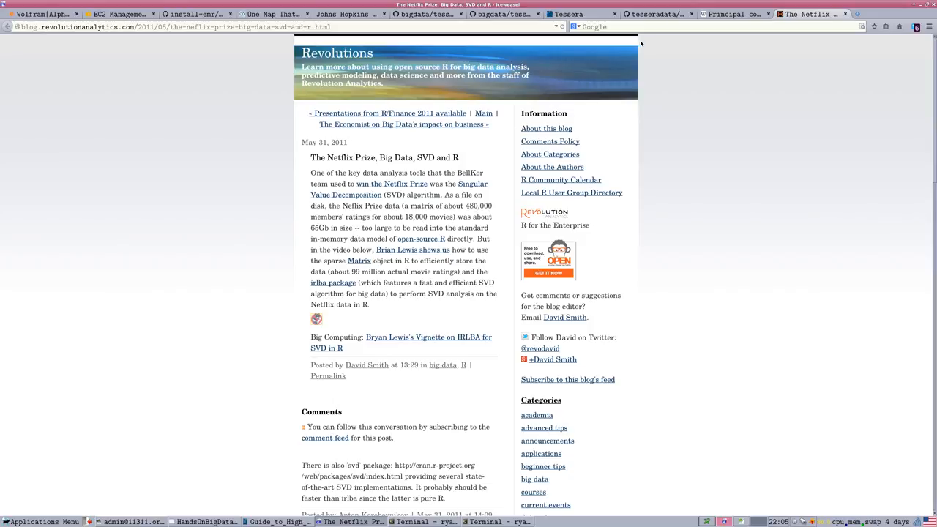
mouse_move(705, 41)
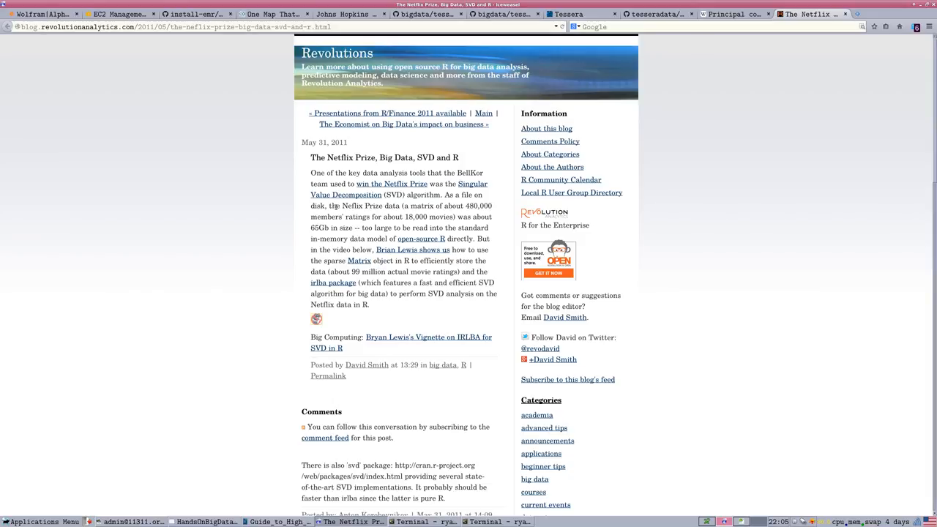
mouse_move(554, 219)
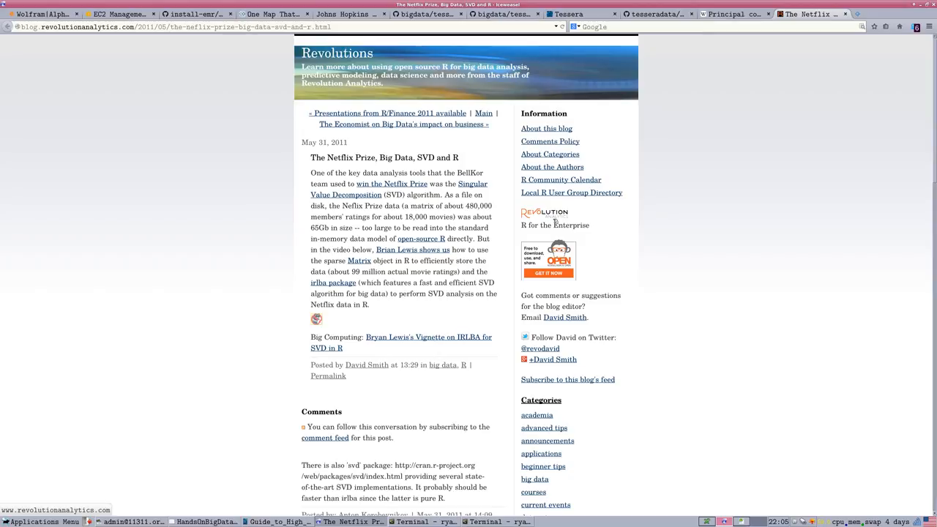
mouse_move(747, 85)
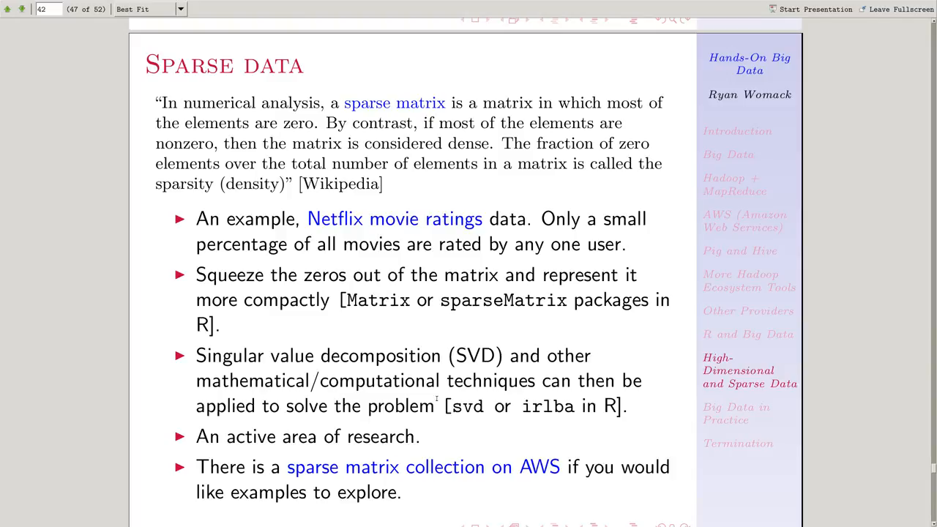
mouse_move(346, 346)
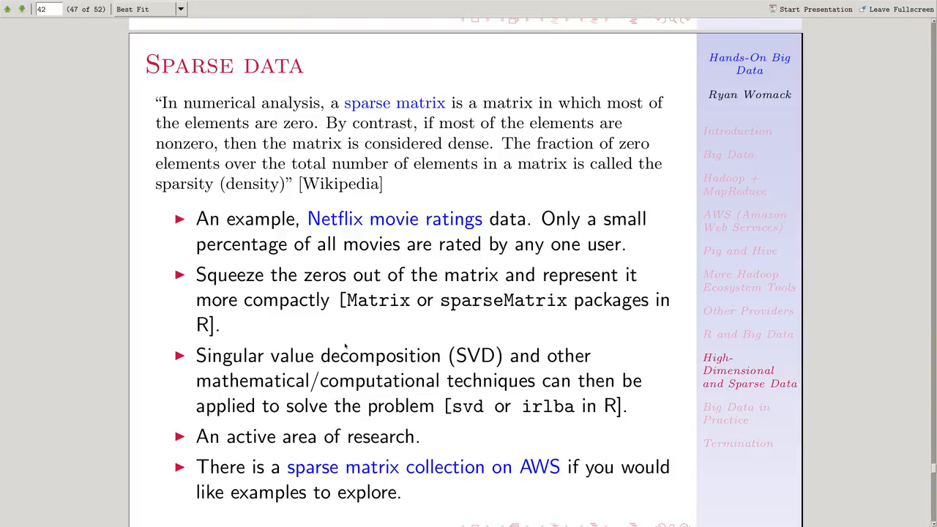
mouse_move(366, 359)
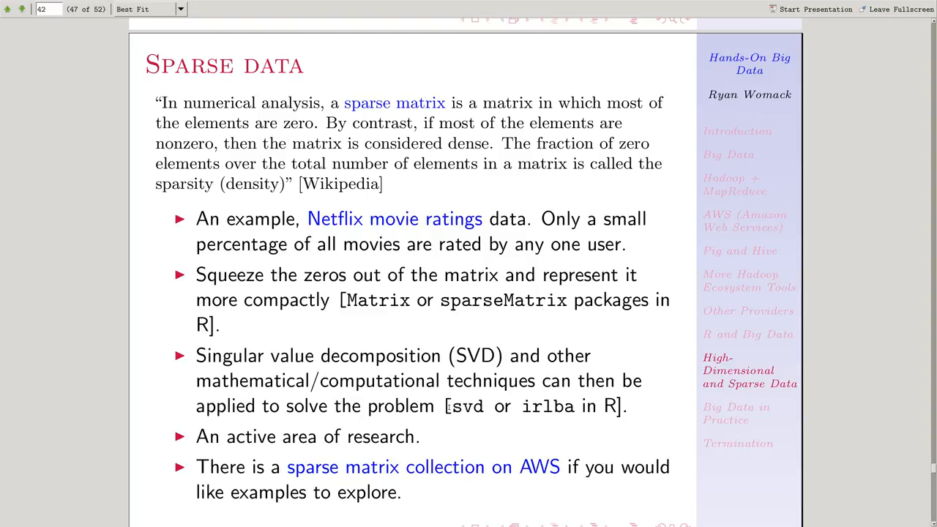
mouse_move(484, 424)
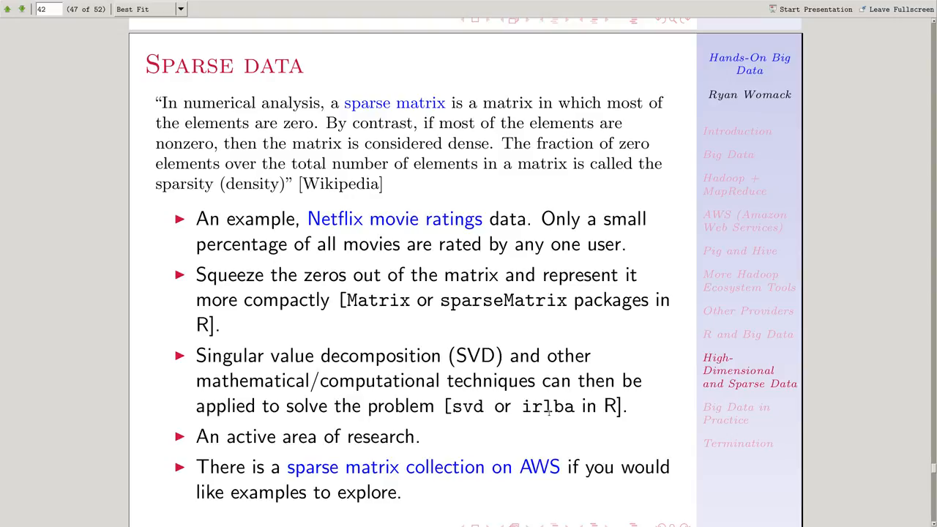
mouse_move(319, 316)
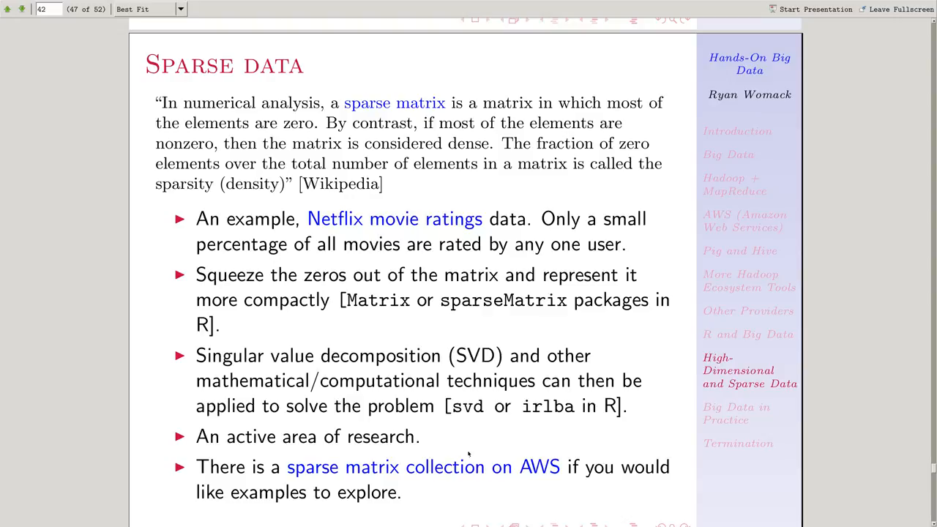
Follow the 'sparse matrix collection on AWS' link and scroll through its thumbnail gallery, search and UFgui sections
click(421, 467)
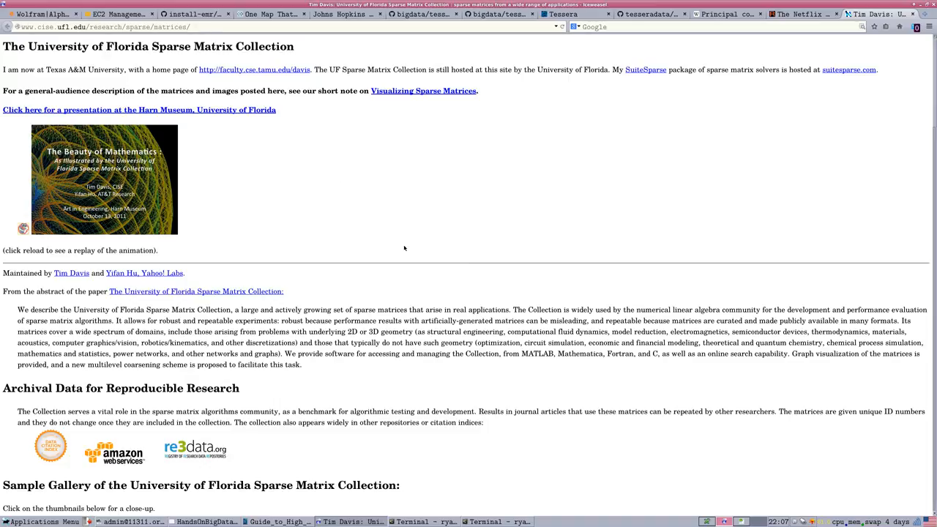
scroll(down, 3)
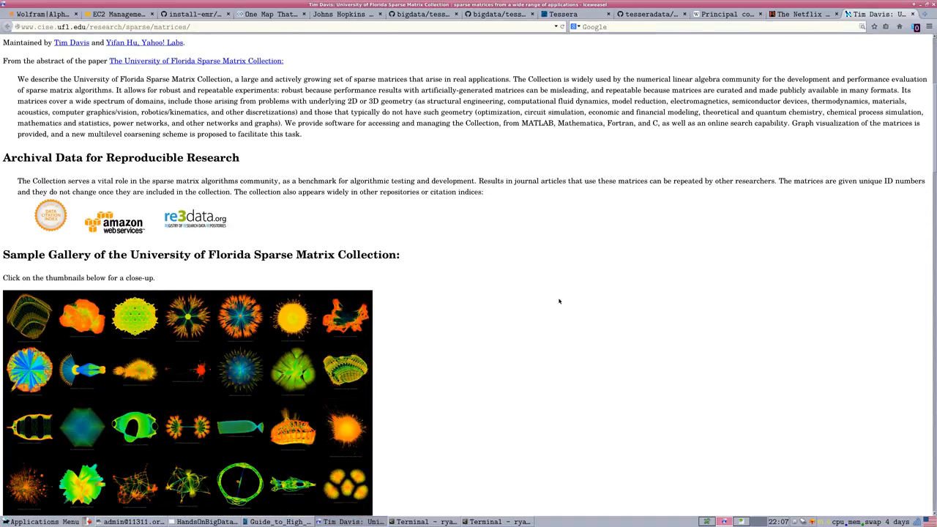
scroll(down, 3)
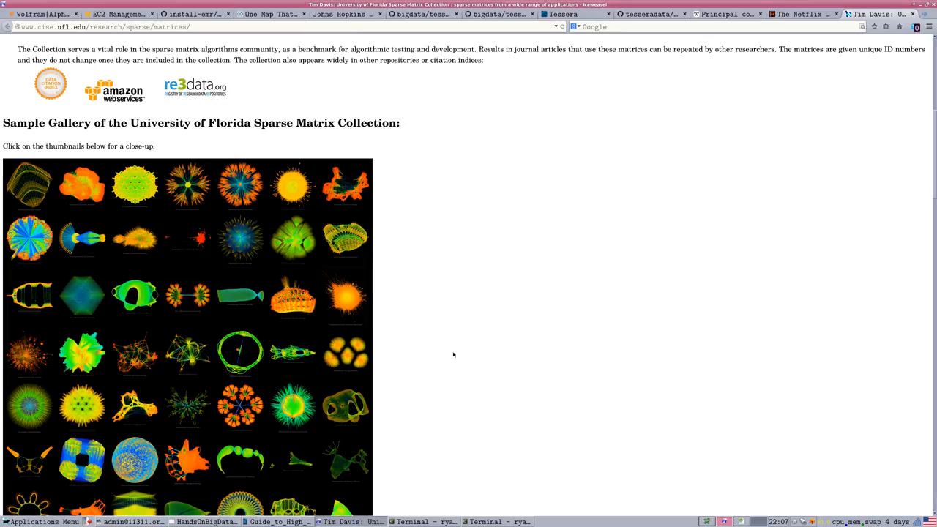
mouse_move(454, 368)
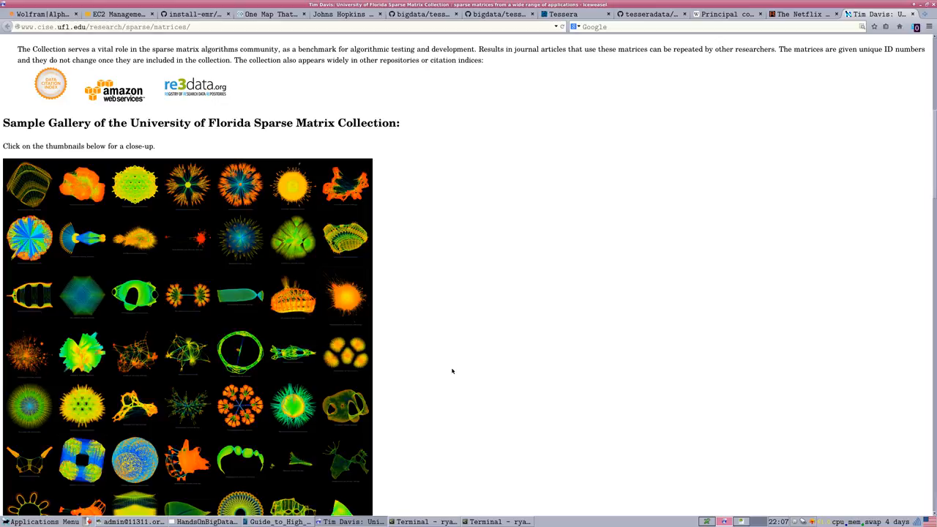
mouse_move(447, 352)
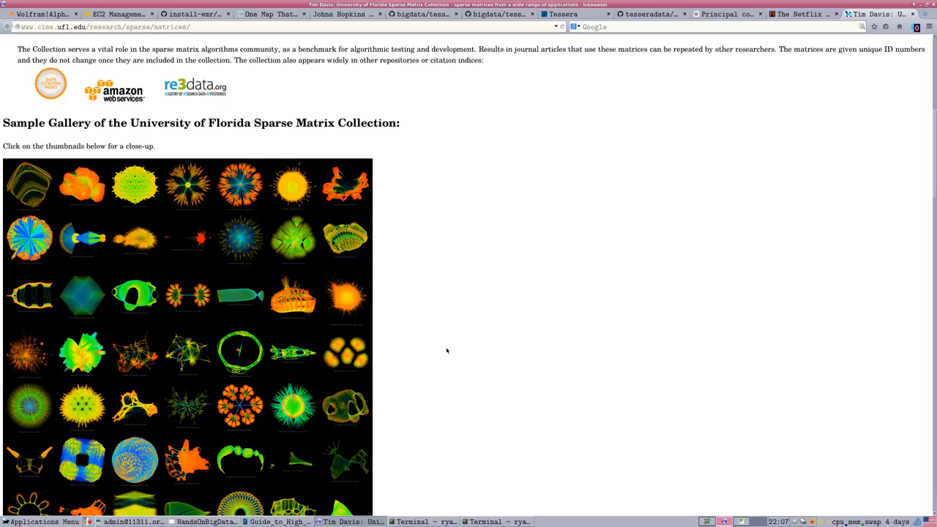
scroll(down, 3)
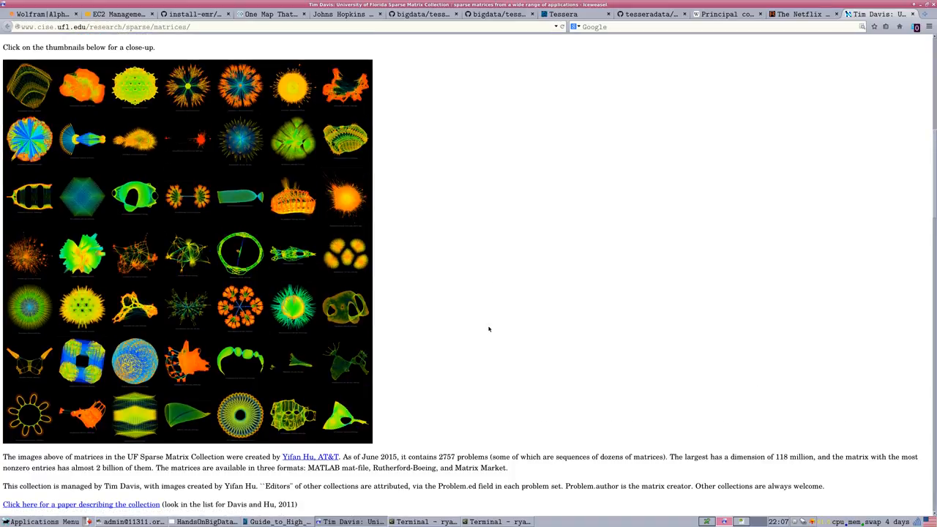
scroll(down, 3)
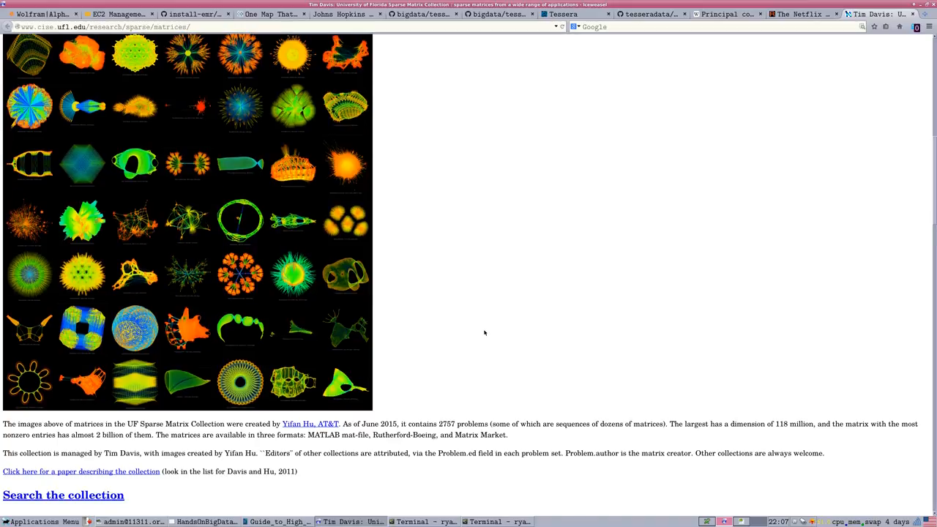
scroll(down, 3)
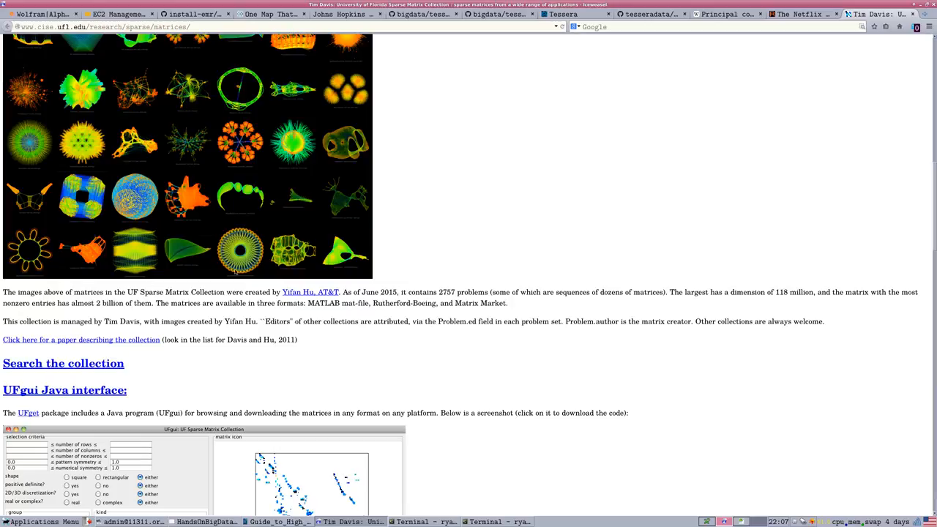
scroll(down, 3)
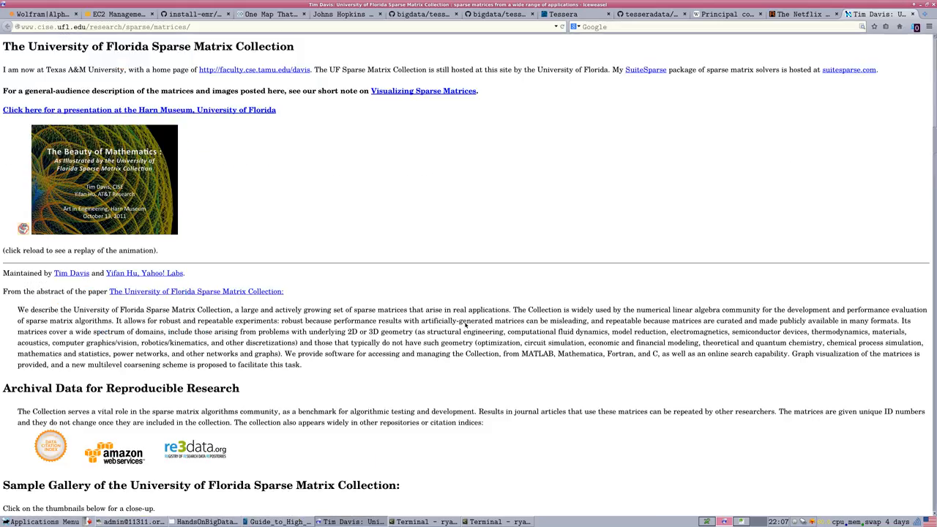
mouse_move(460, 325)
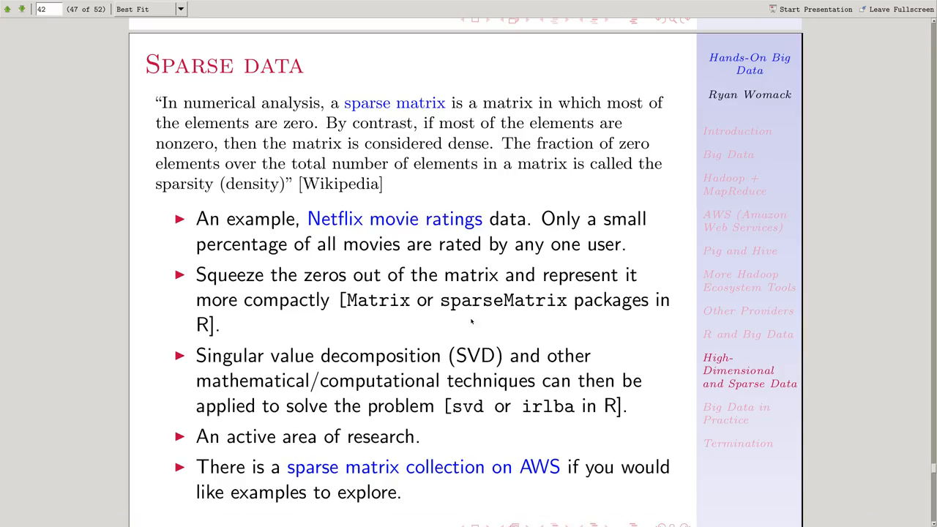
mouse_move(292, 481)
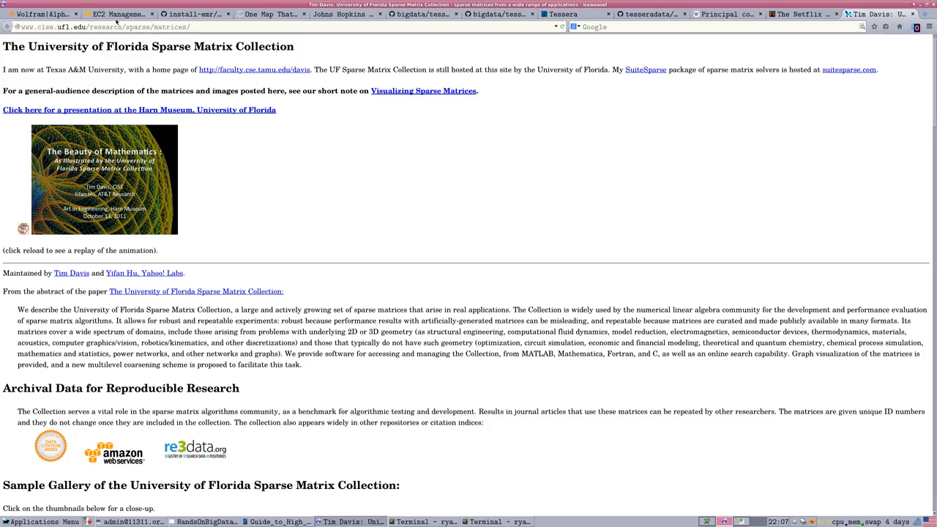
In the EC2 console, refresh the dashboard and list the instances: three running, two terminated
click(110, 13)
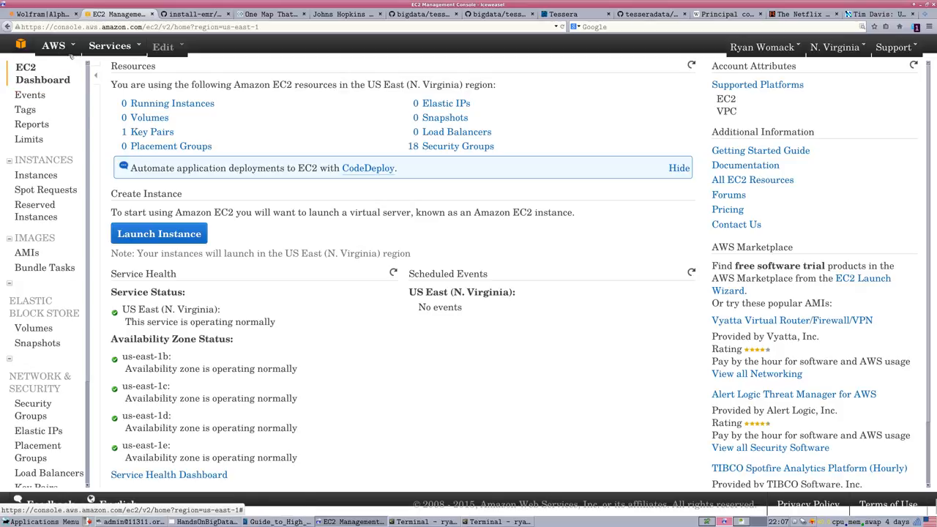
click(45, 191)
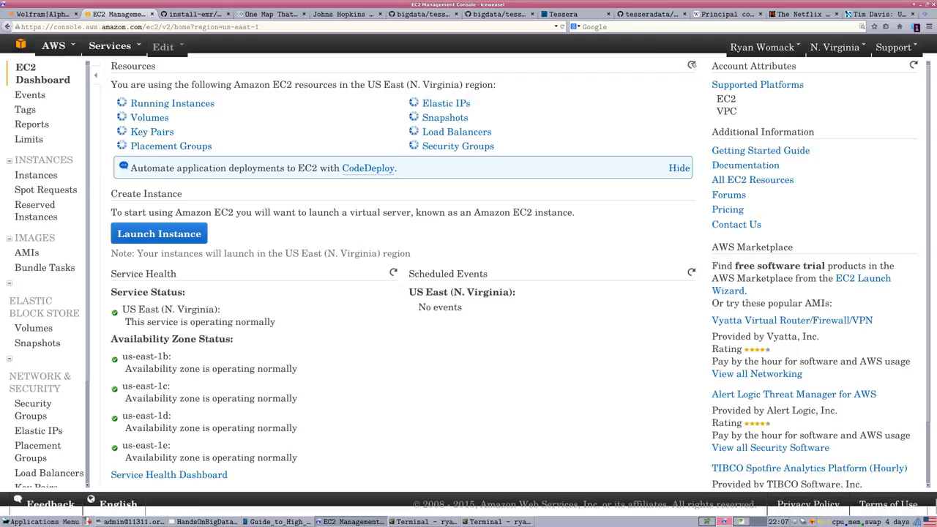
click(35, 176)
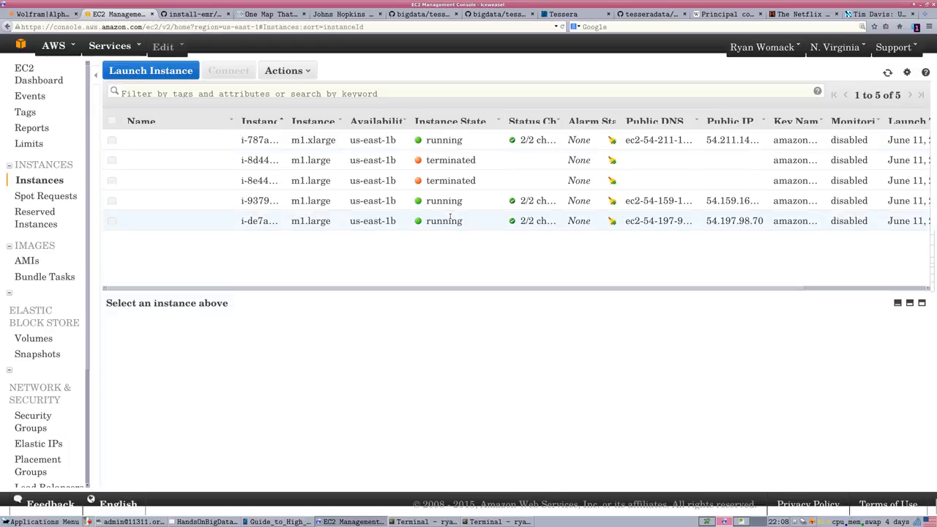
mouse_move(424, 231)
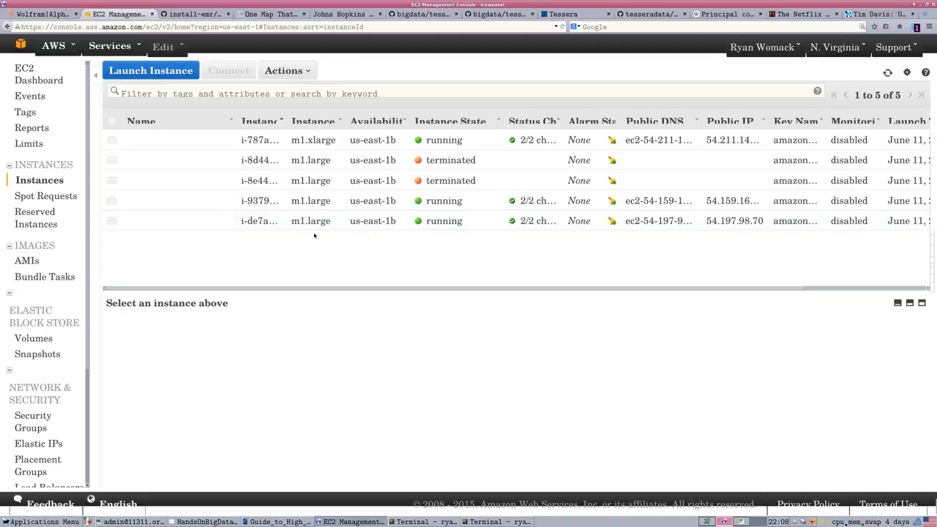
mouse_move(32, 73)
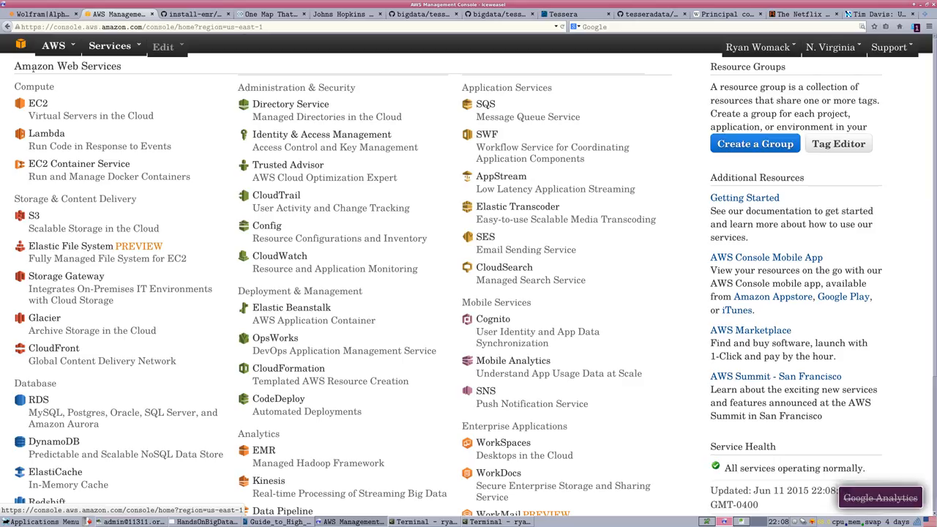
Choose EMR from the Services menu to show the 13-cluster list with the Tessera cluster running
click(264, 450)
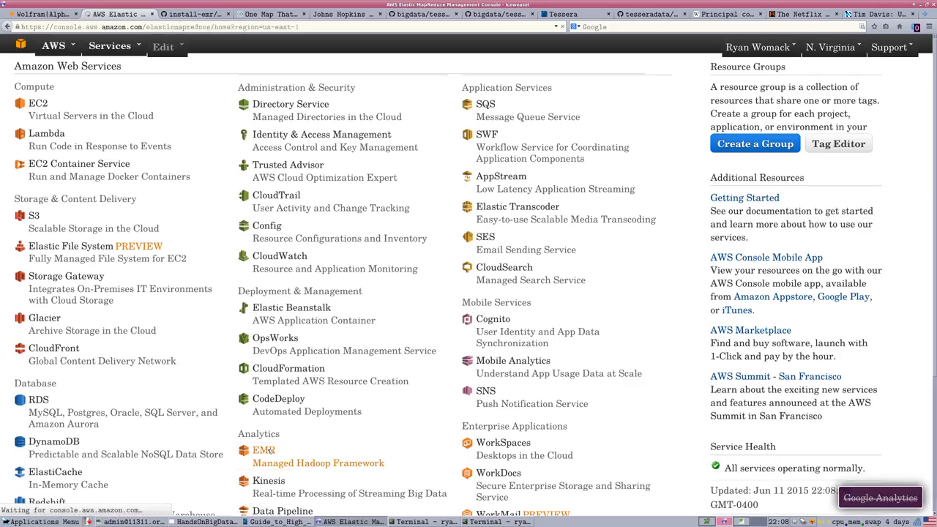
click(264, 451)
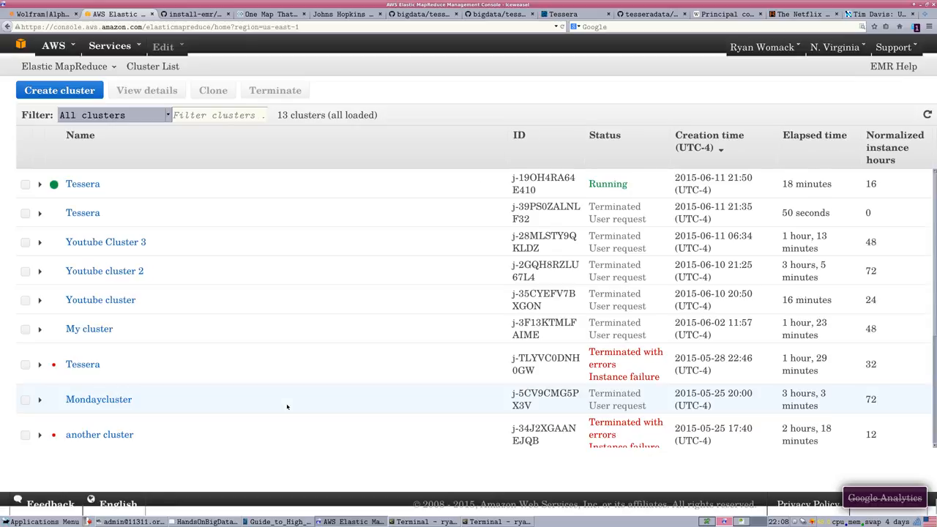